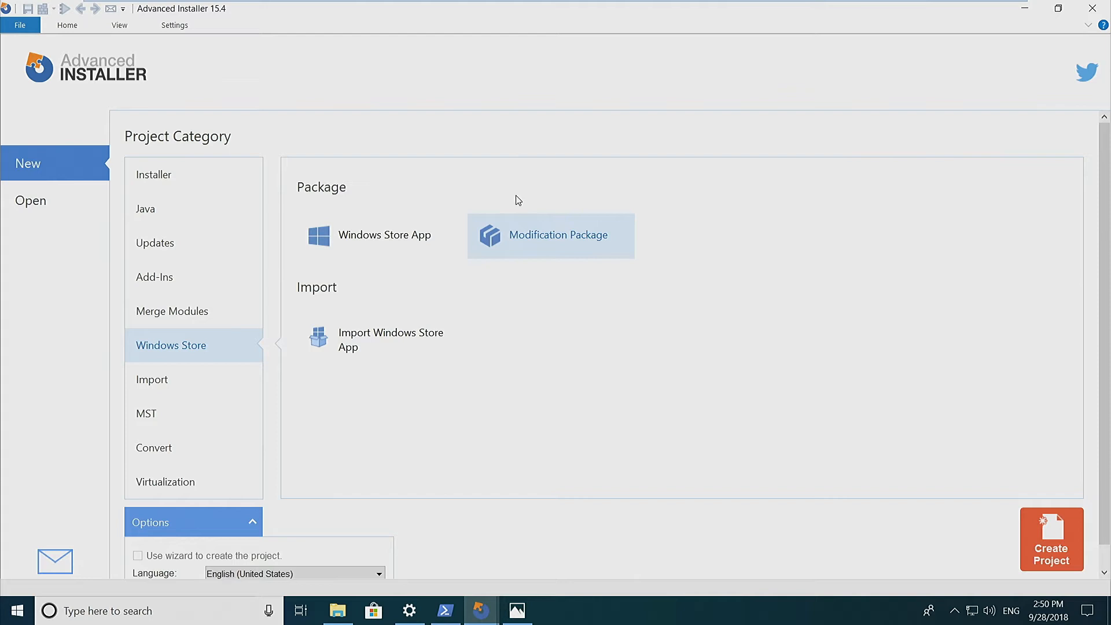
mouse_move(271, 228)
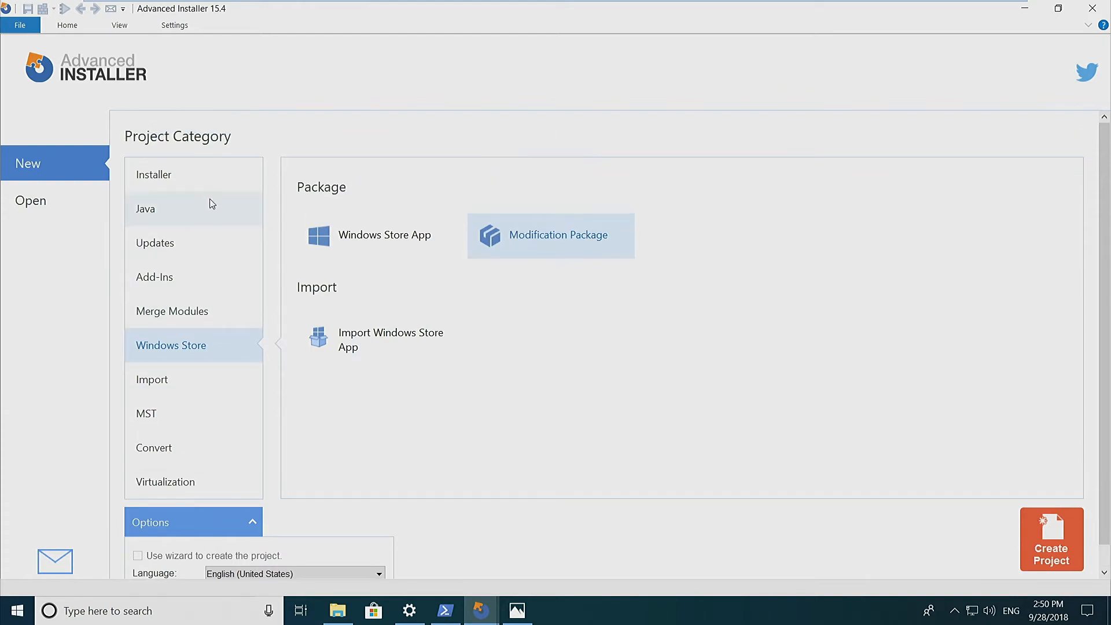
- Start a new Windows Store Modification Package project from the installer project templates
left_click(152, 175)
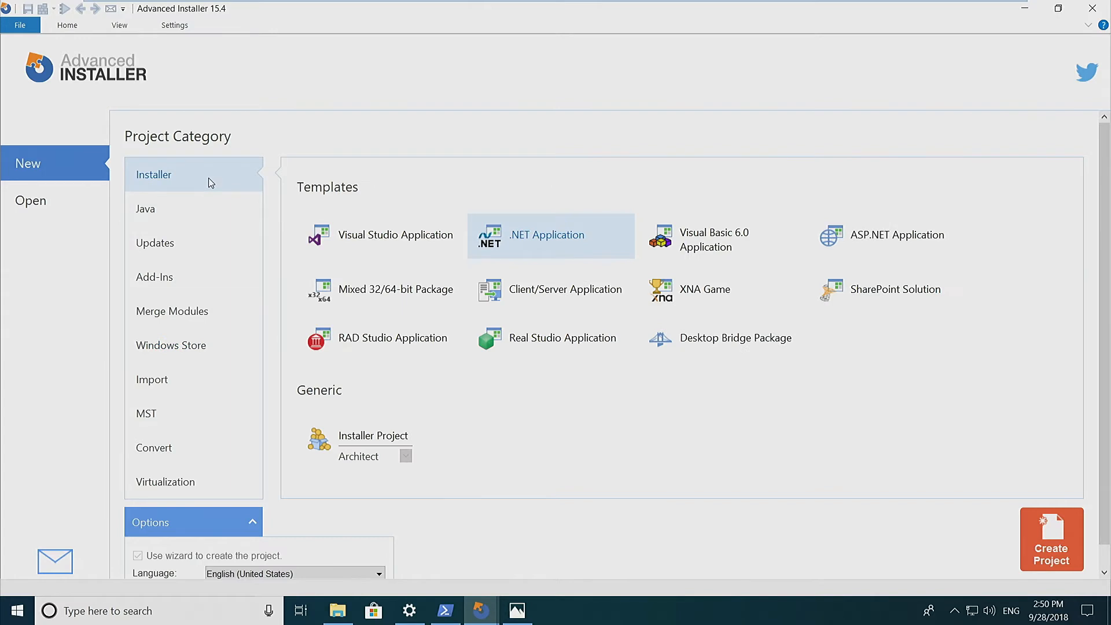
mouse_move(220, 206)
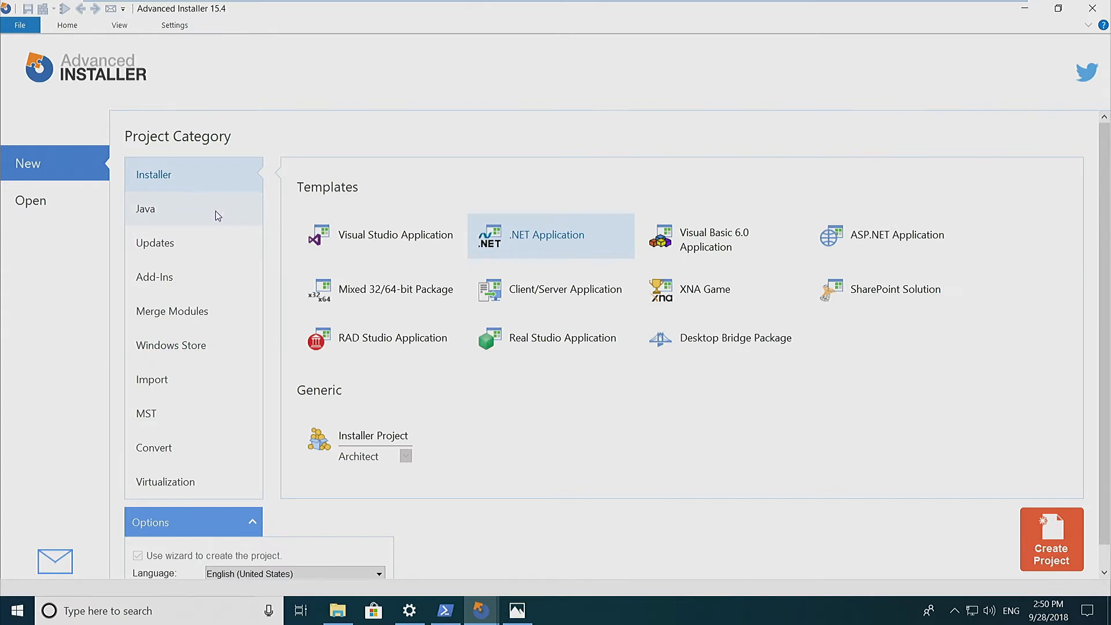
mouse_move(198, 311)
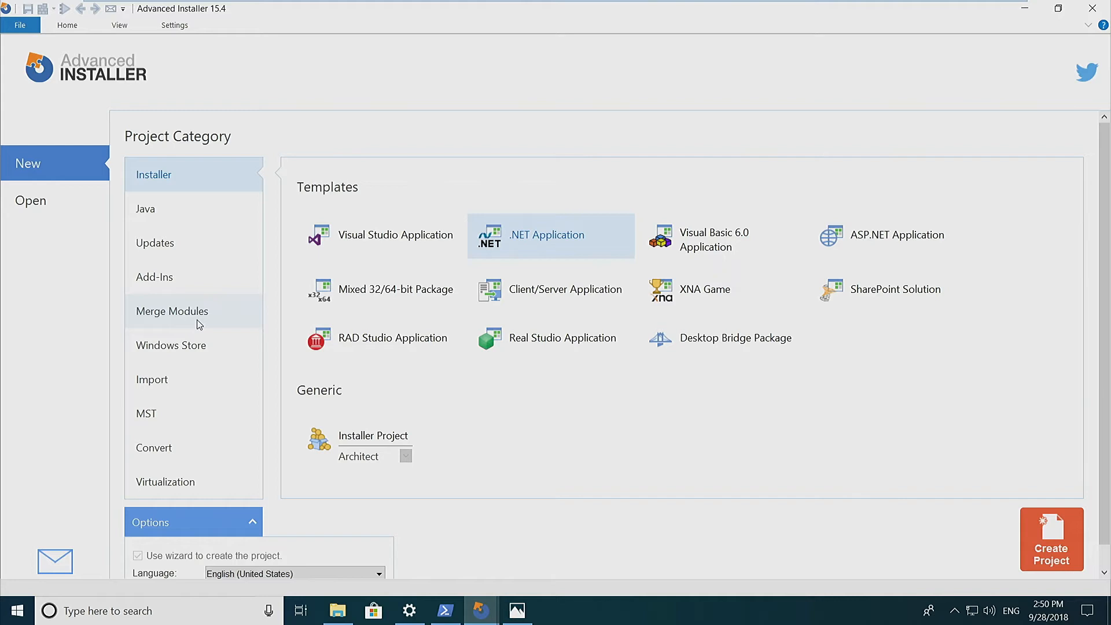
left_click(171, 345)
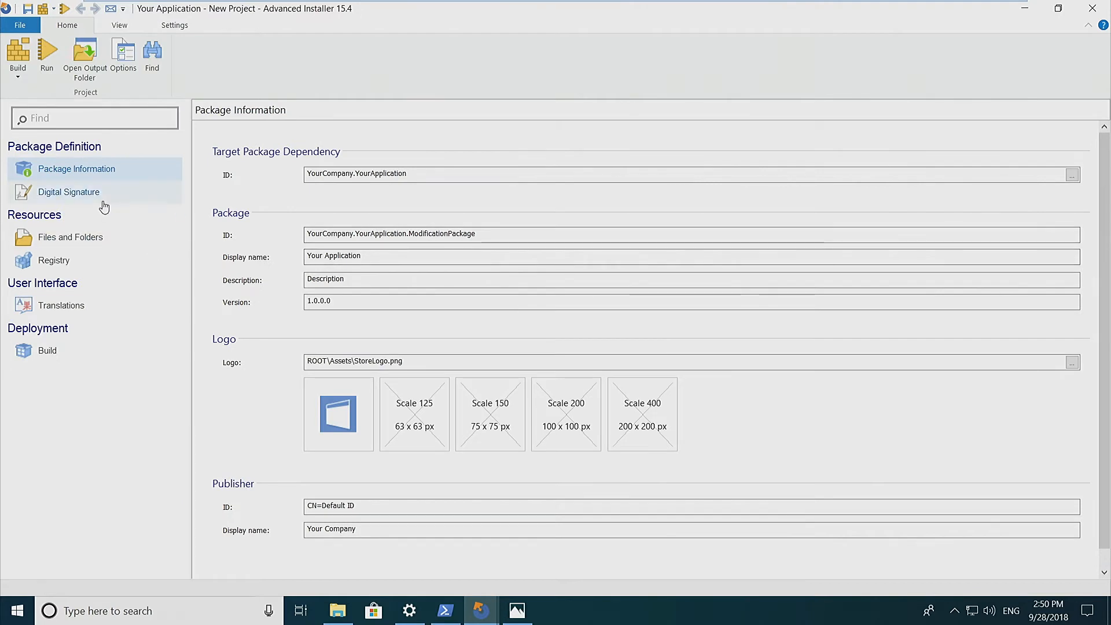
mouse_move(90, 197)
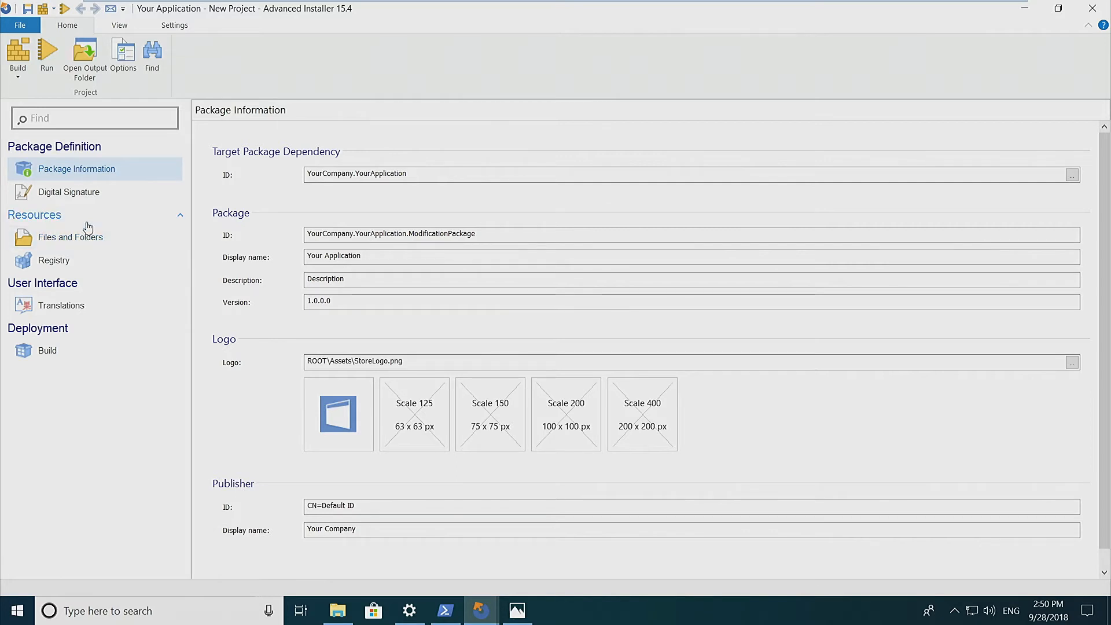
mouse_move(115, 234)
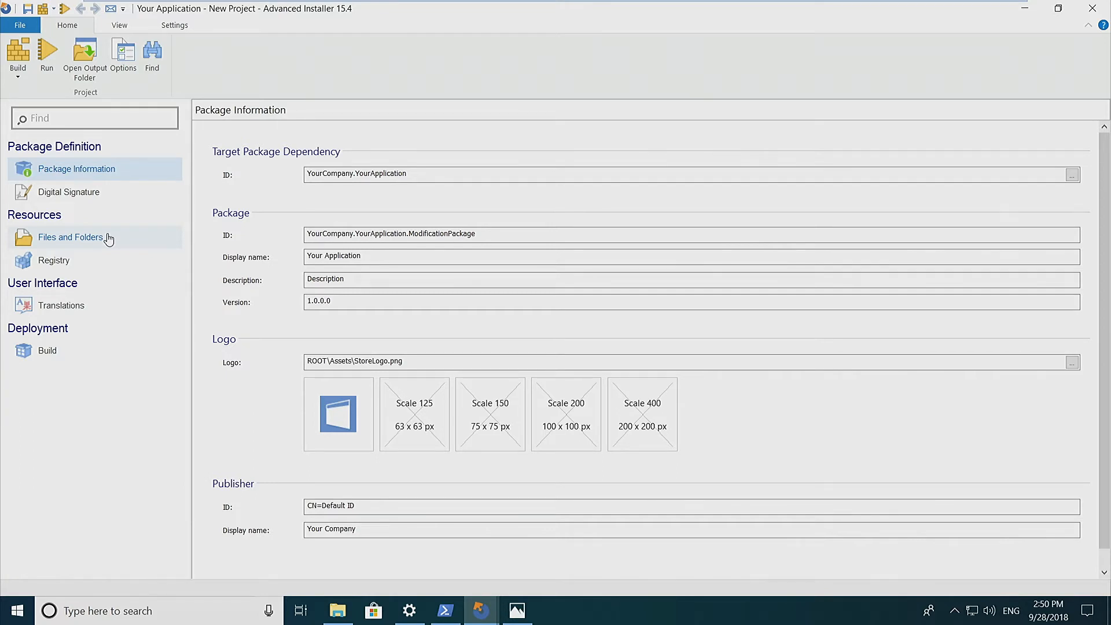
mouse_move(109, 286)
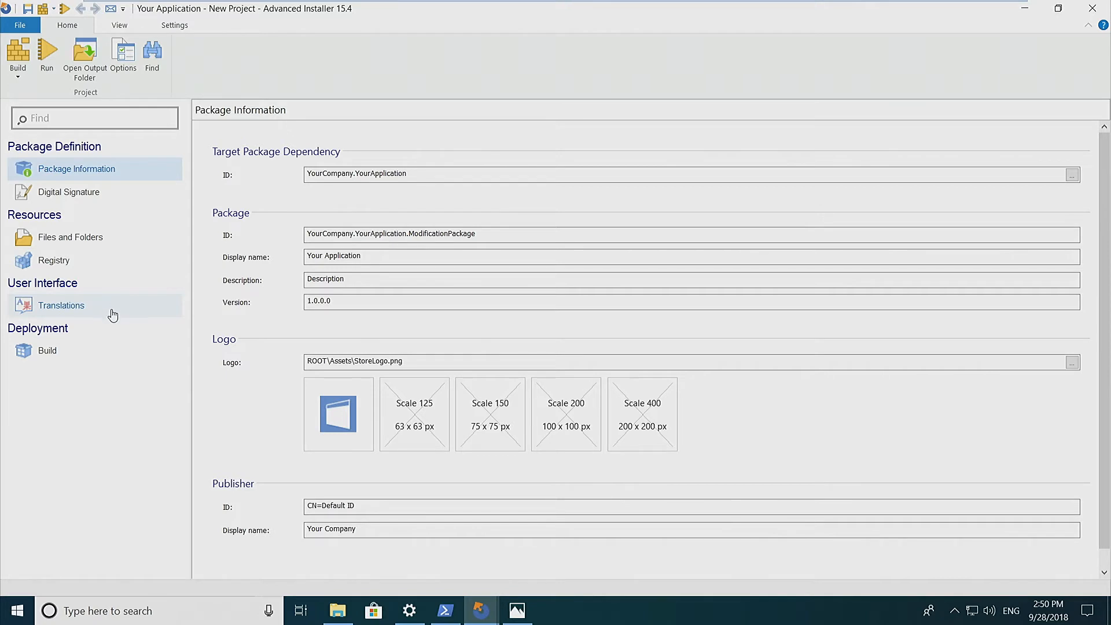
mouse_move(1023, 220)
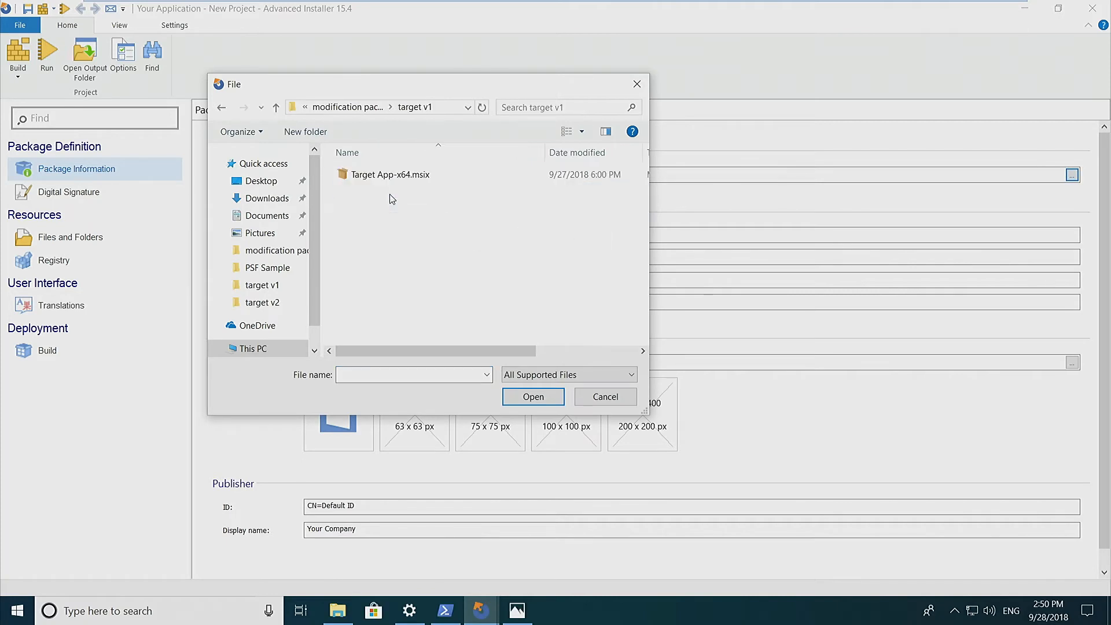
mouse_move(404, 175)
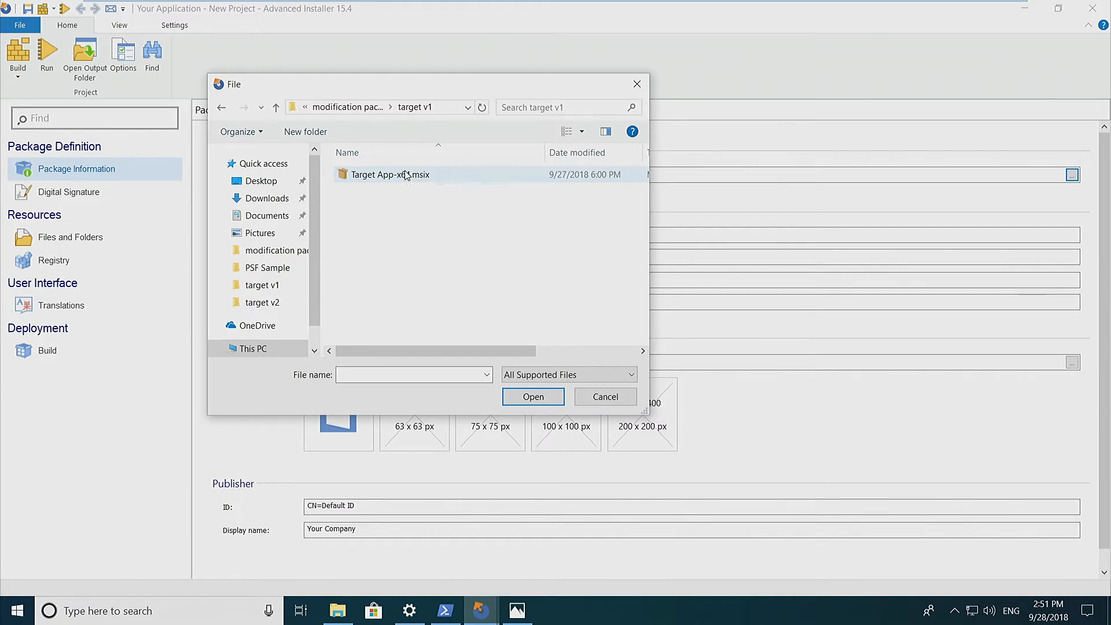
- Choose Target App-x64.msix as the target package dependency, giving ID Caphyon.TargetApp
double_click(390, 175)
type("Caphyon.TargetApp.Modifiat")
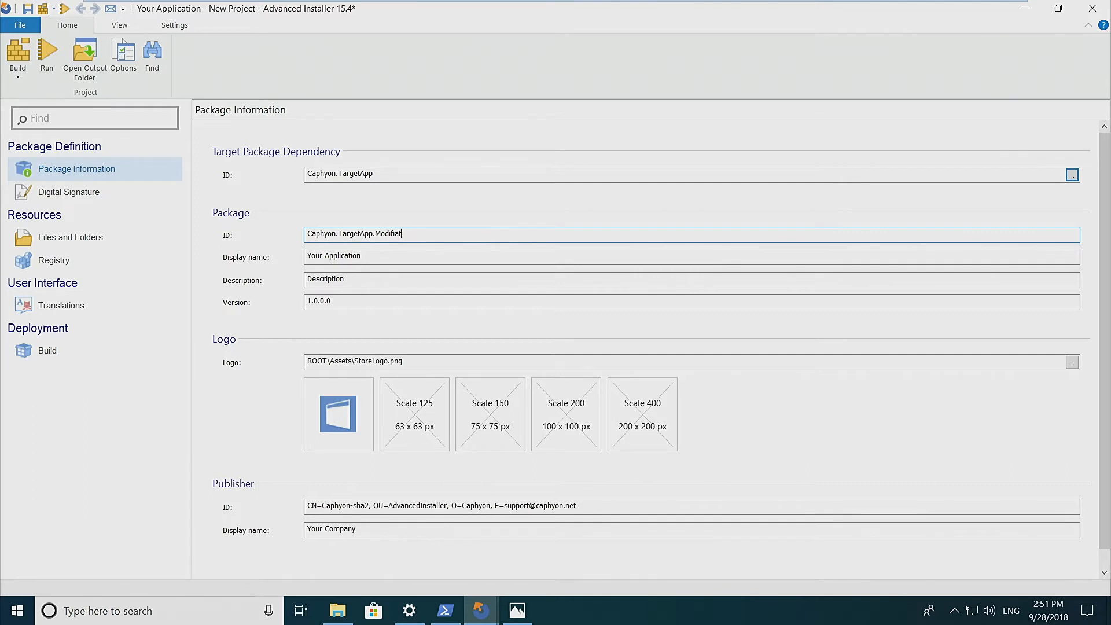
- Set package ID Caphyon.TargetApp.Modification, display name Modification Pack and publisher Caphyon
type("ion")
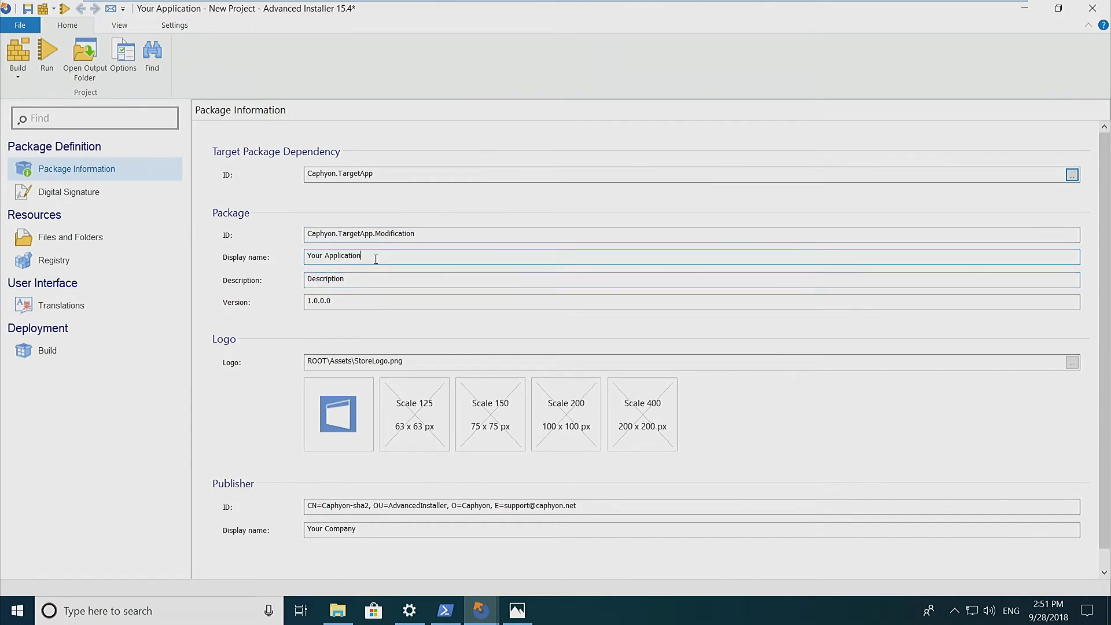
type("Caphyon")
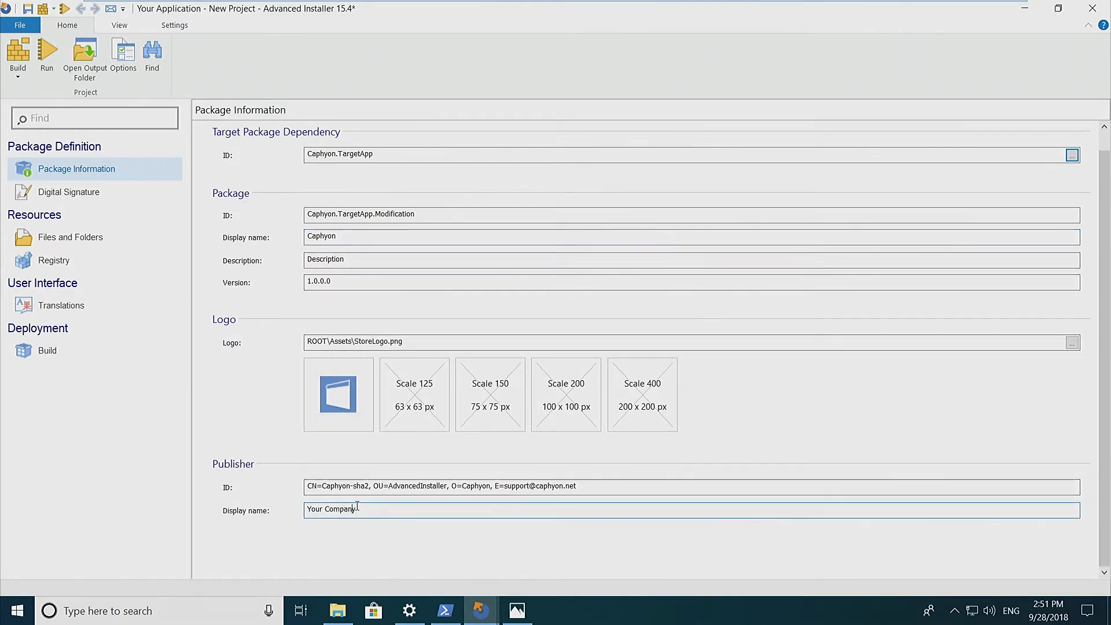
type("Caphyon")
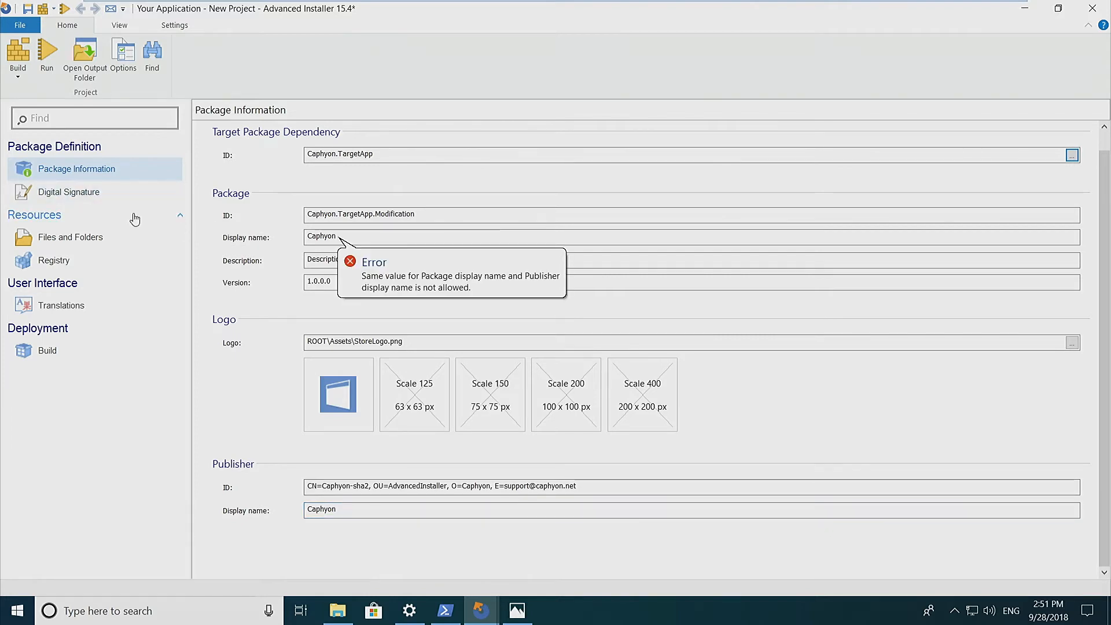
mouse_move(289, 245)
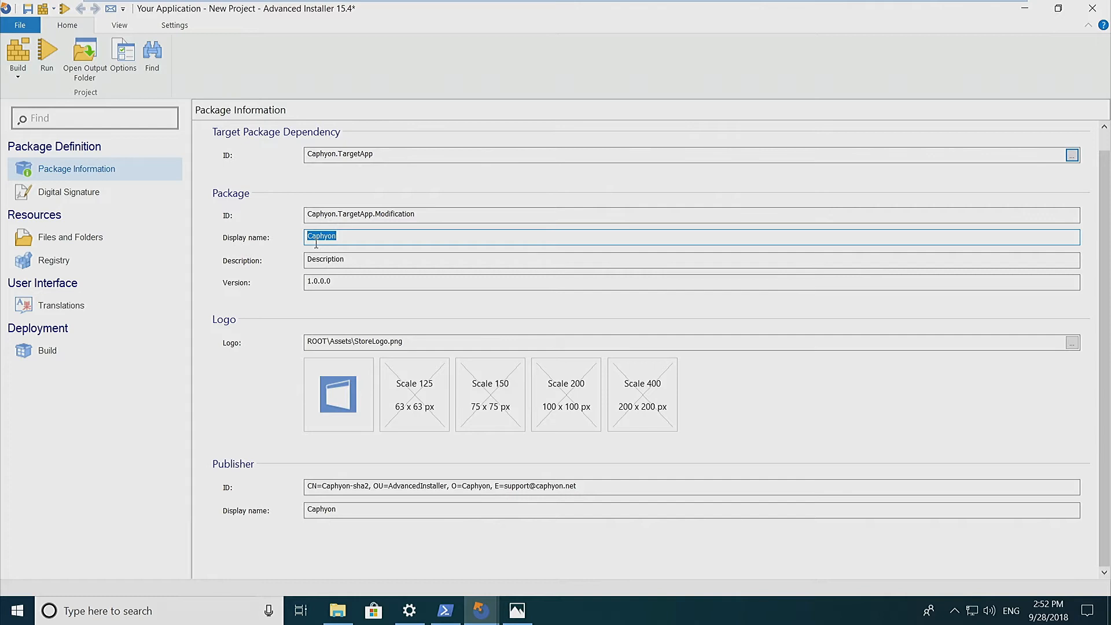
type("Modi")
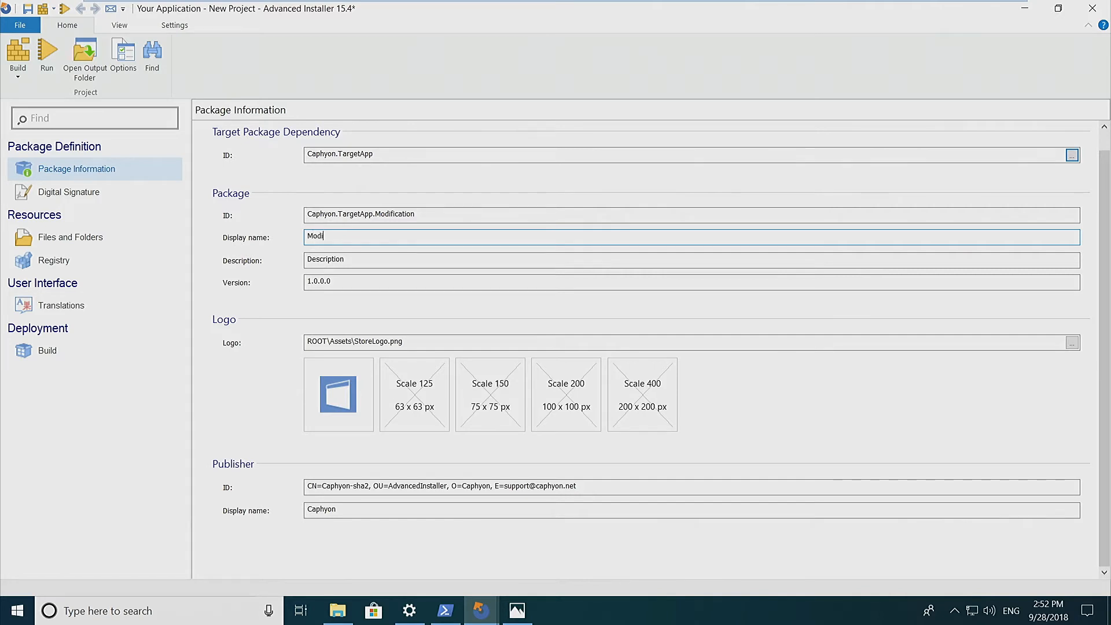
type("fication")
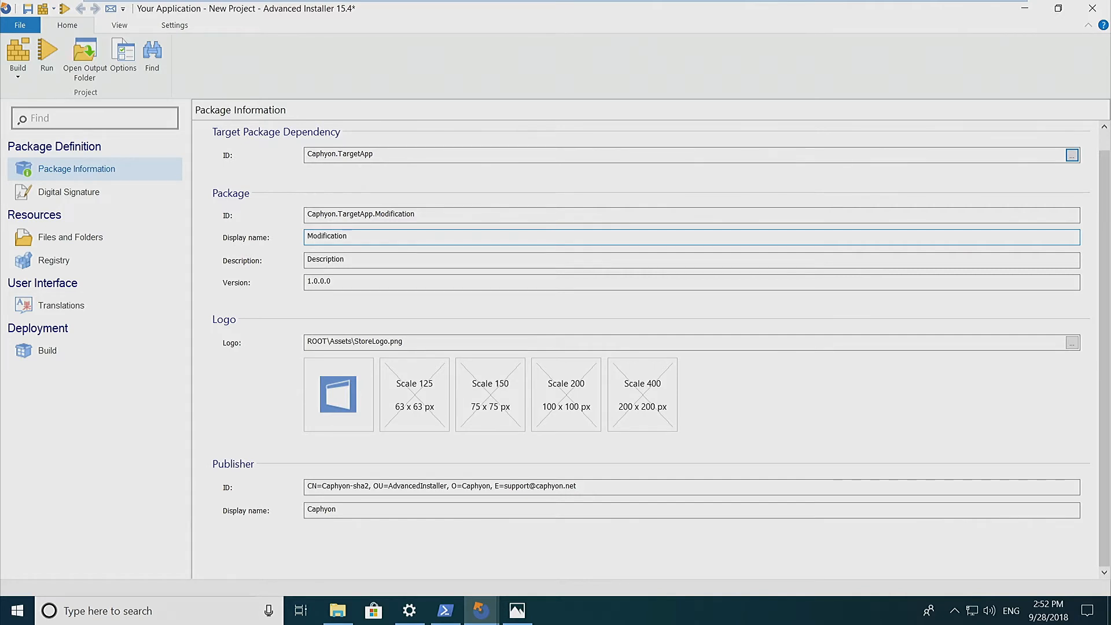
type("Pack")
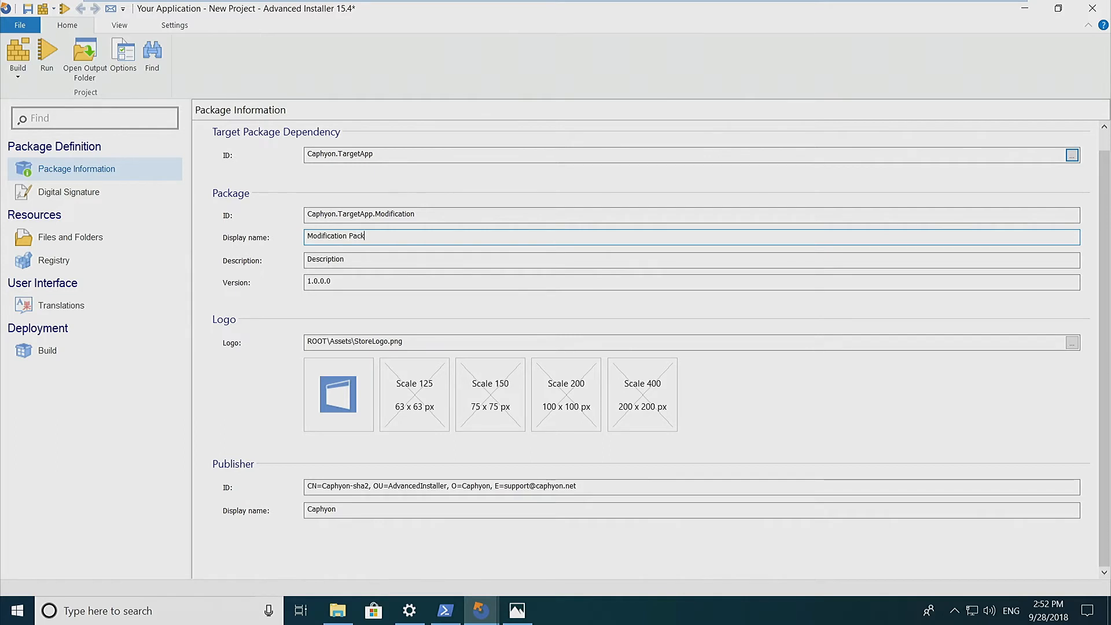
left_click(68, 191)
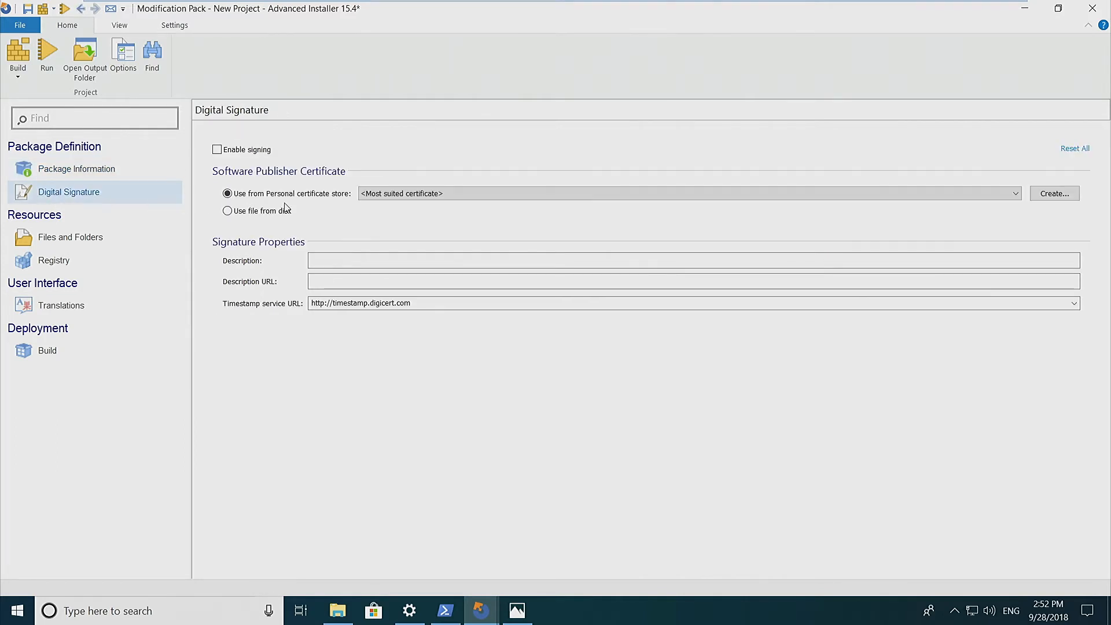
- Enable signing with the Caphyon-sha2 certificate from the personal certificate store
left_click(217, 149)
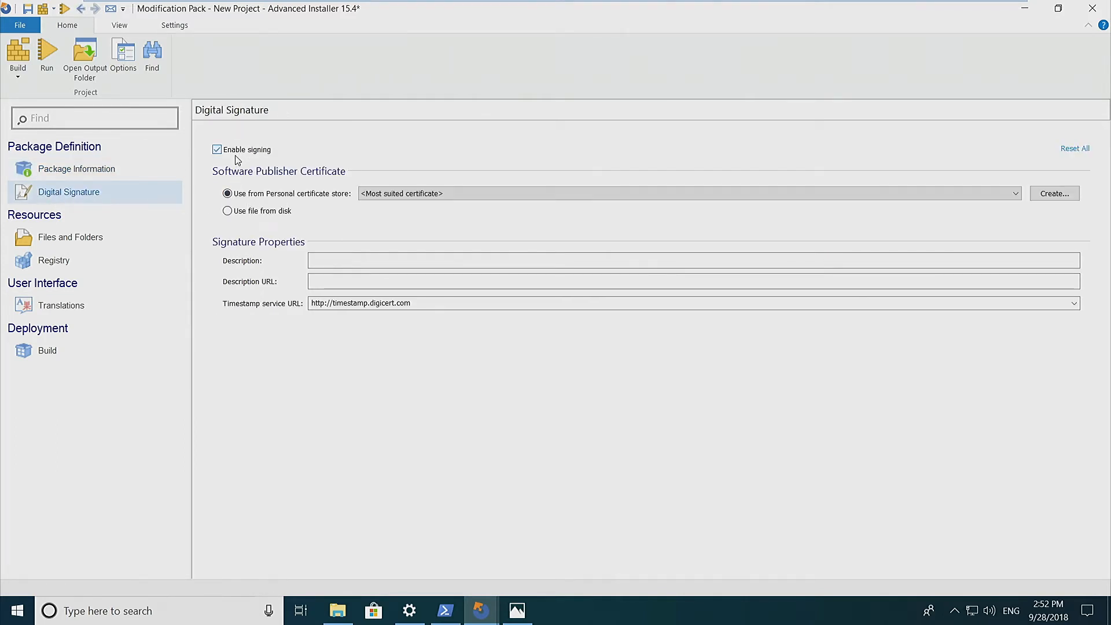
left_click(1015, 193)
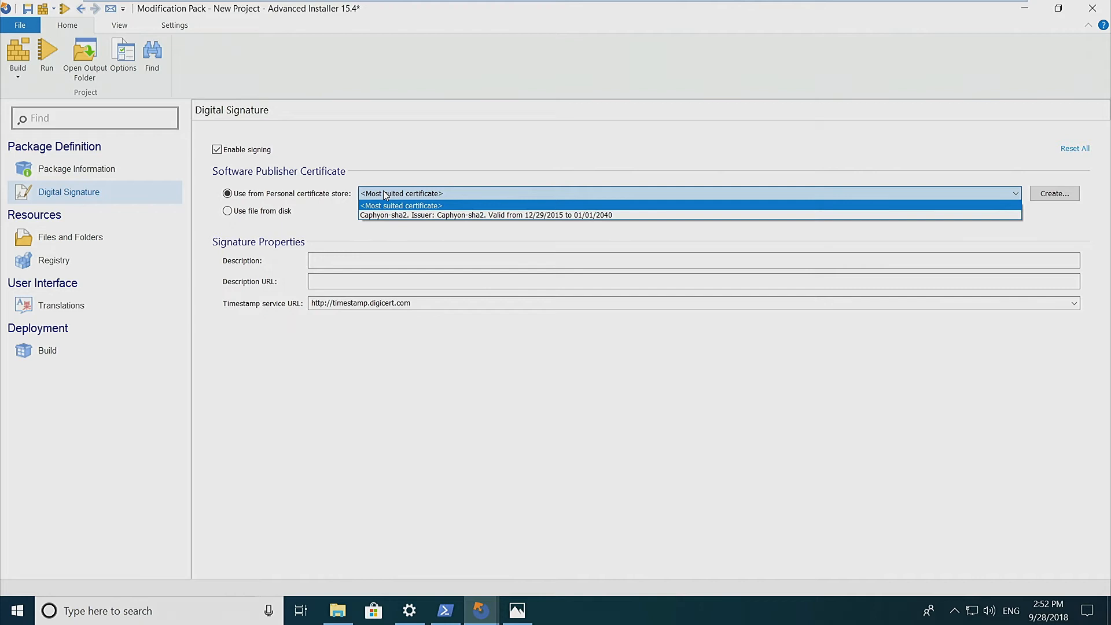
mouse_move(401, 215)
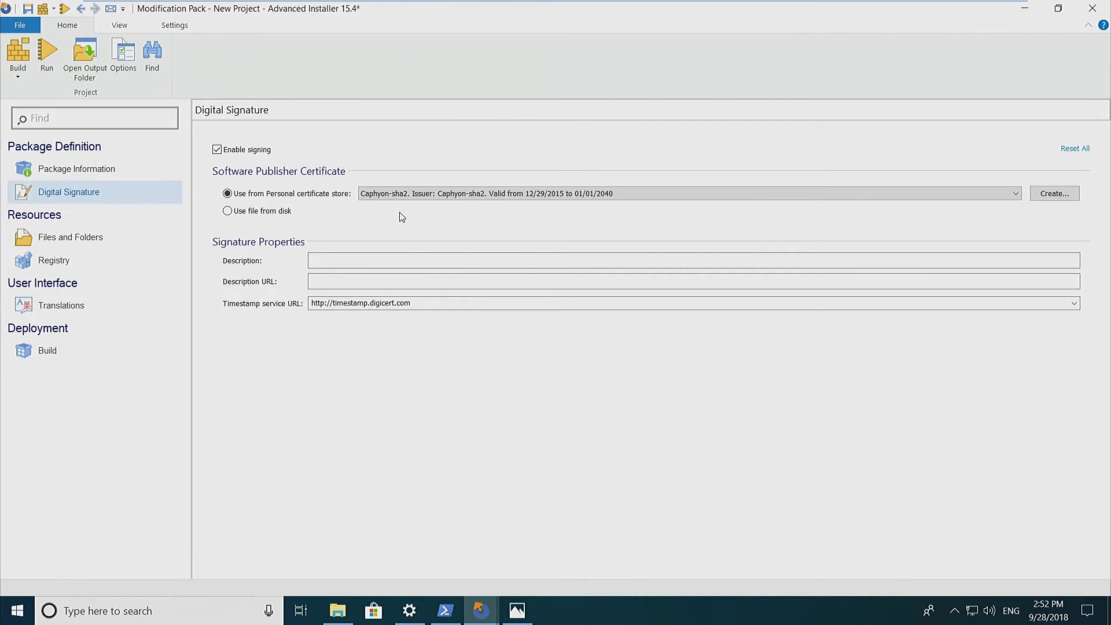
left_click(1015, 193)
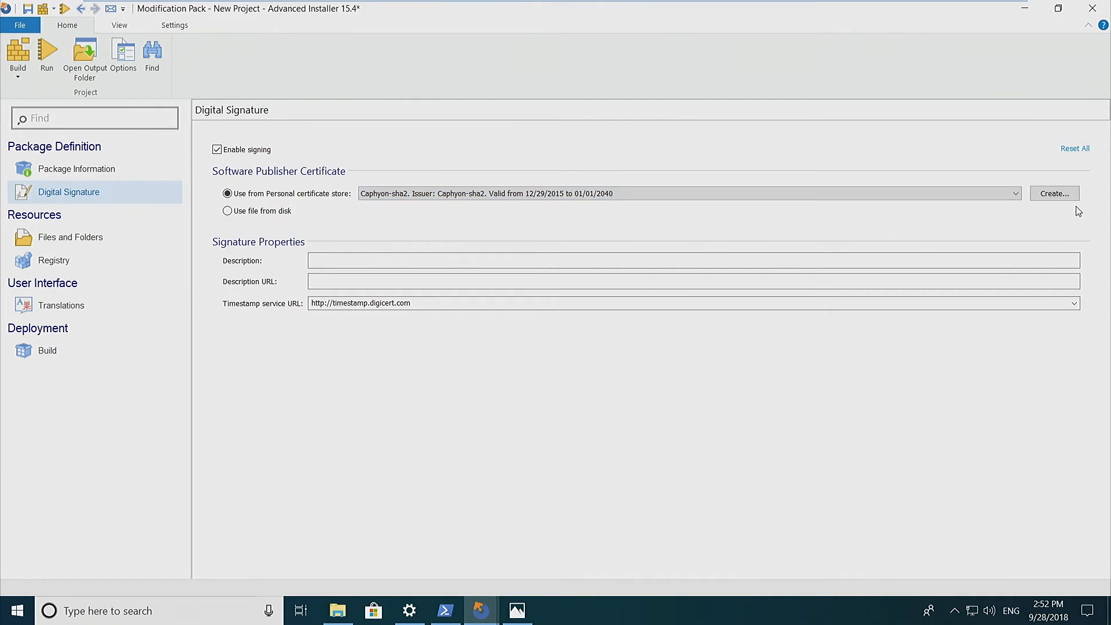
mouse_move(1055, 193)
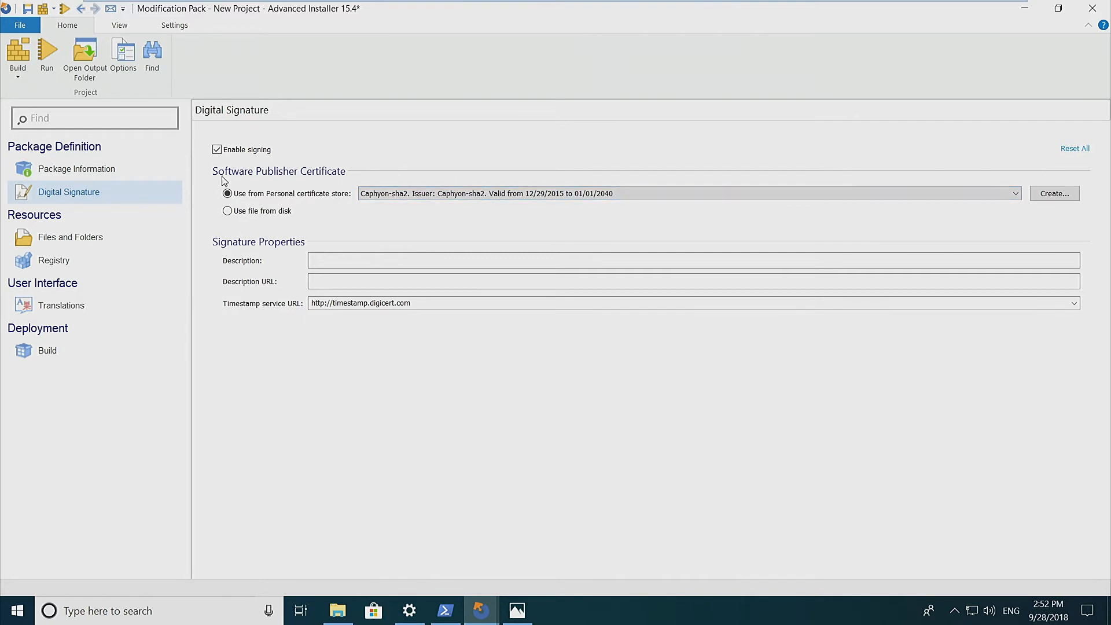
mouse_move(71, 236)
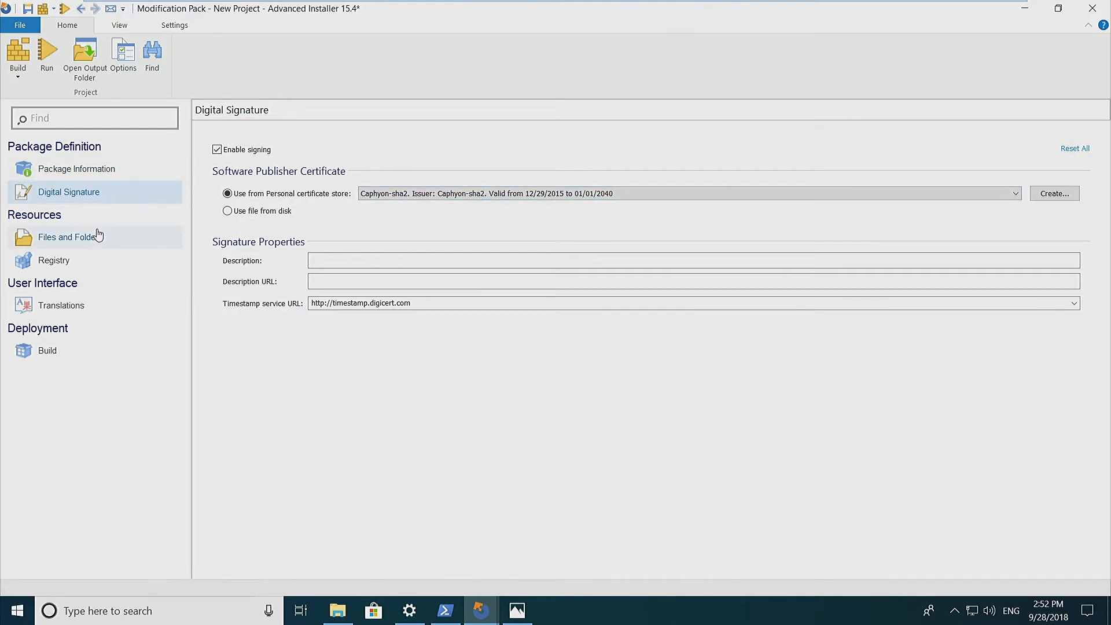
left_click(70, 236)
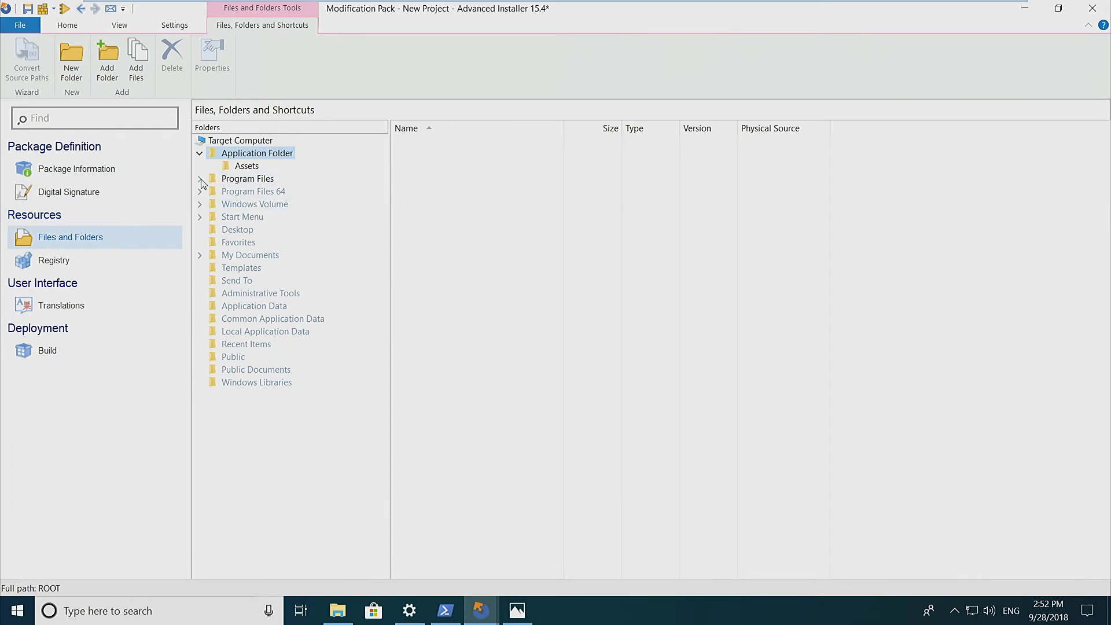
- Expand Program Files > Caphyon and select the Target App folder listing its three package files
left_click(200, 178)
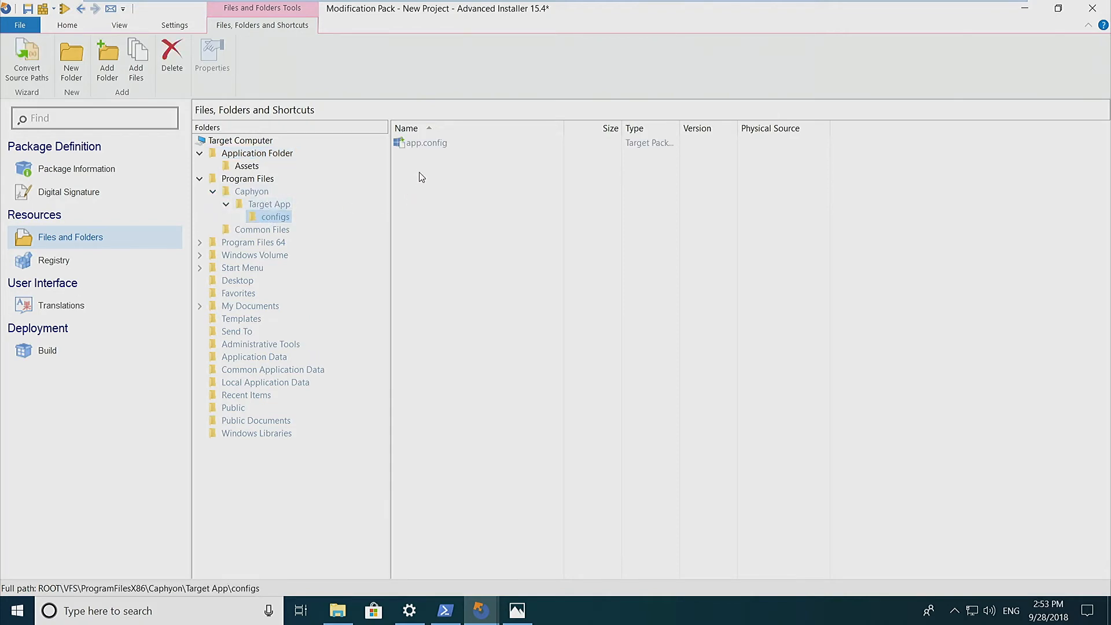
left_click(269, 203)
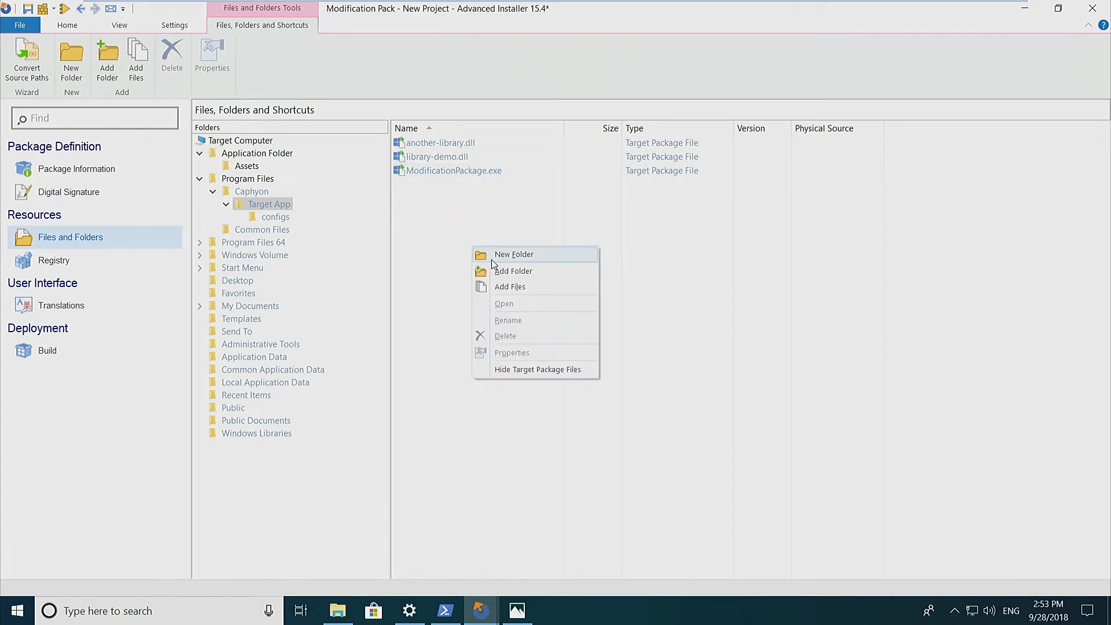
- Add template.file and template_1 through template_4 from the binaries folder under Target App
left_click(509, 286)
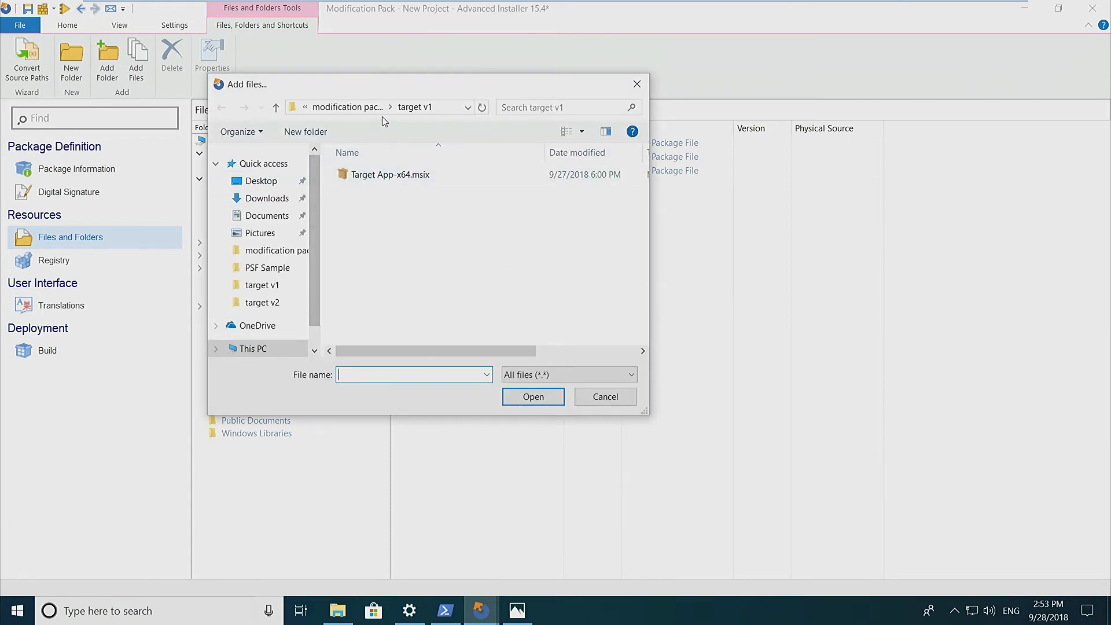
left_click(276, 106)
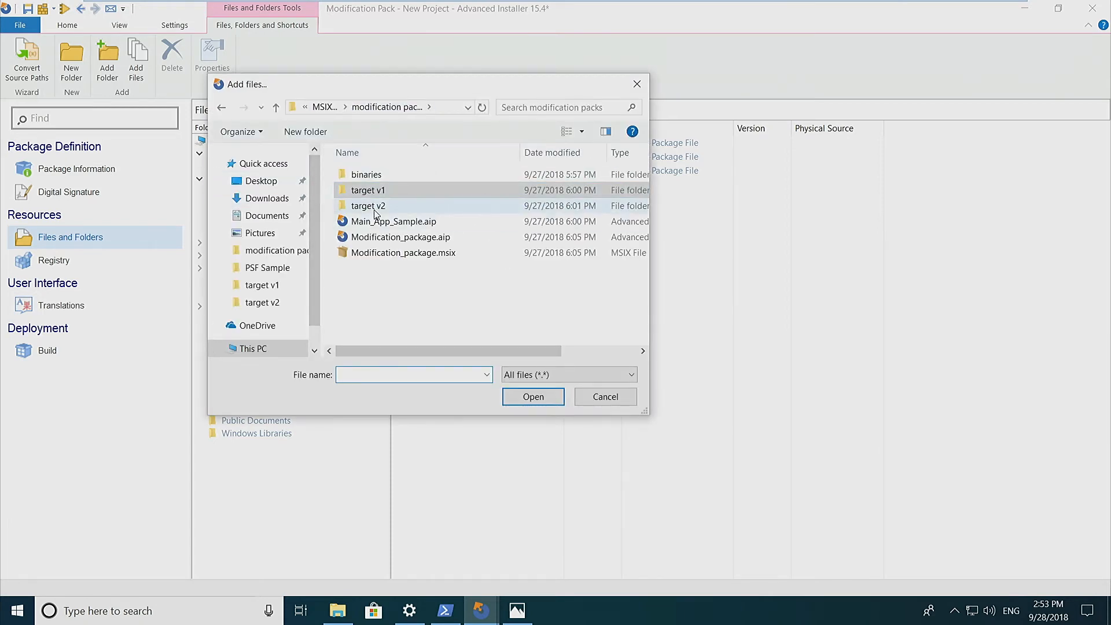
double_click(367, 175)
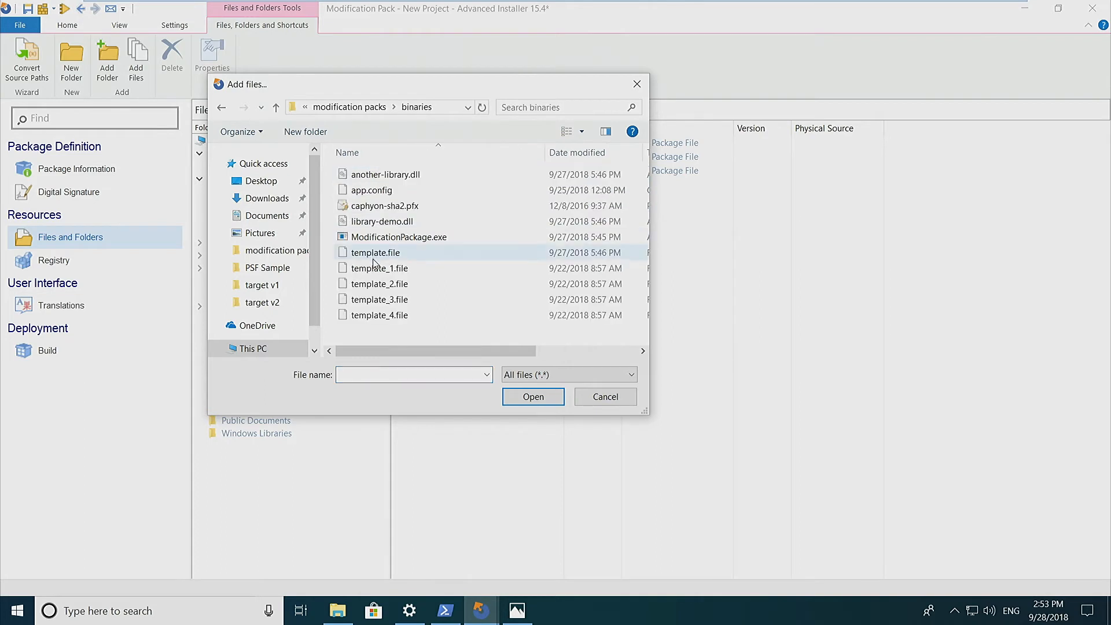
left_click(379, 267)
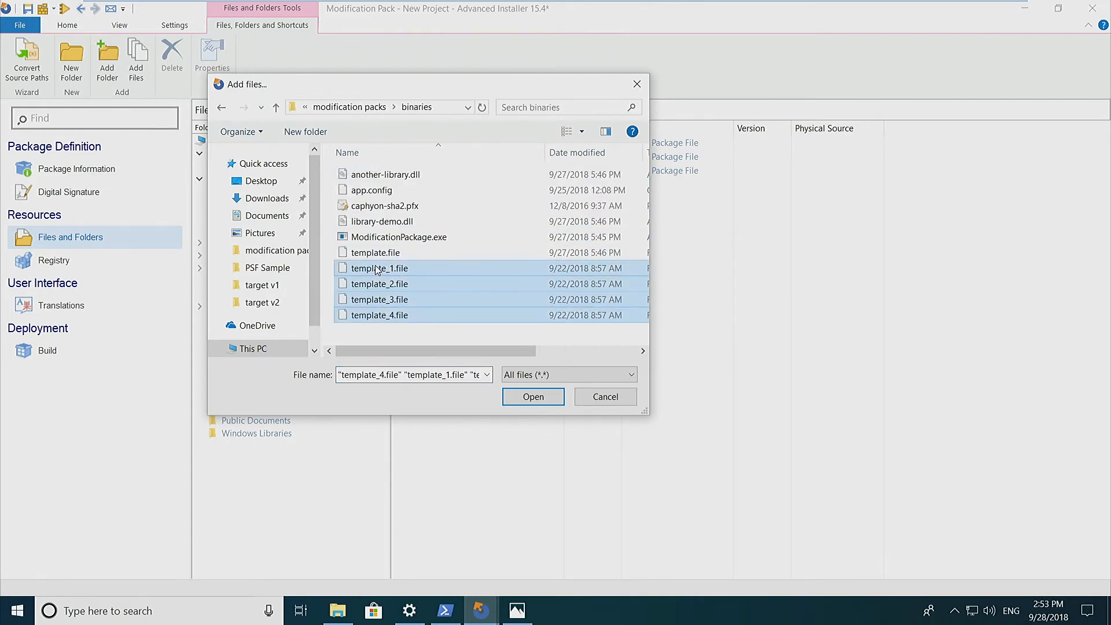
left_click(374, 252)
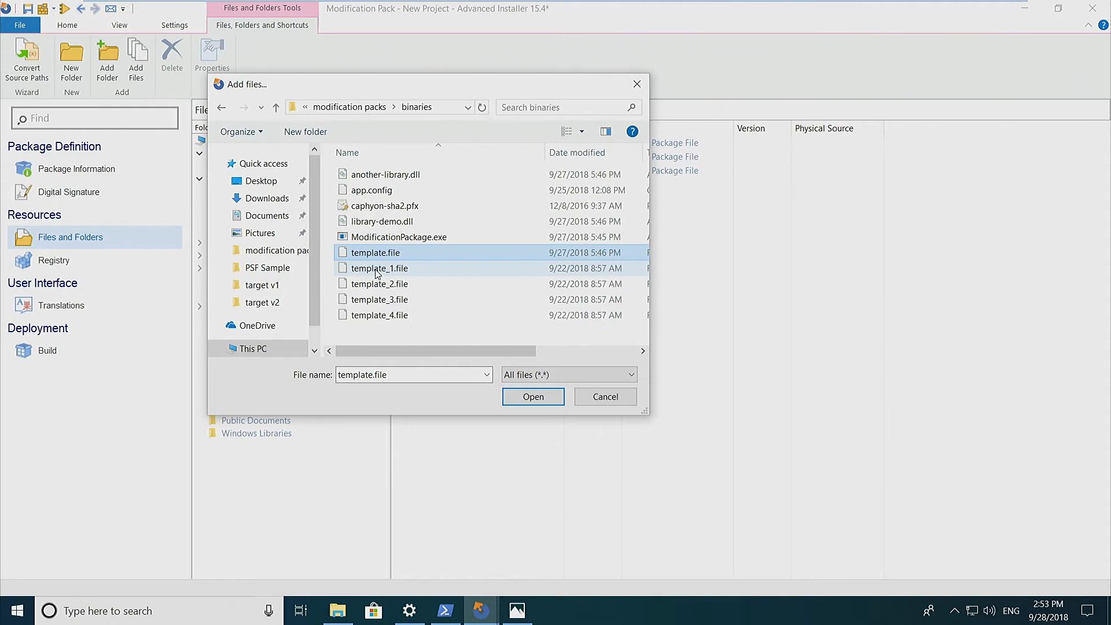
left_click(533, 396)
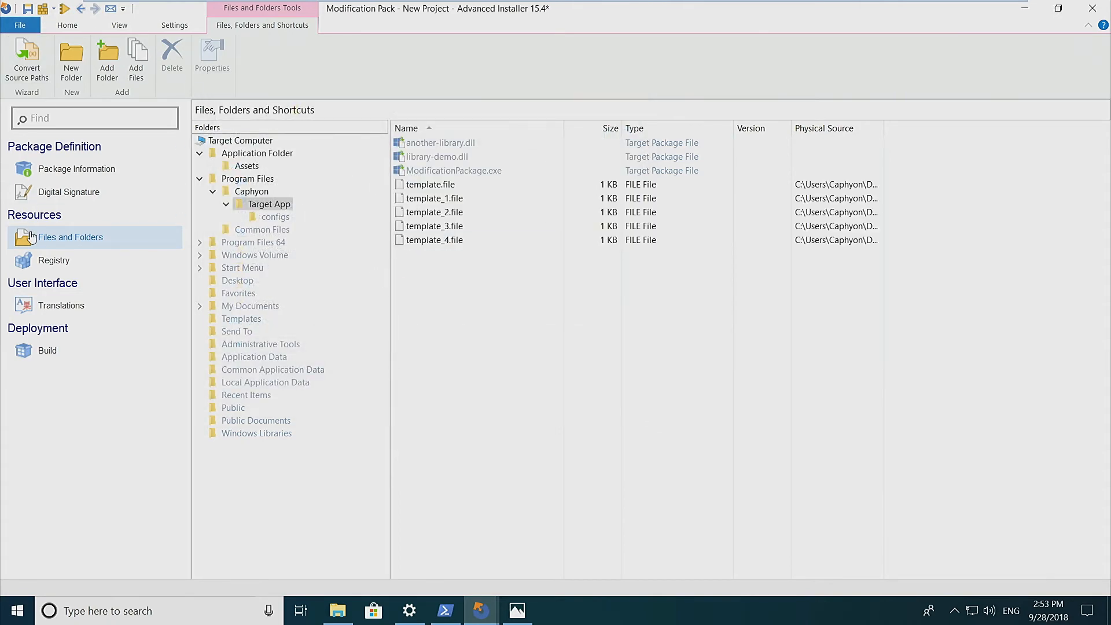
left_click(46, 349)
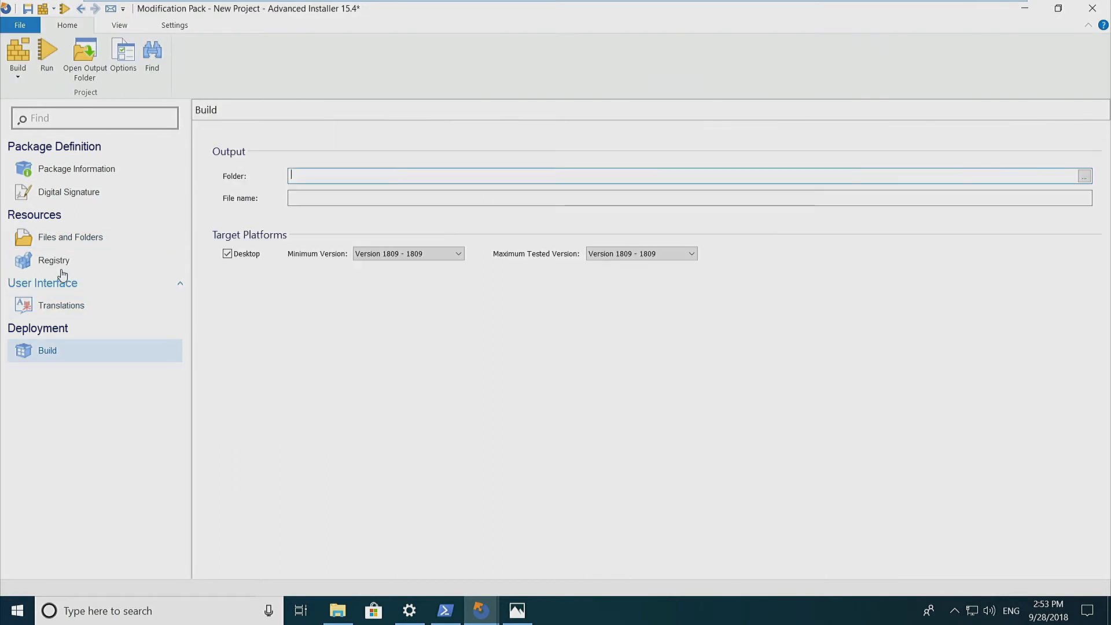
- Save the project as ModificationPack.aip and build the modification package to completion
left_click(70, 237)
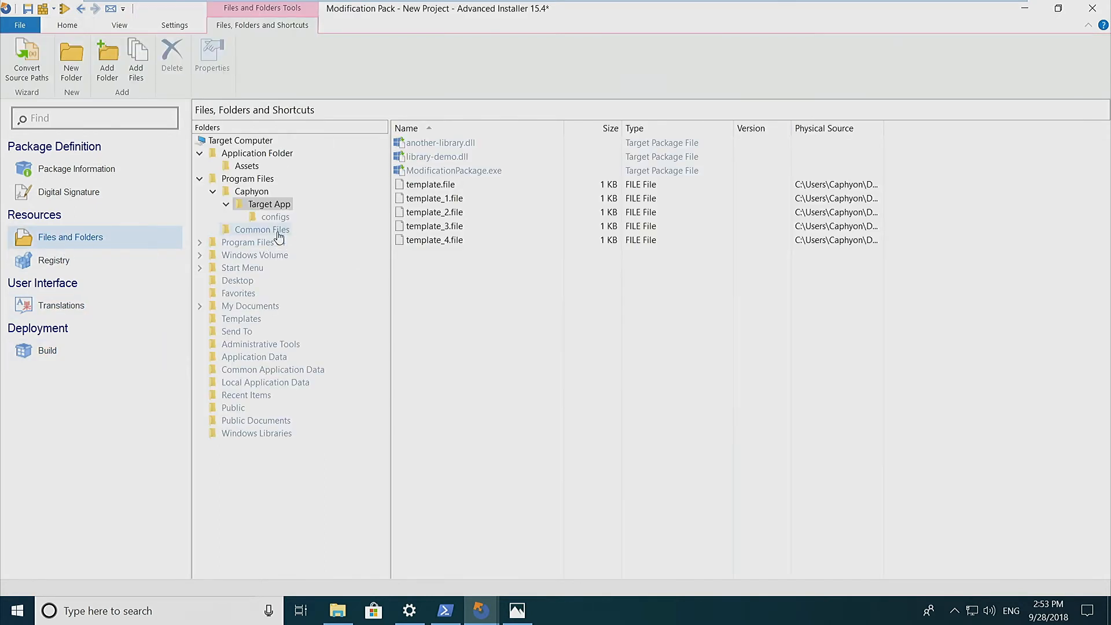
left_click(267, 203)
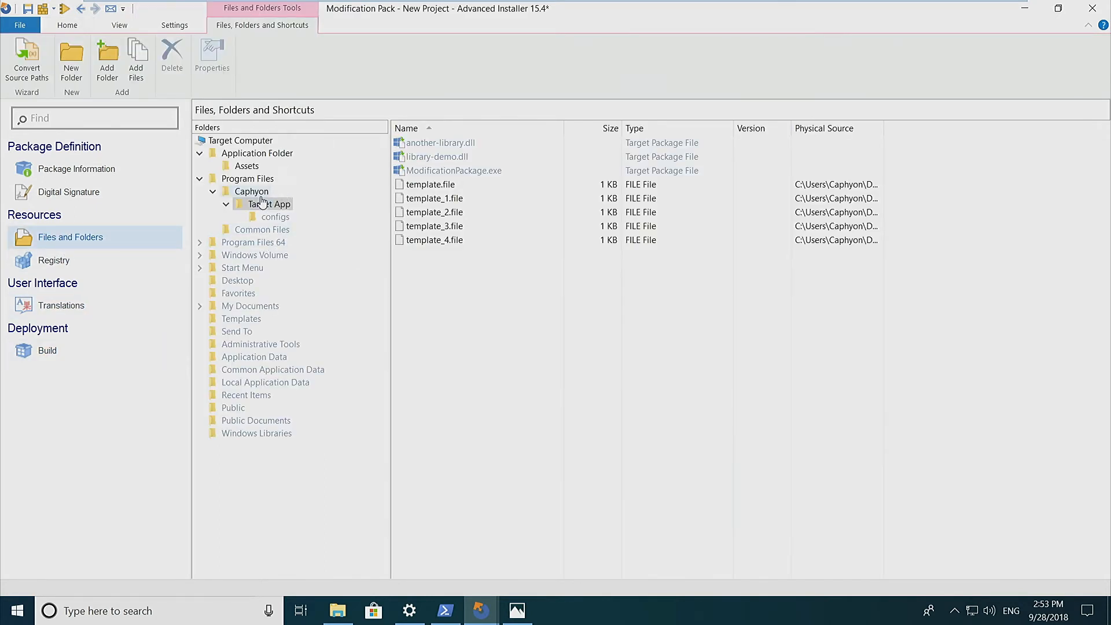
left_click(269, 204)
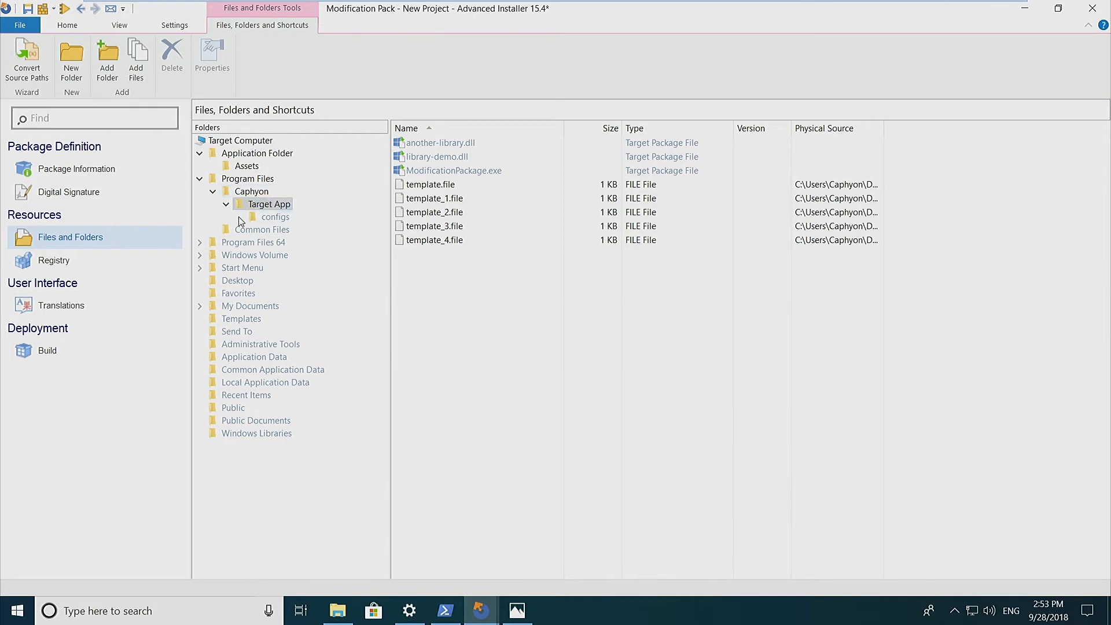
mouse_move(47, 349)
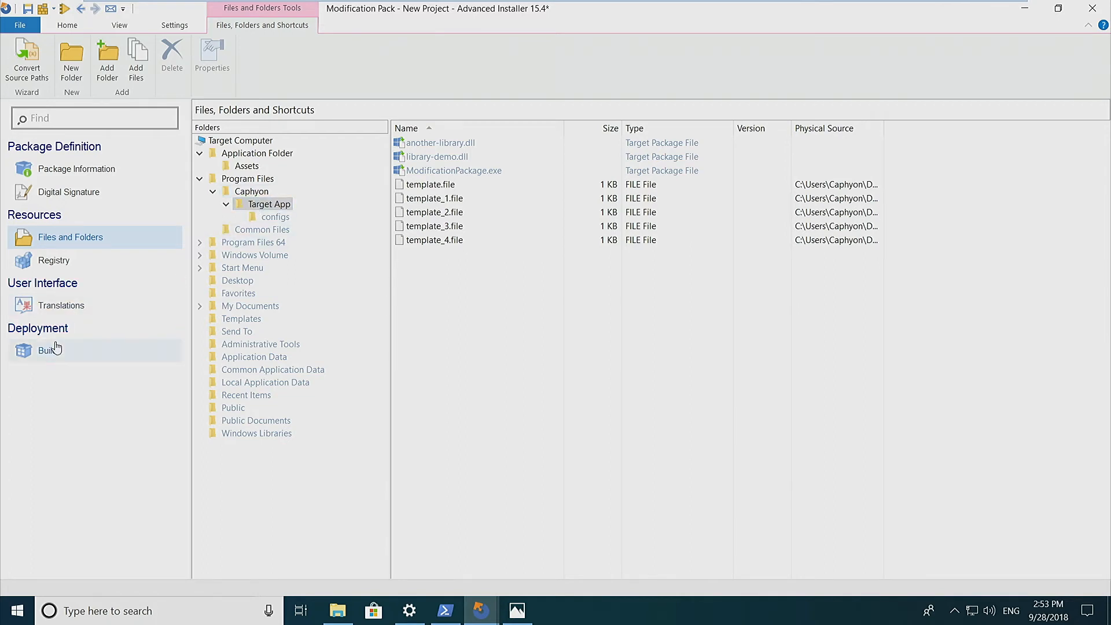
left_click(46, 350)
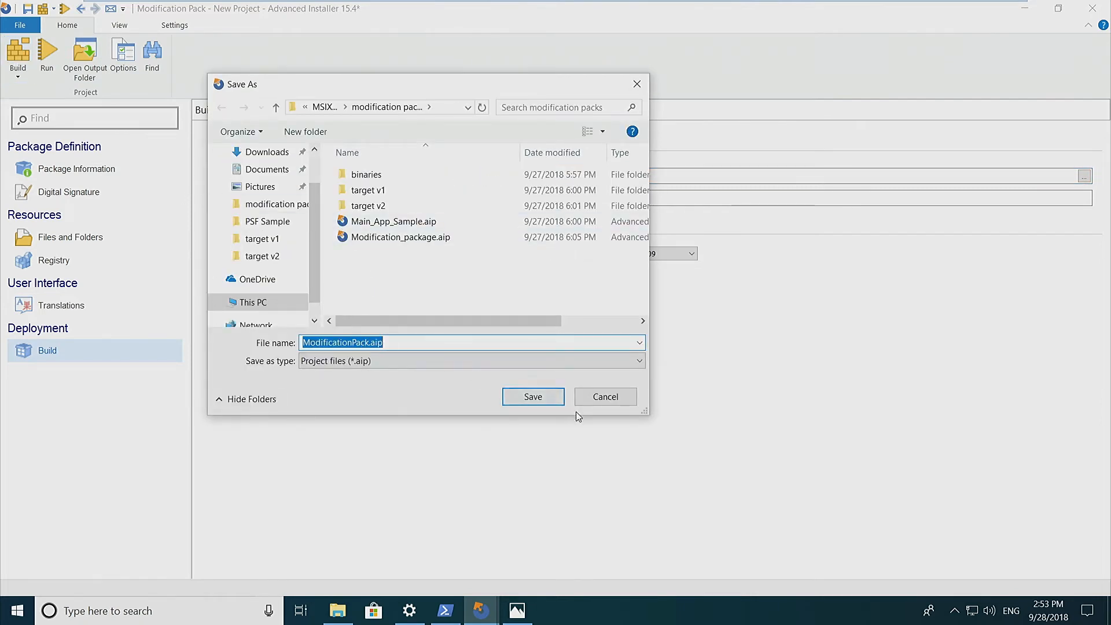
left_click(532, 396)
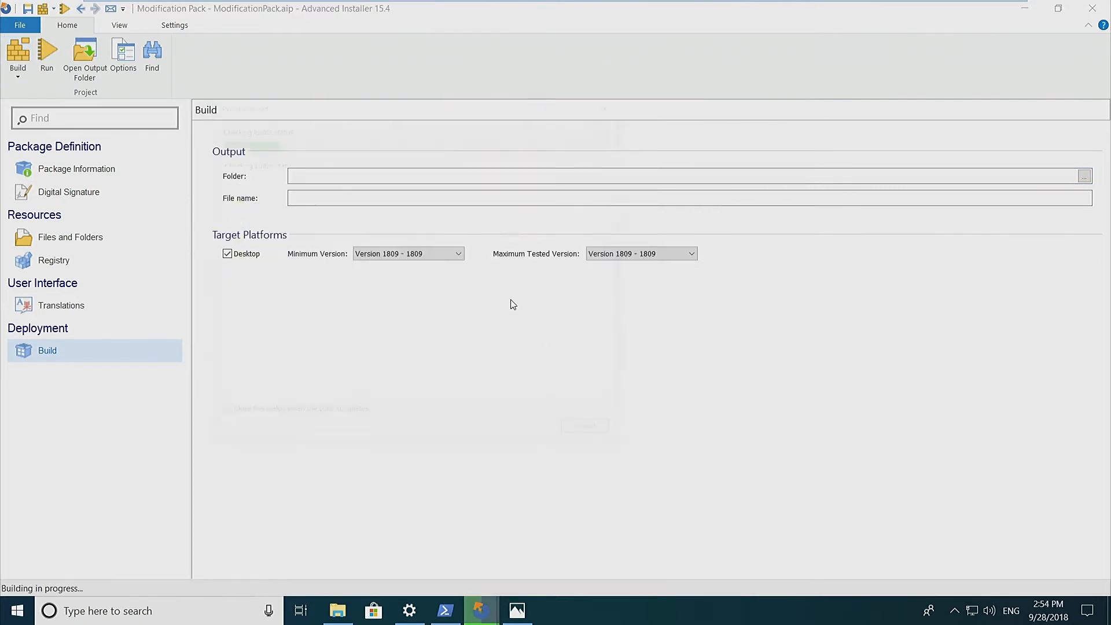
left_click(17, 57)
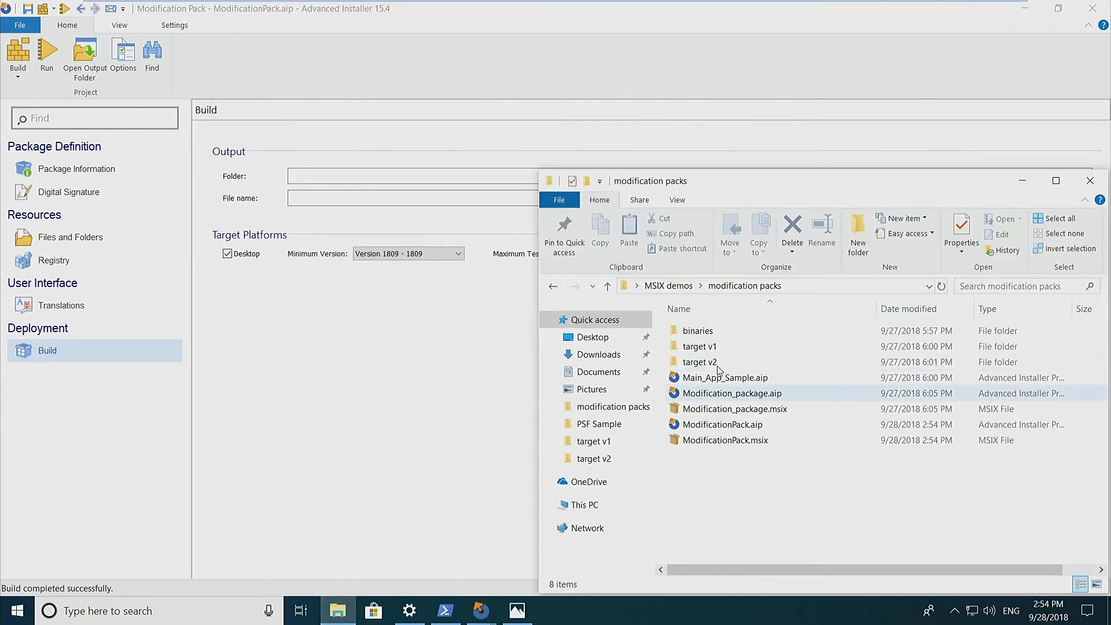
- Install and launch Target App from target v1, read the text file showing no templates available, then close it
double_click(699, 346)
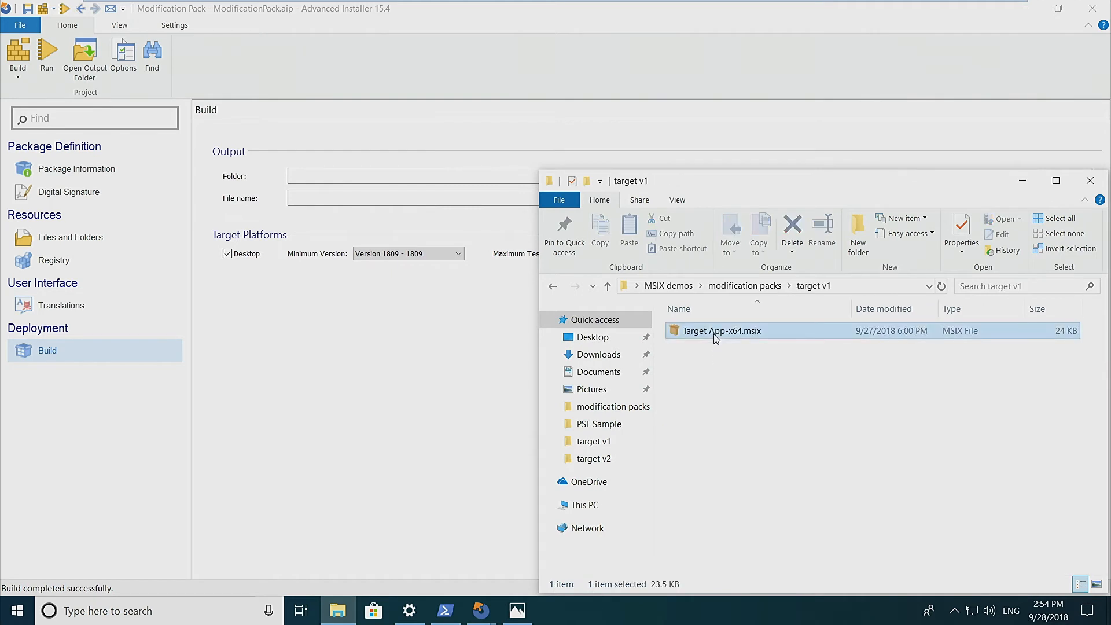
double_click(720, 330)
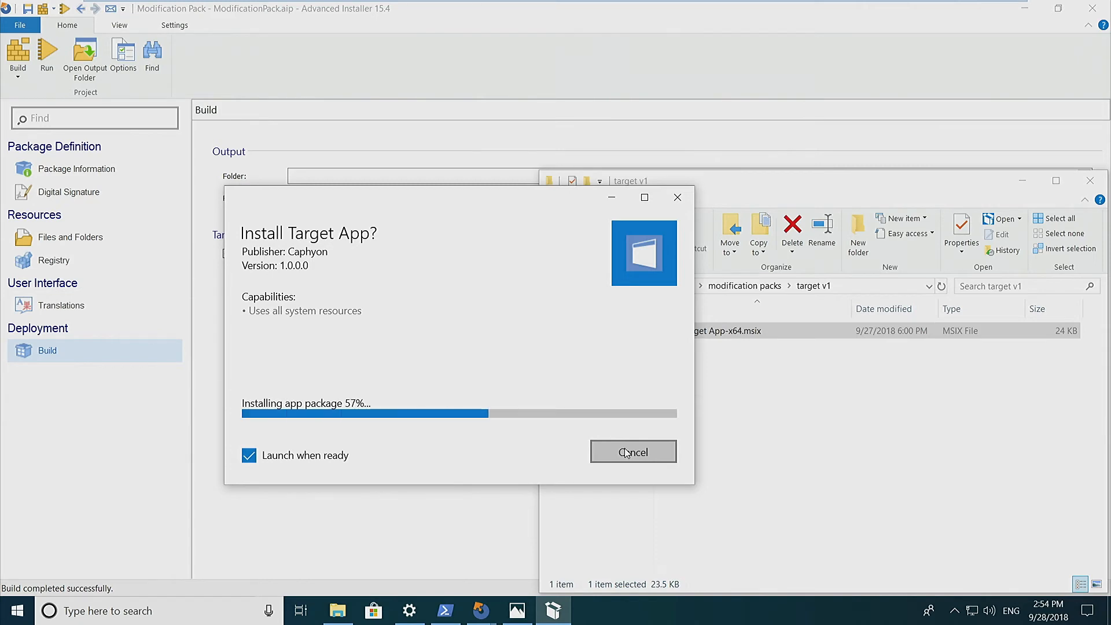
left_click(633, 452)
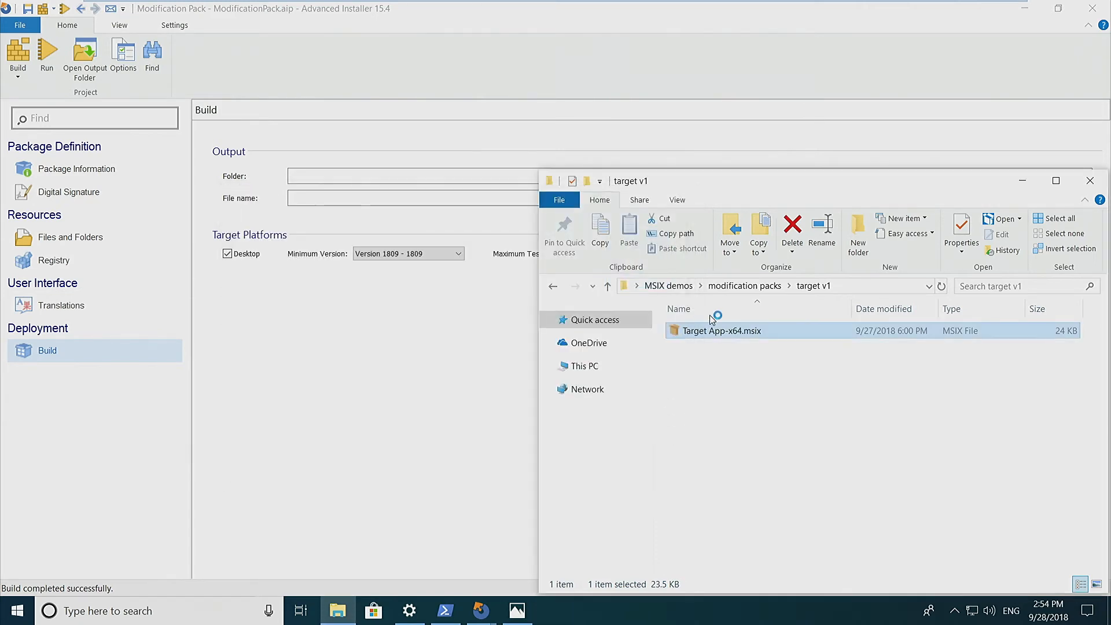
double_click(721, 330)
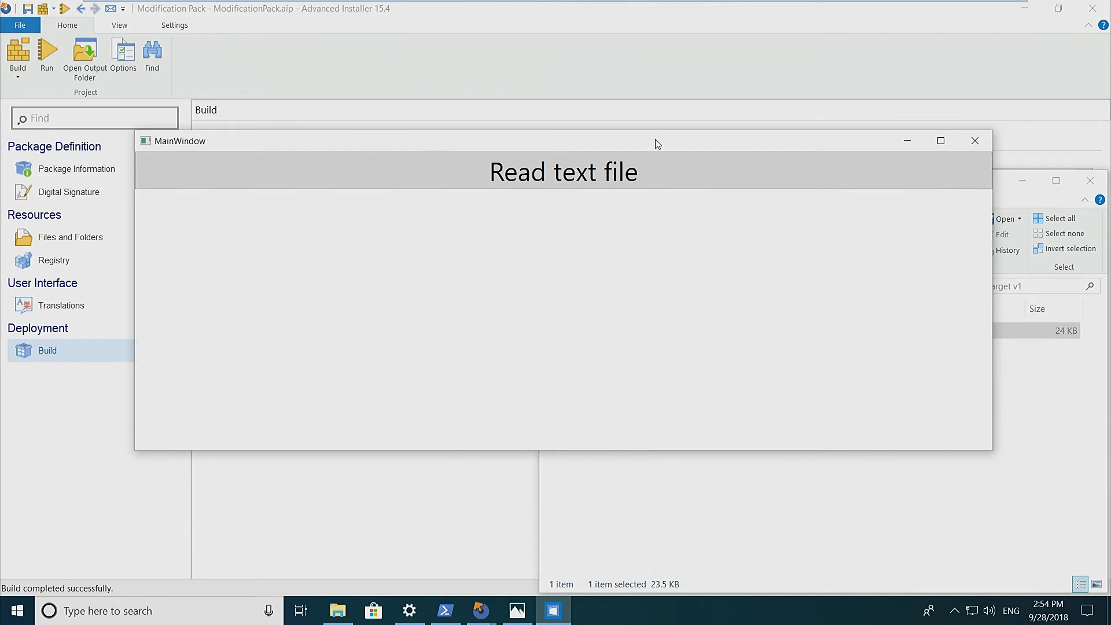
left_click(564, 172)
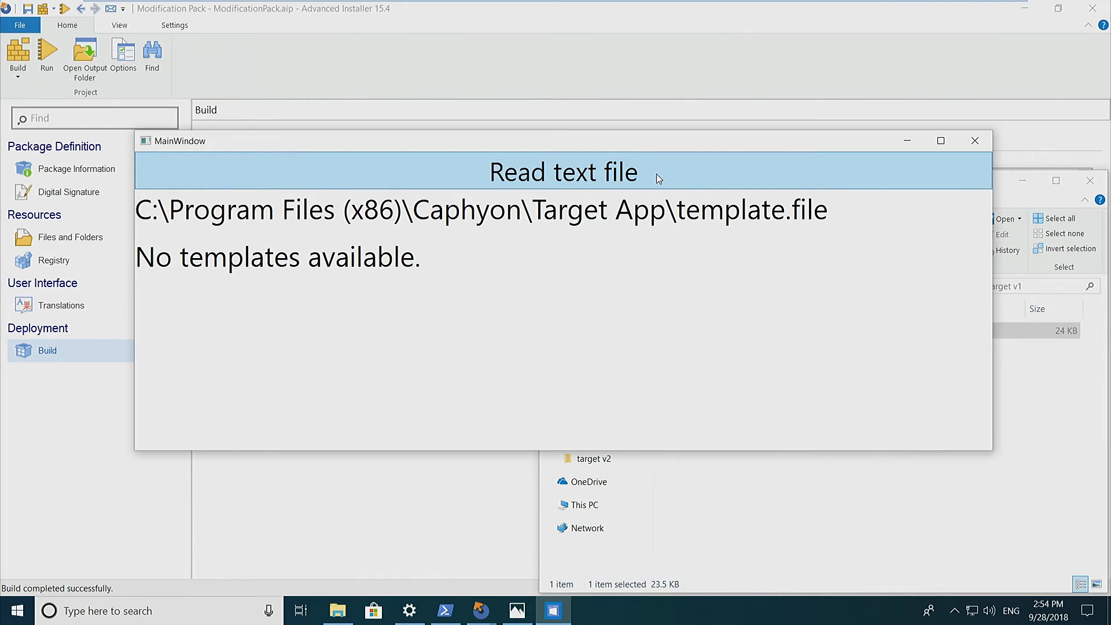
mouse_move(824, 177)
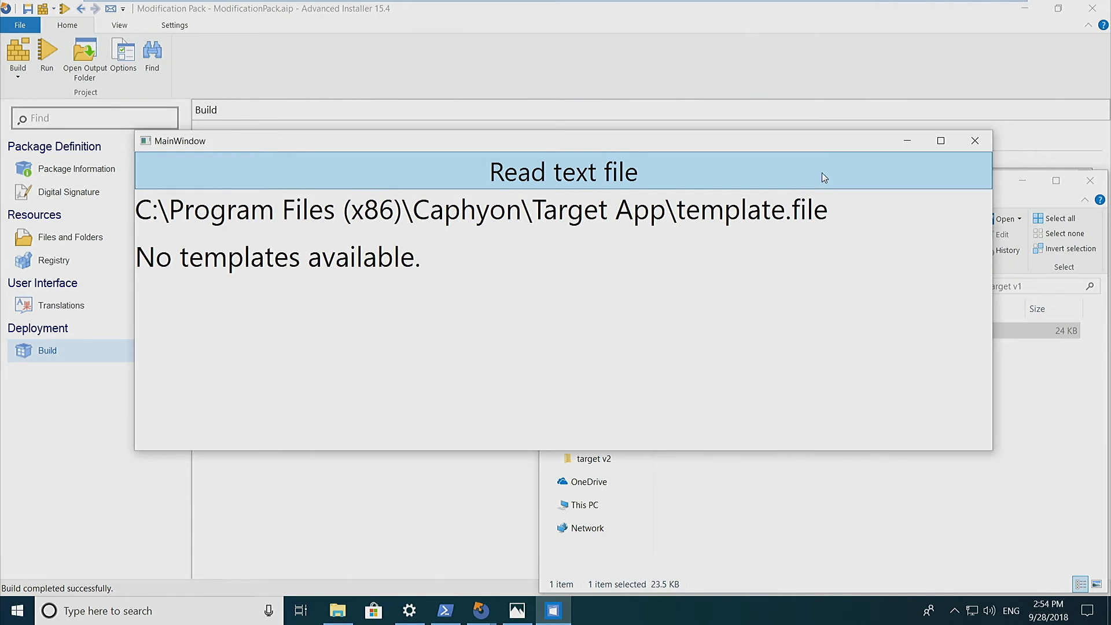
left_click(974, 140)
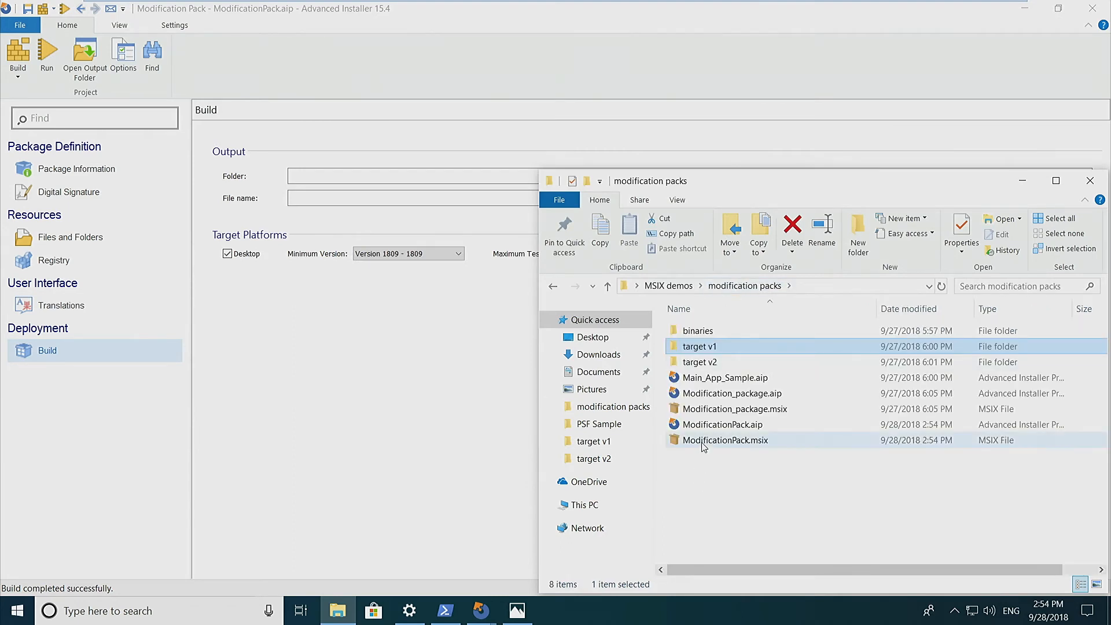
- Install ModificationPack.msix so Target App reads the template file contents, then close the app
double_click(726, 439)
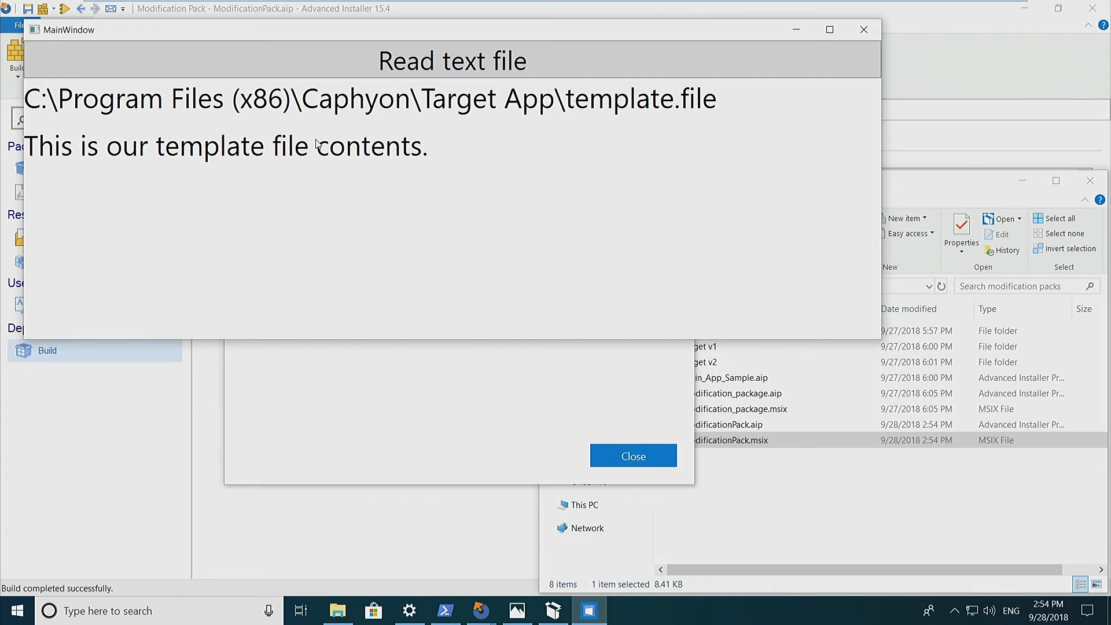
mouse_move(664, 110)
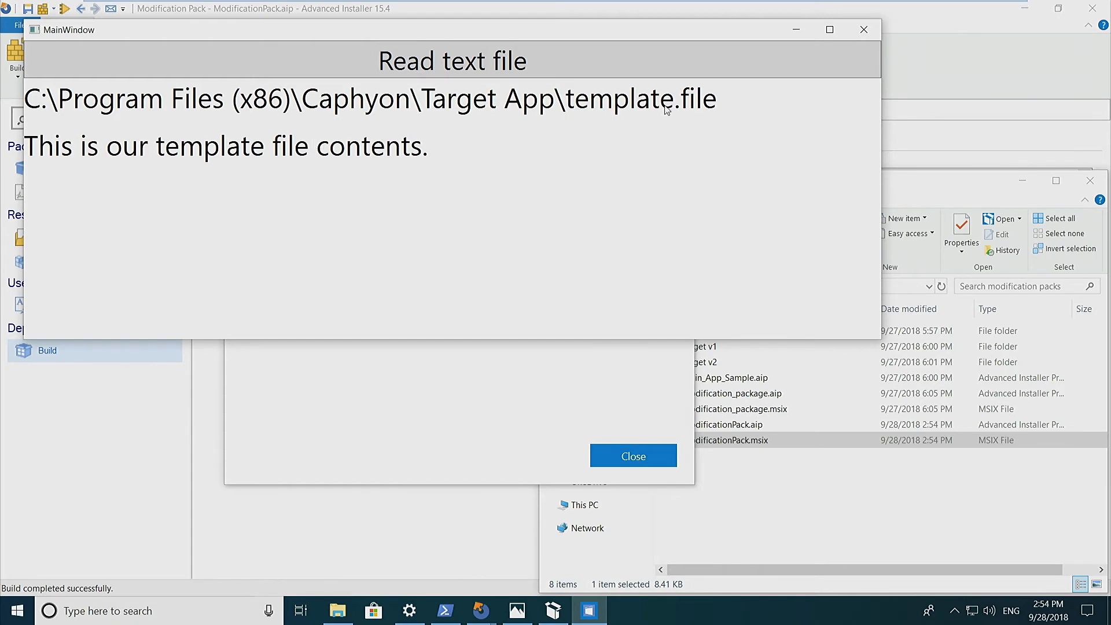
mouse_move(870, 37)
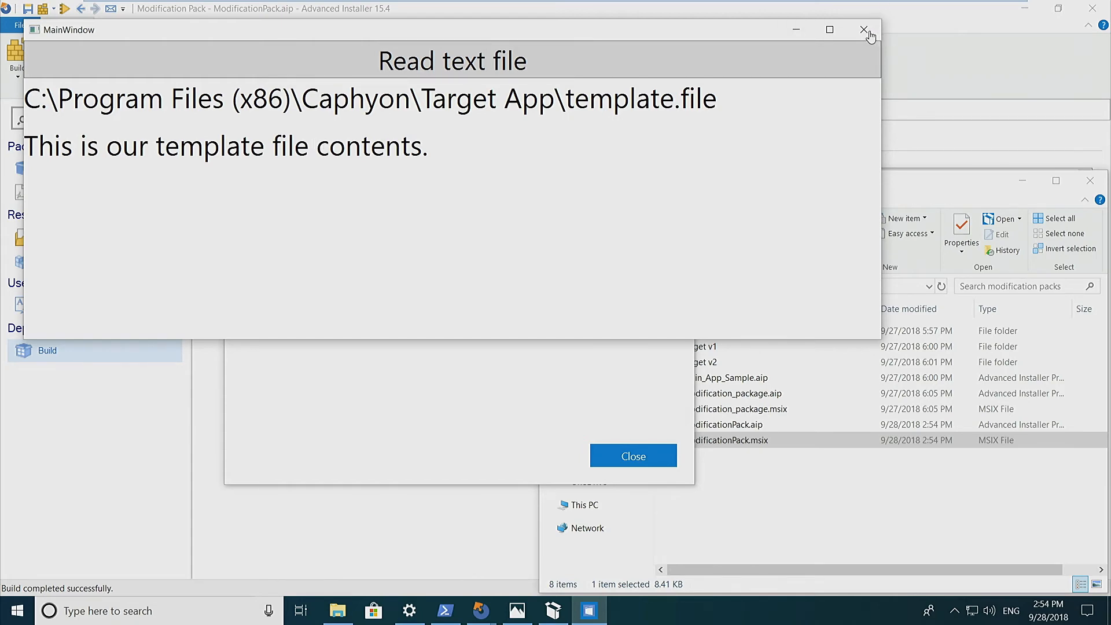
left_click(864, 30)
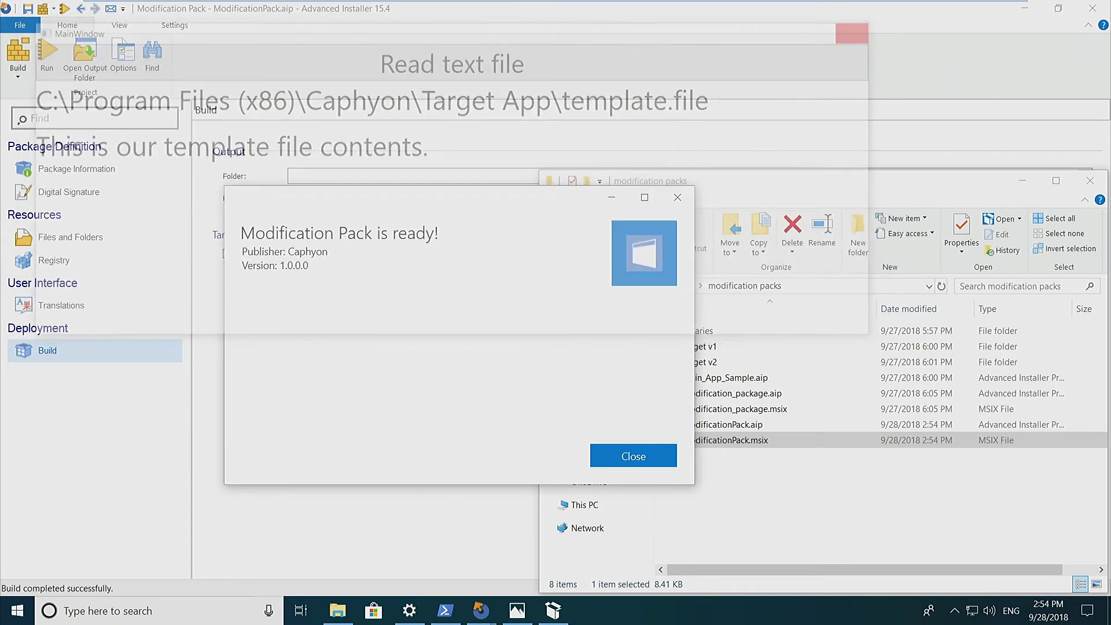
left_click(632, 456)
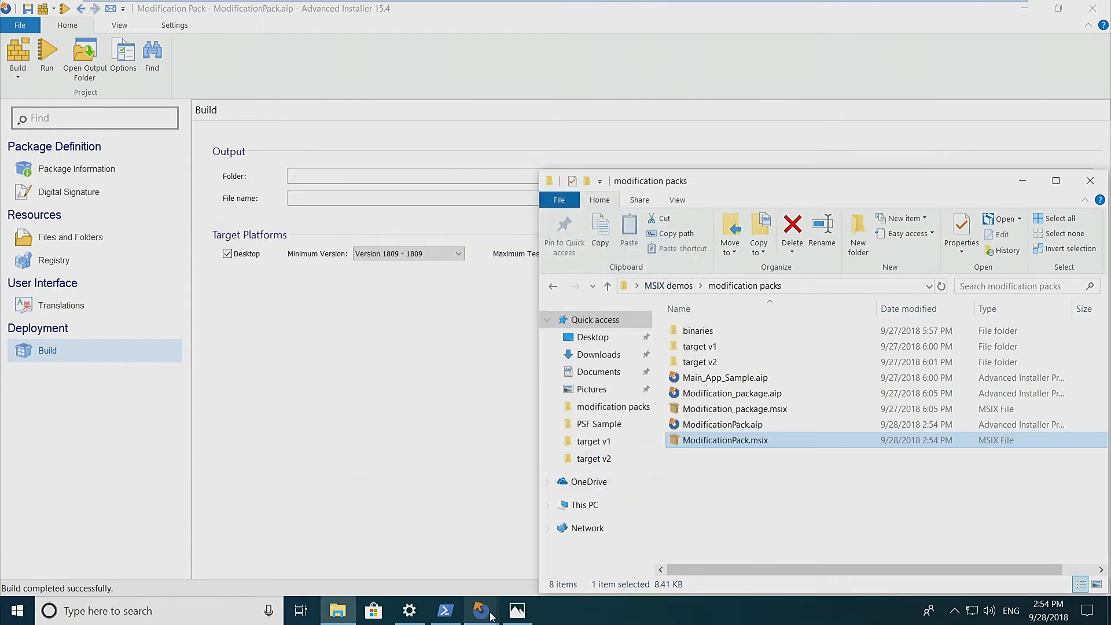
left_click(517, 611)
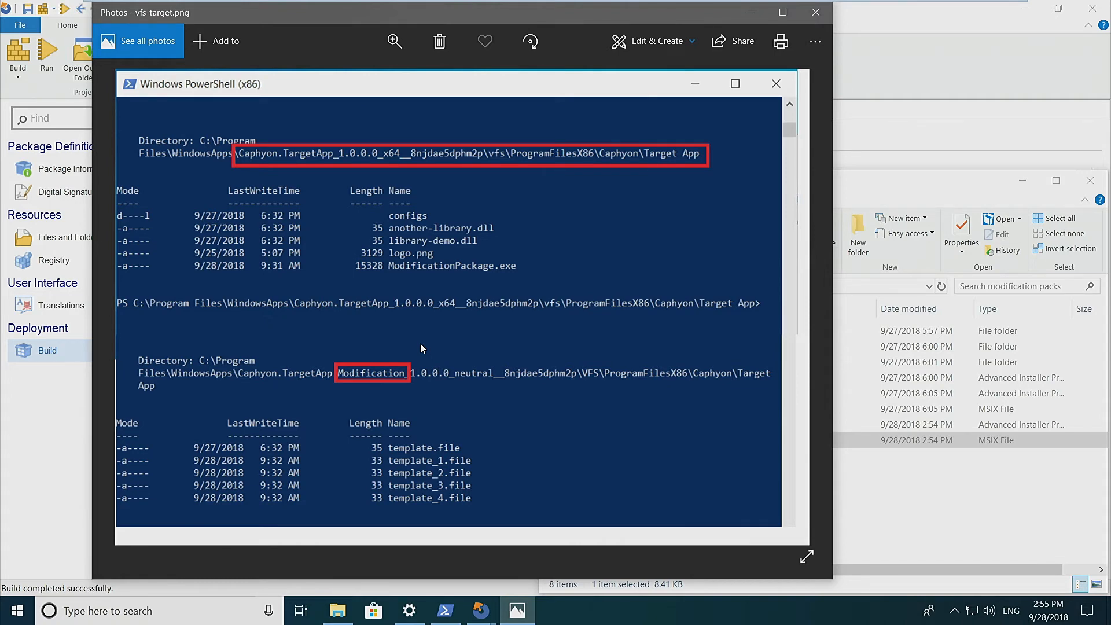
mouse_move(843, 5)
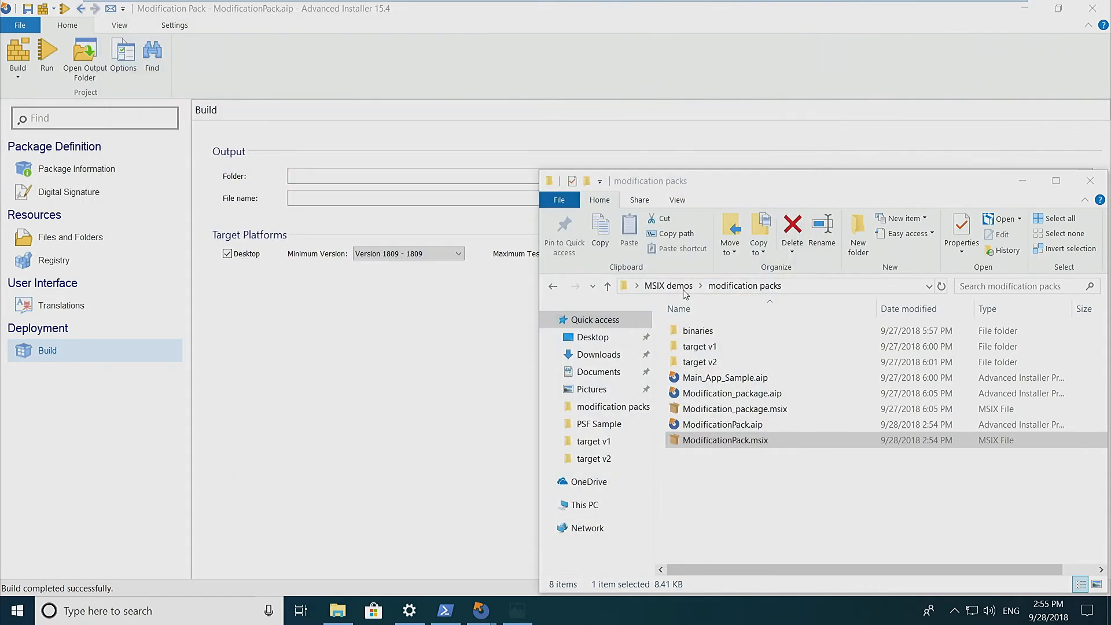
- Update Target App to 2.0.0.0 from target v2, launch it to confirm the template still reads, then close it
double_click(700, 361)
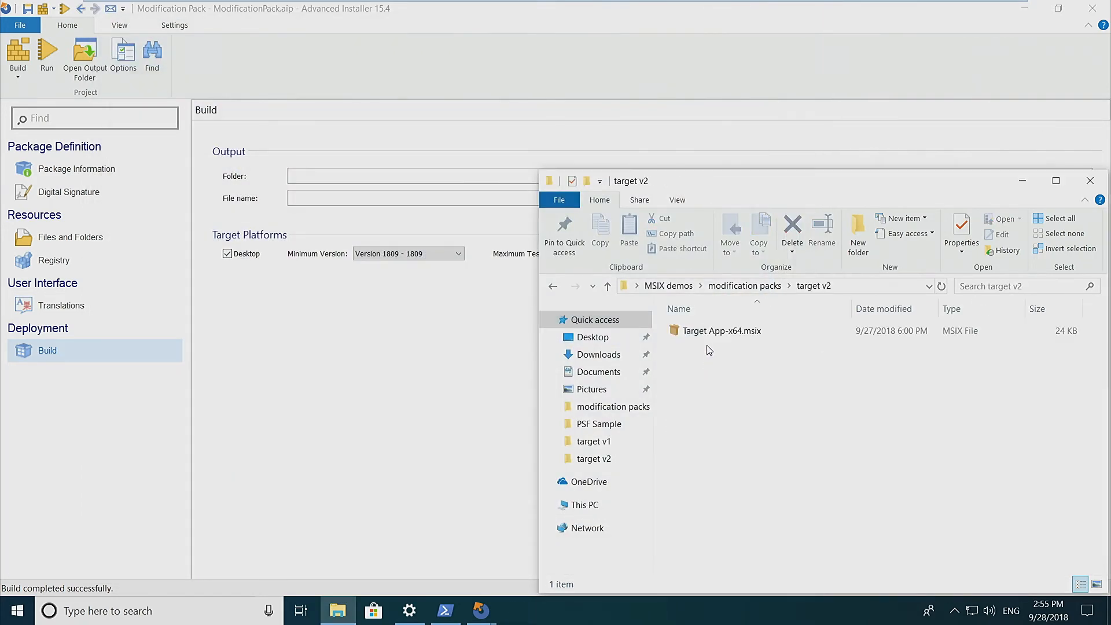
double_click(722, 330)
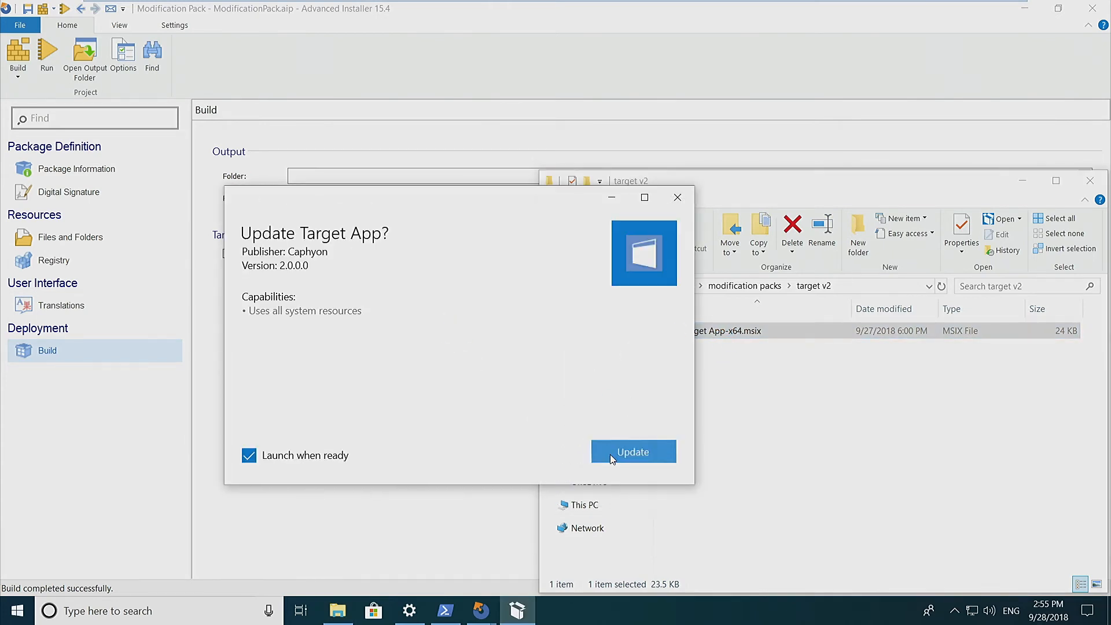
left_click(632, 452)
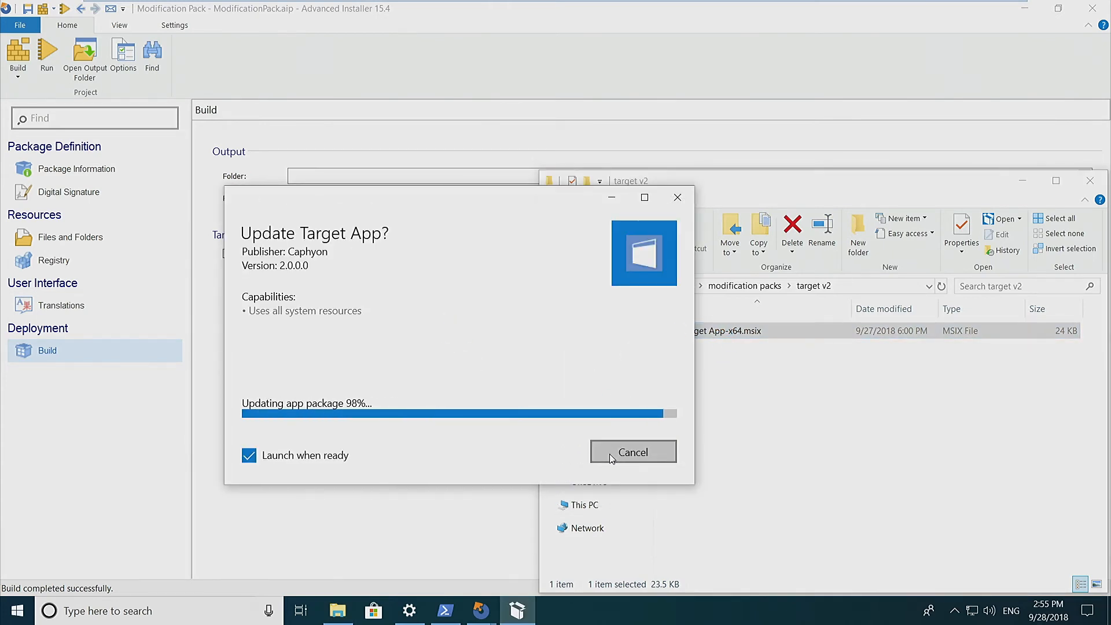
left_click(632, 452)
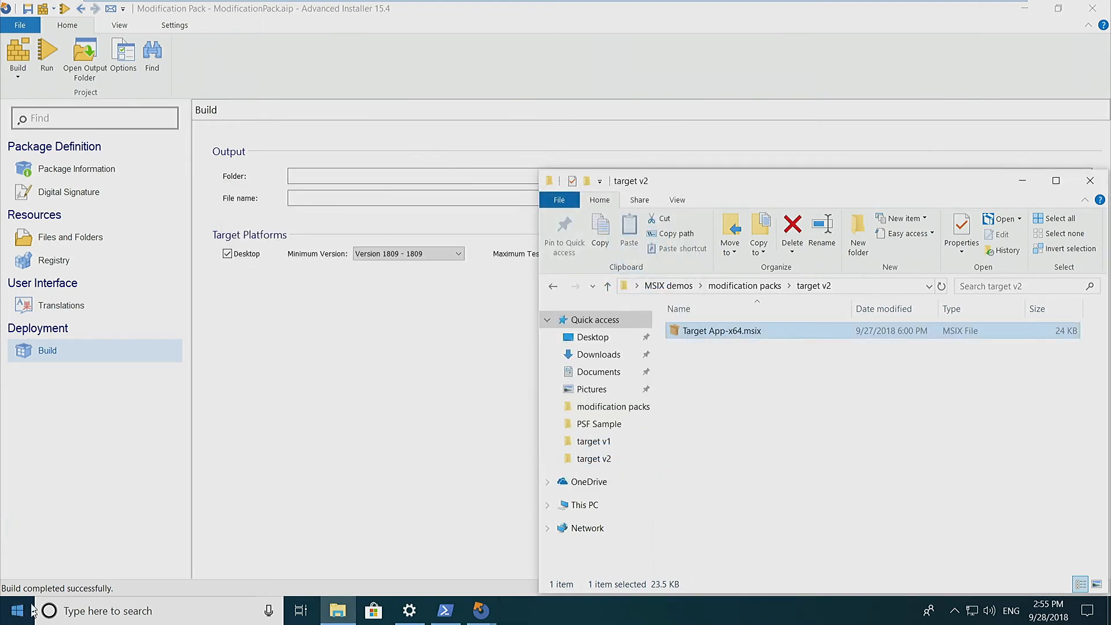
left_click(17, 610)
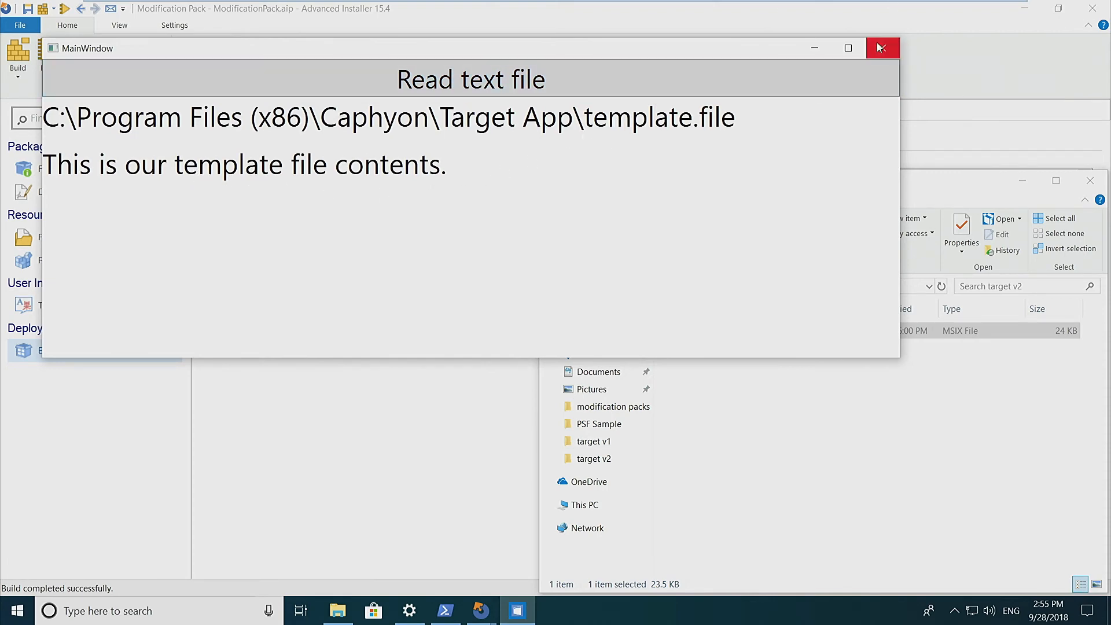
left_click(882, 49)
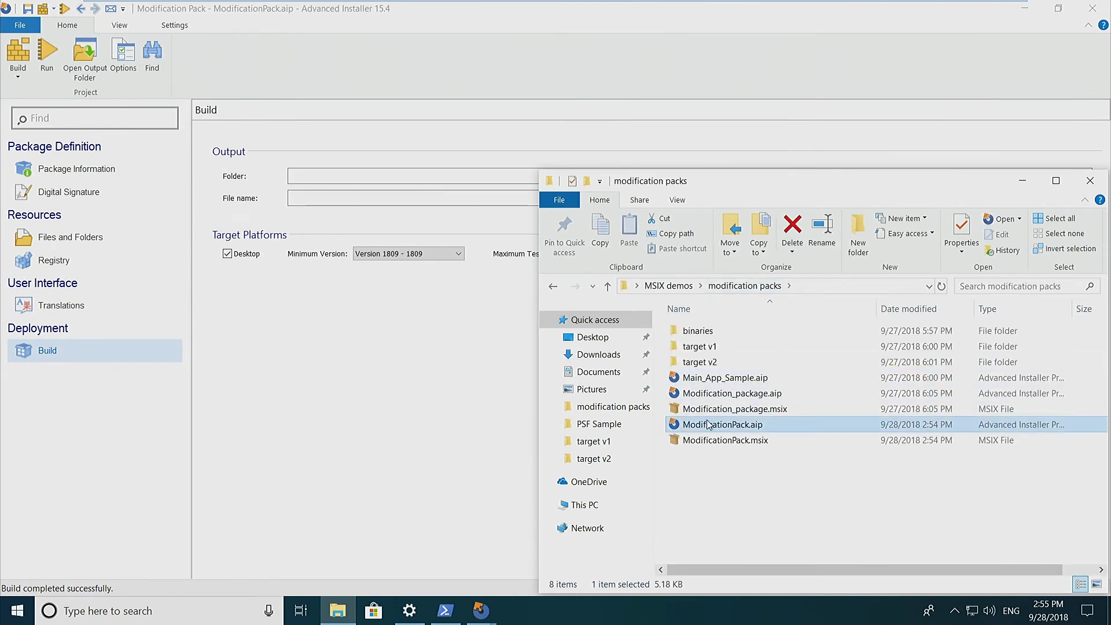
- Open ModificationPack.aip, then close it discarding changes to return to the desktop
double_click(722, 424)
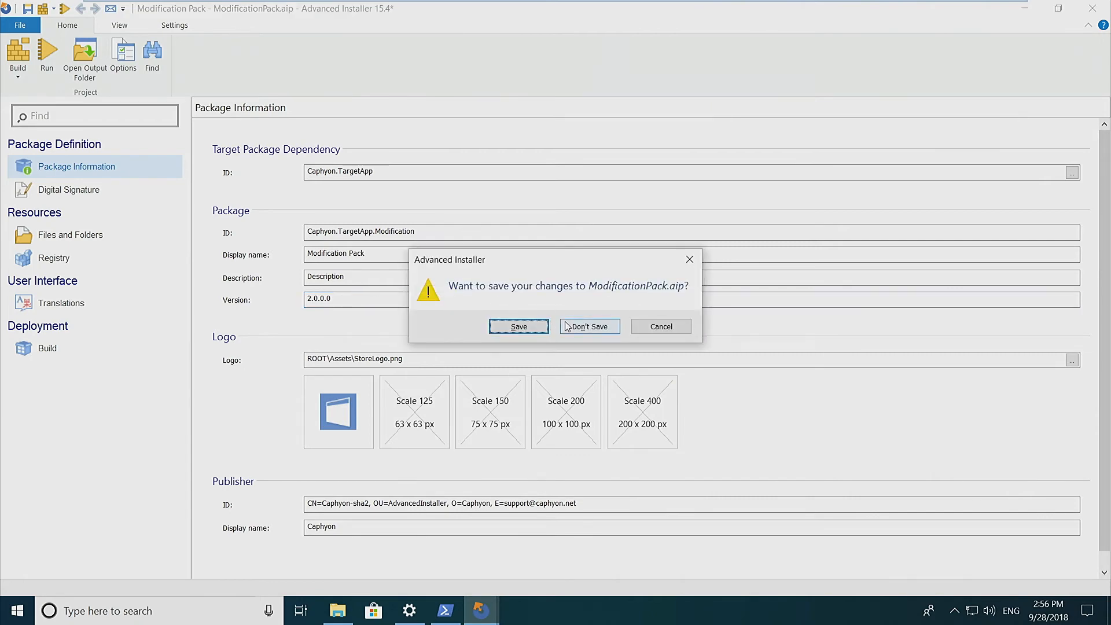
left_click(588, 327)
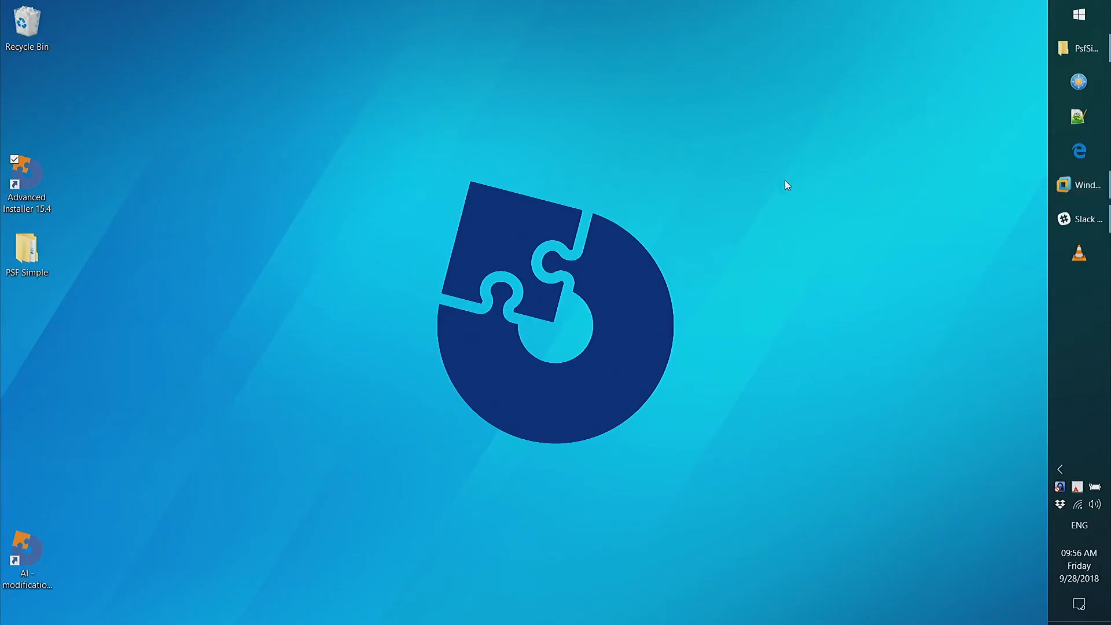
mouse_move(338, 156)
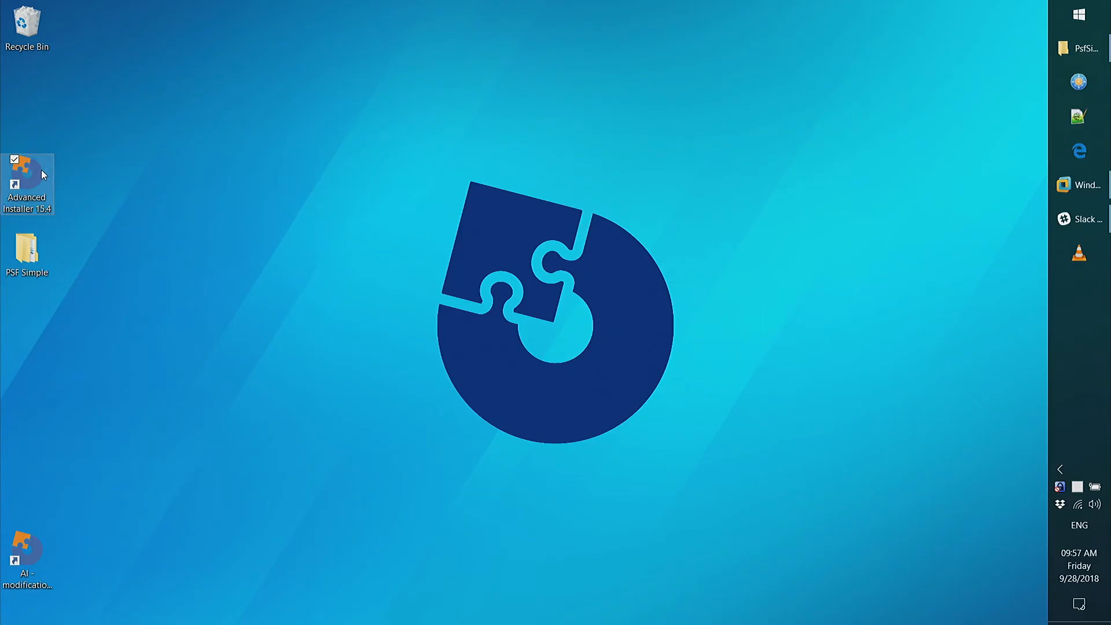
- Launch Advanced Installer into the PsfSimple project and select PSFSample.exe under Files and Folders
double_click(27, 177)
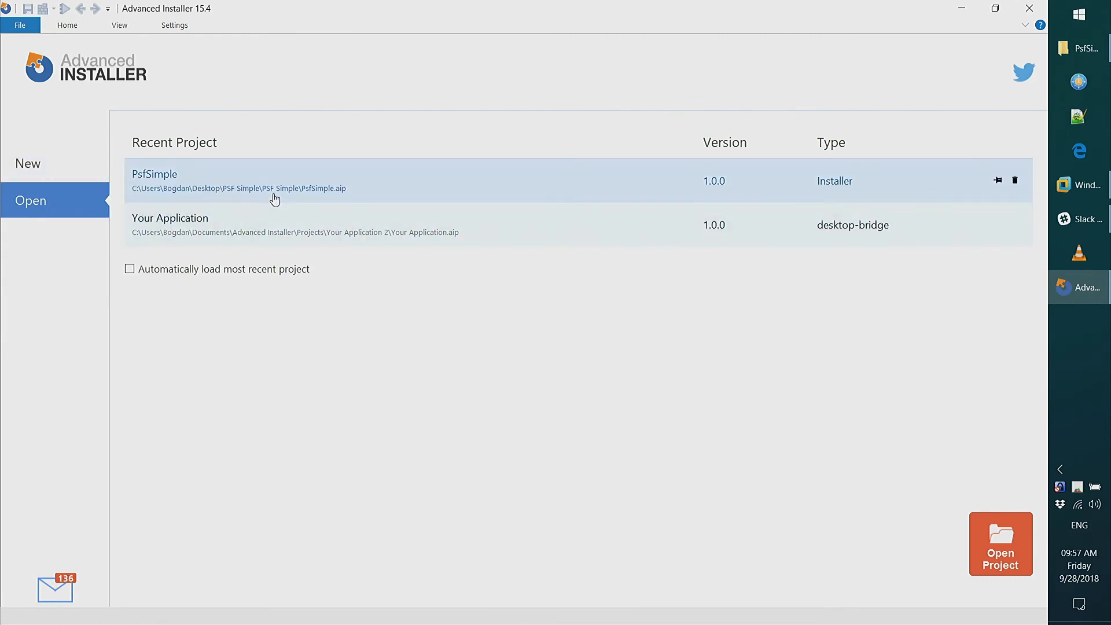
mouse_move(276, 197)
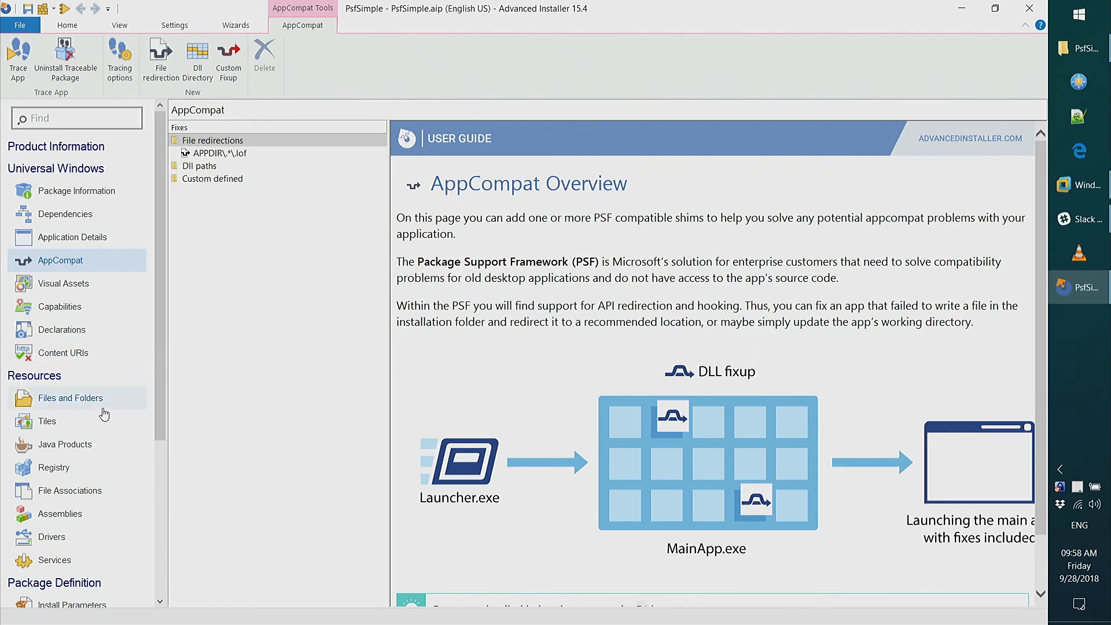
left_click(71, 397)
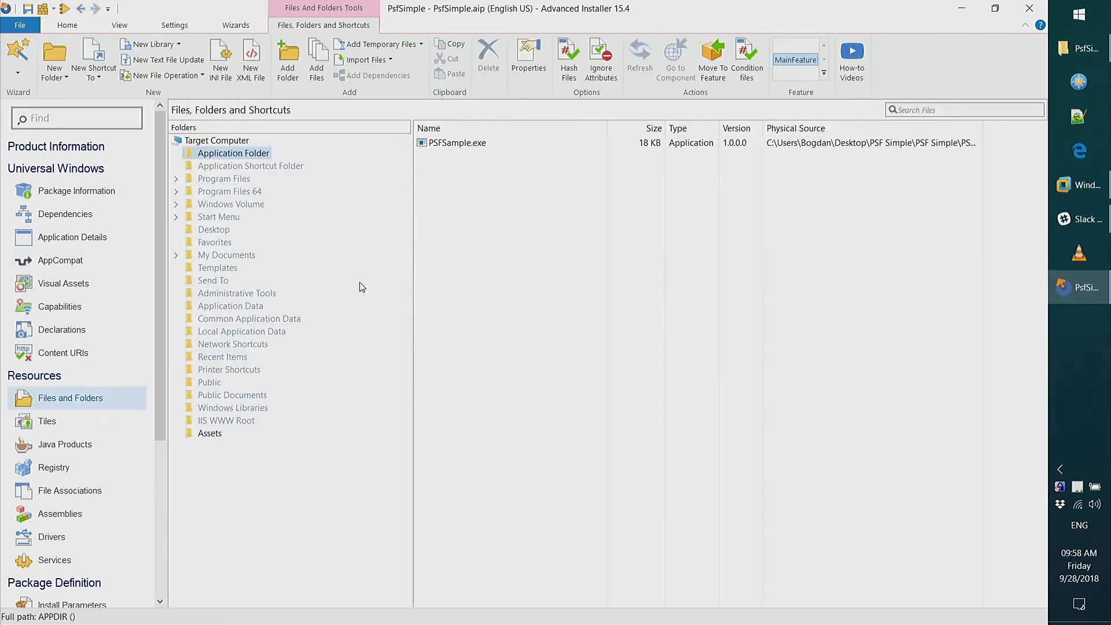
mouse_move(443, 173)
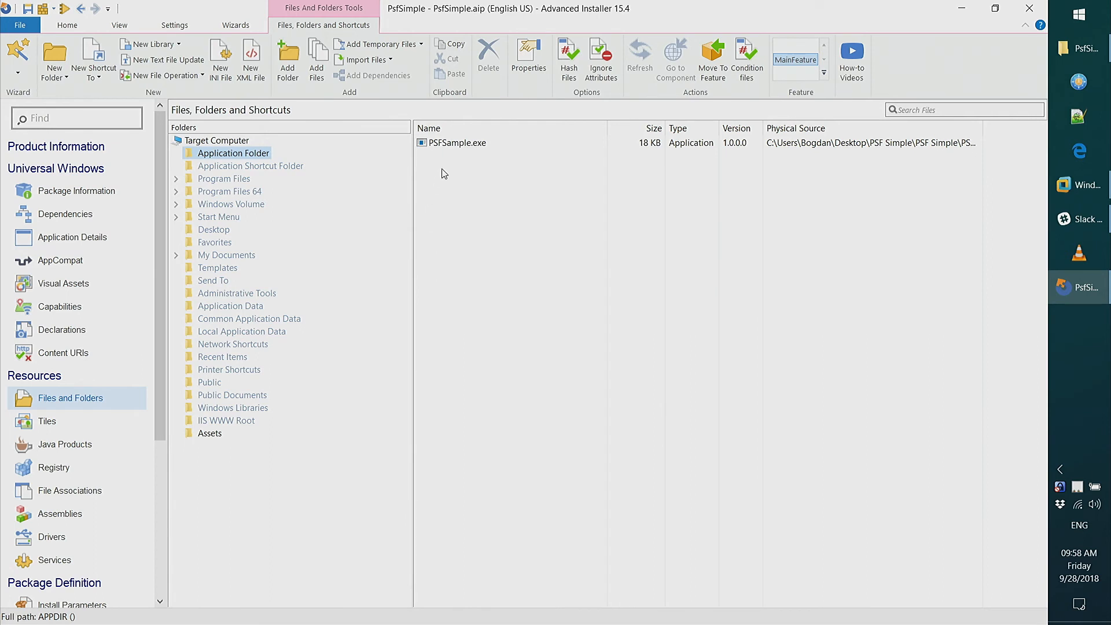
left_click(458, 143)
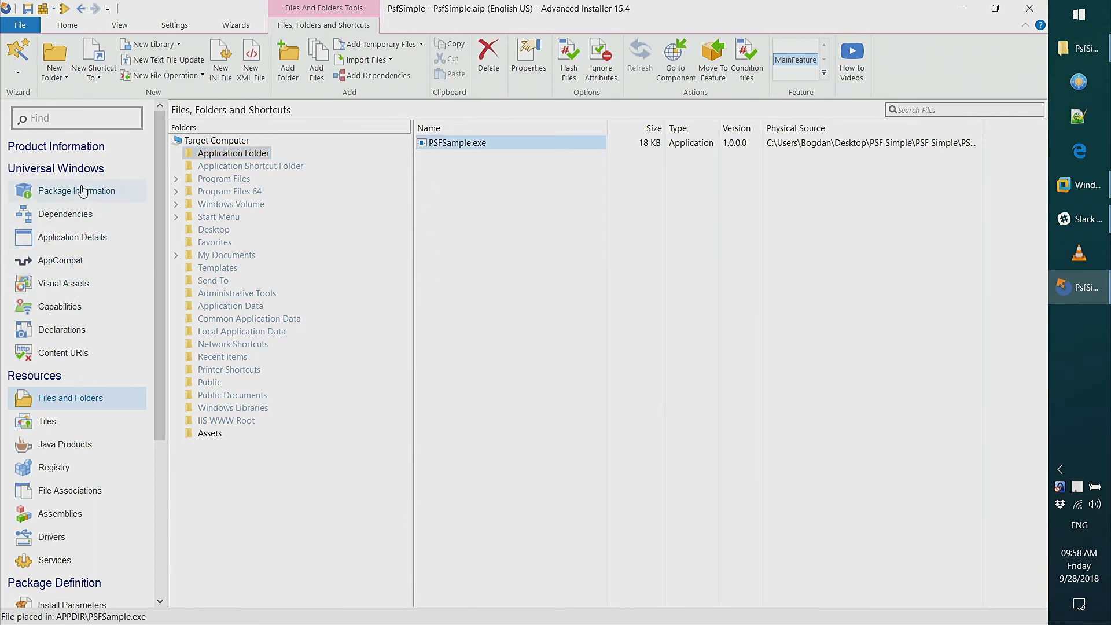
mouse_move(87, 210)
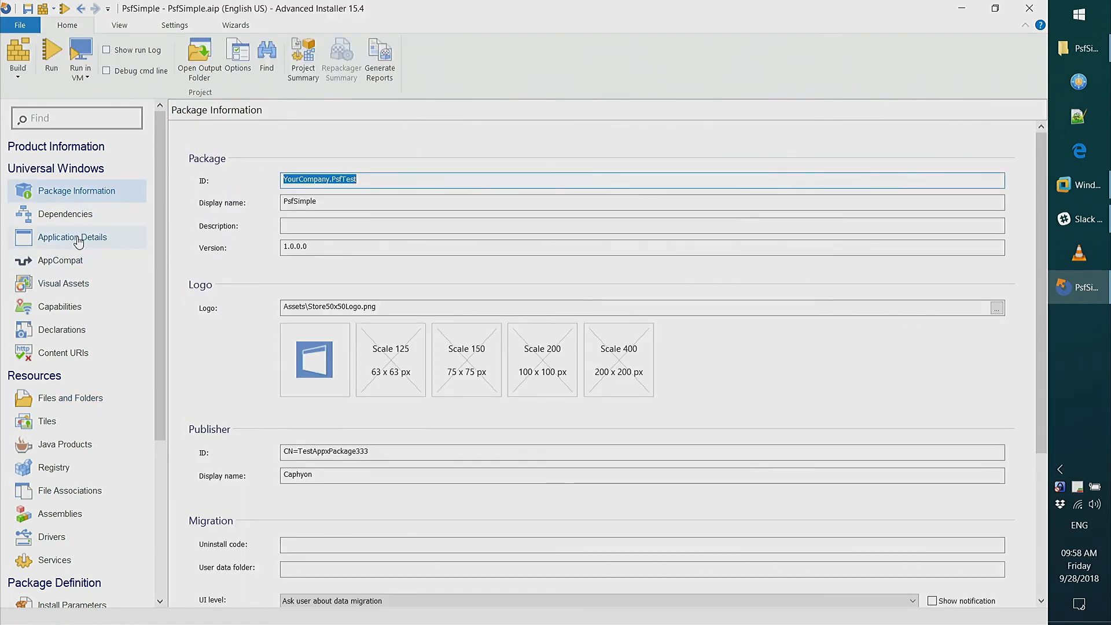
mouse_move(72, 236)
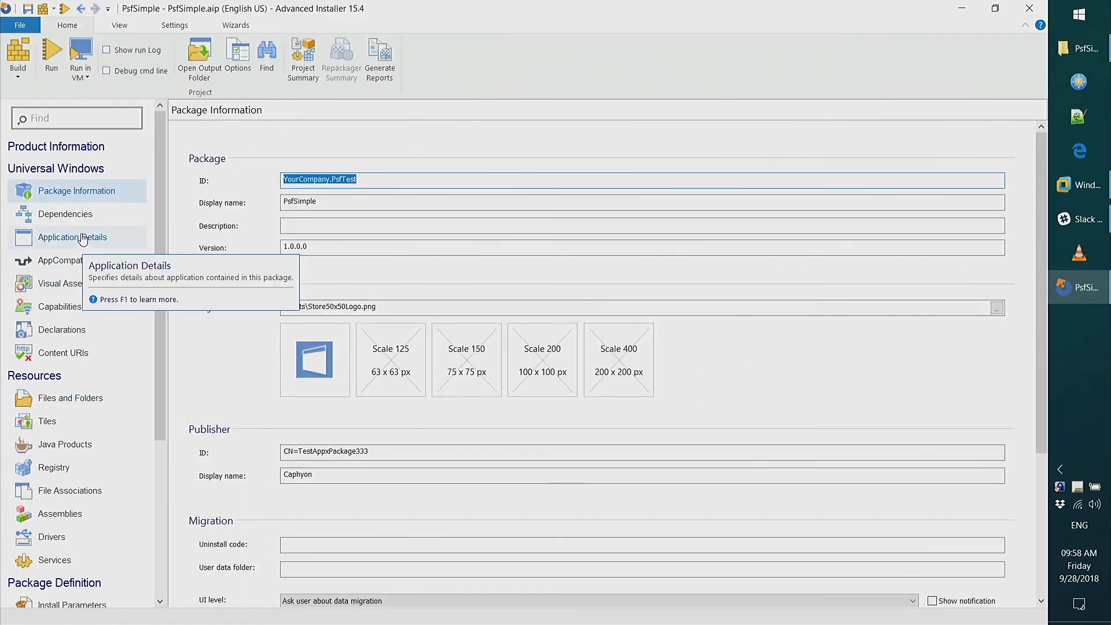
mouse_move(80, 236)
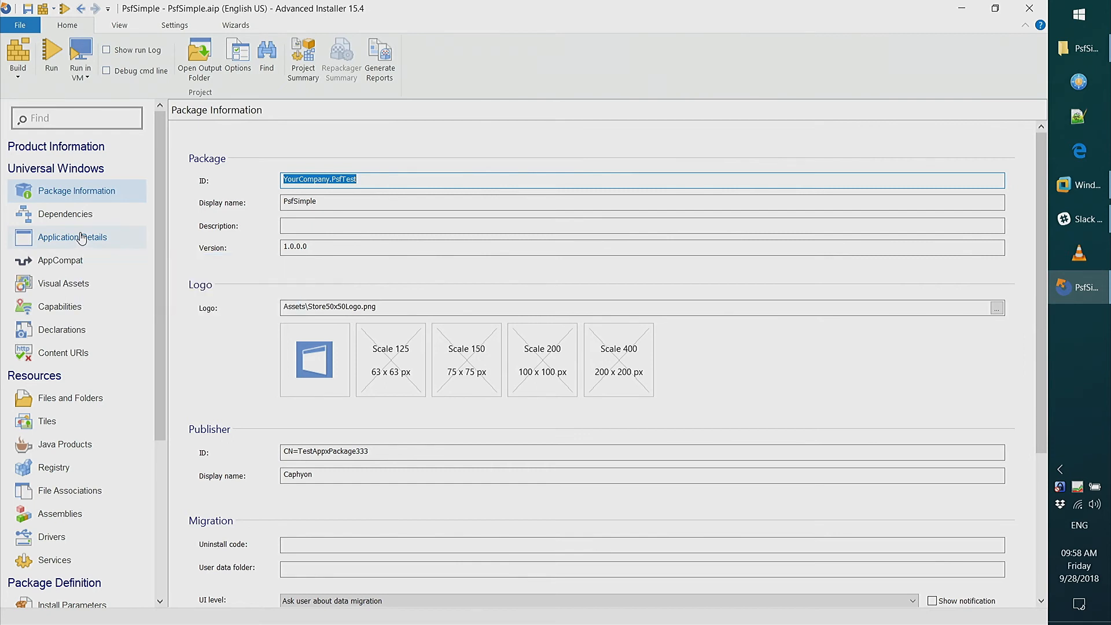
mouse_move(354, 301)
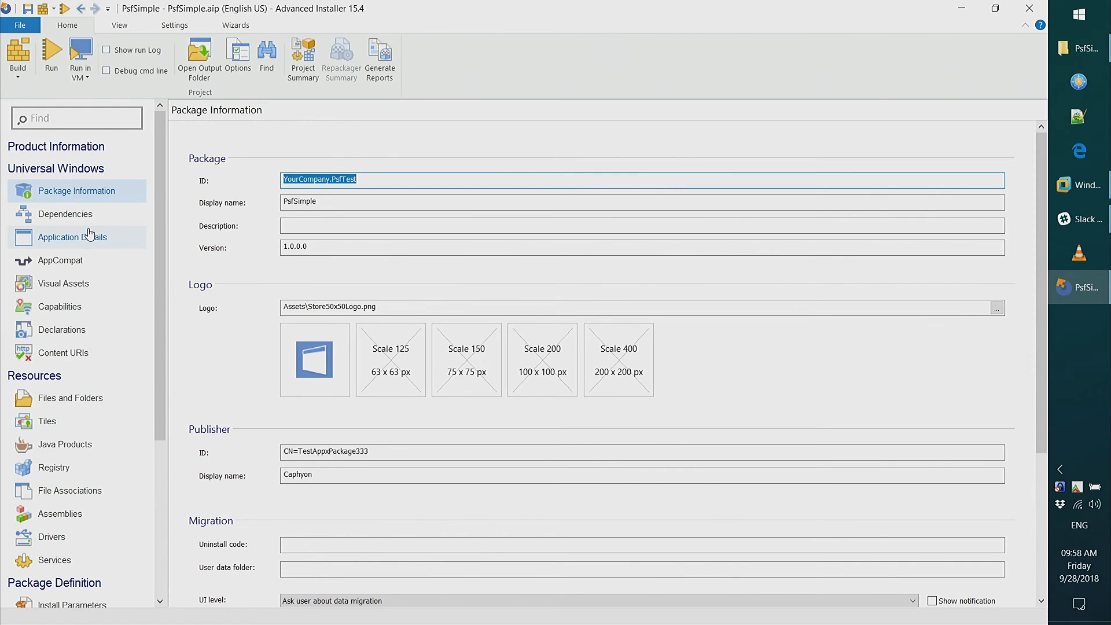
- Show the AppCompat page listing the APPDIR .lof file redirection before building
left_click(60, 261)
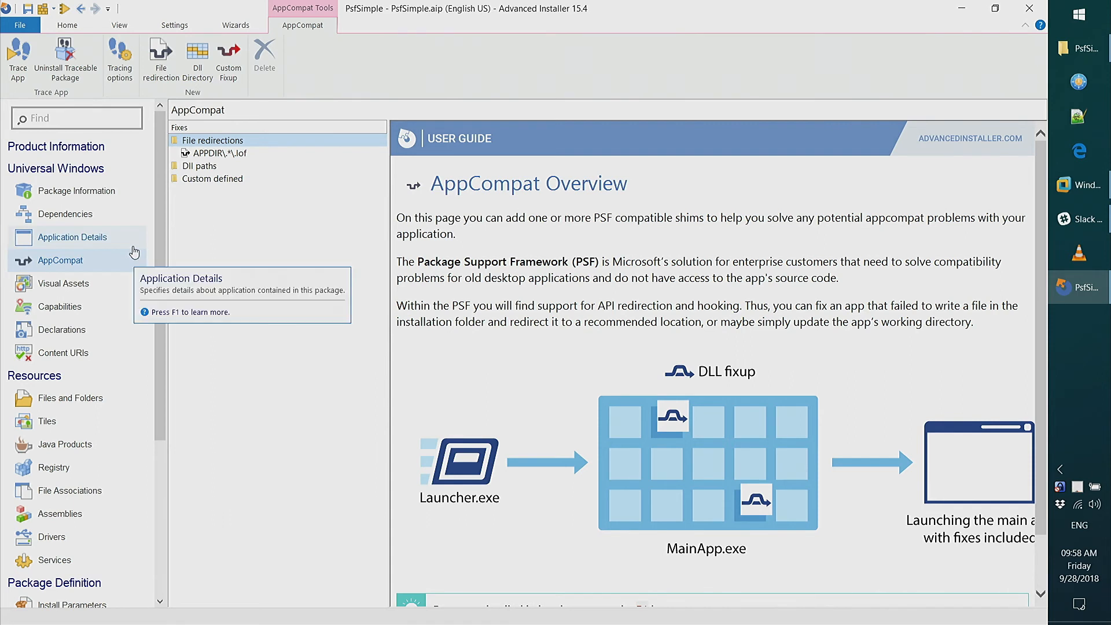
mouse_move(4, 61)
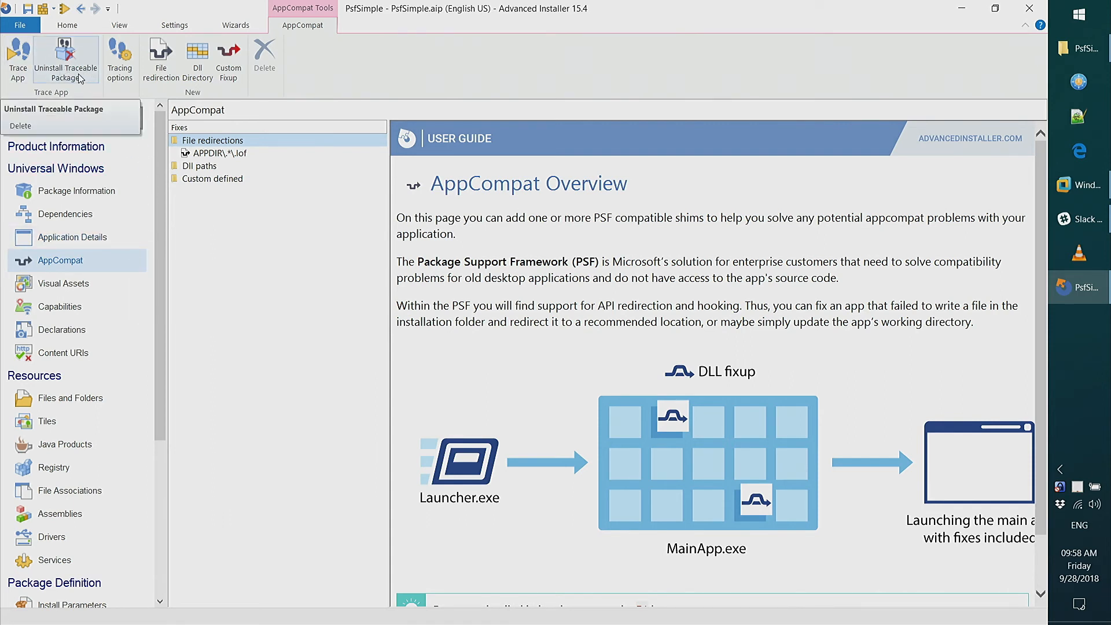
mouse_move(119, 58)
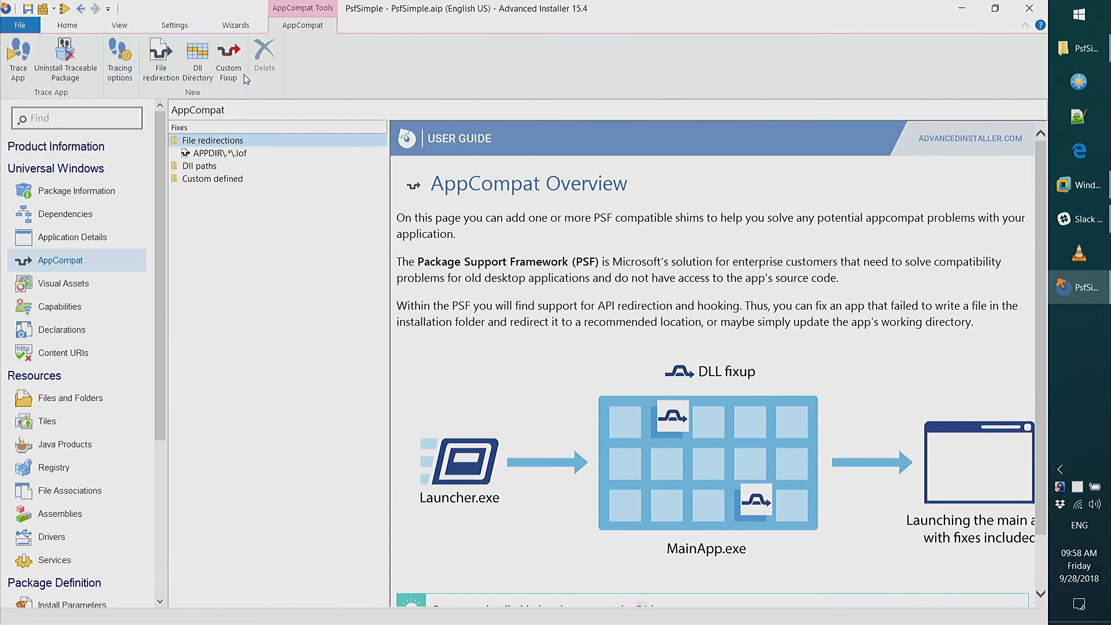
mouse_move(197, 57)
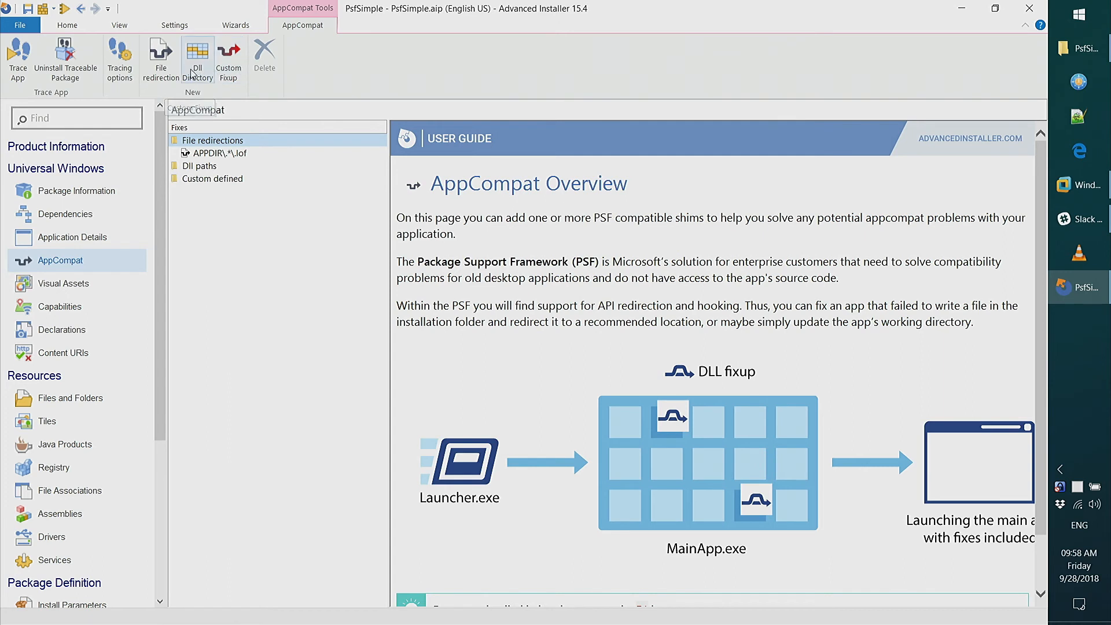
mouse_move(160, 58)
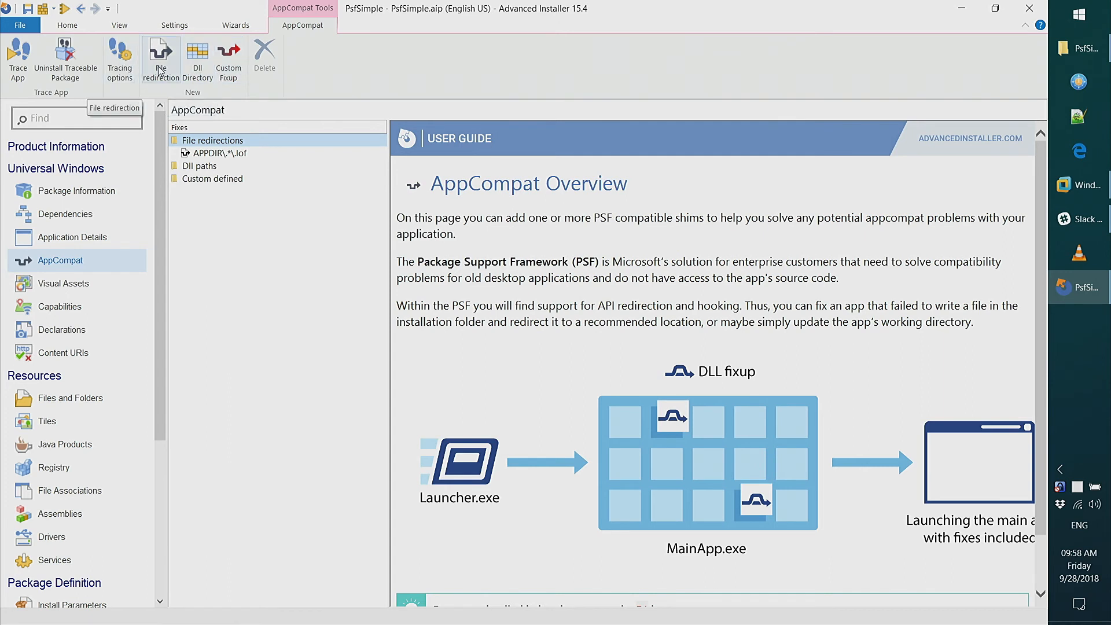
mouse_move(169, 67)
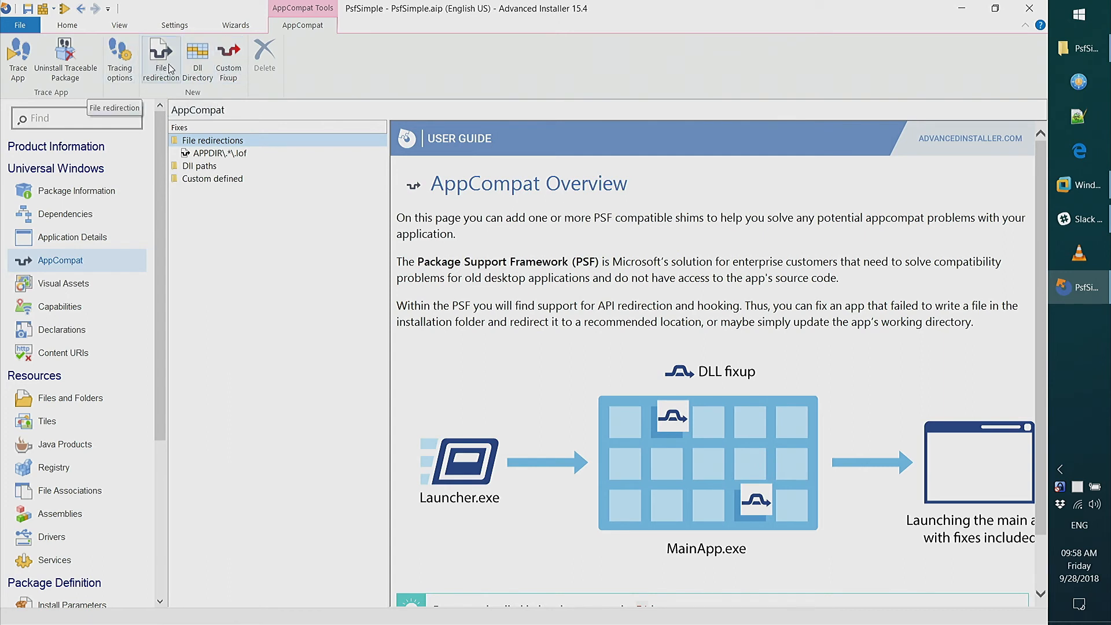
mouse_move(197, 58)
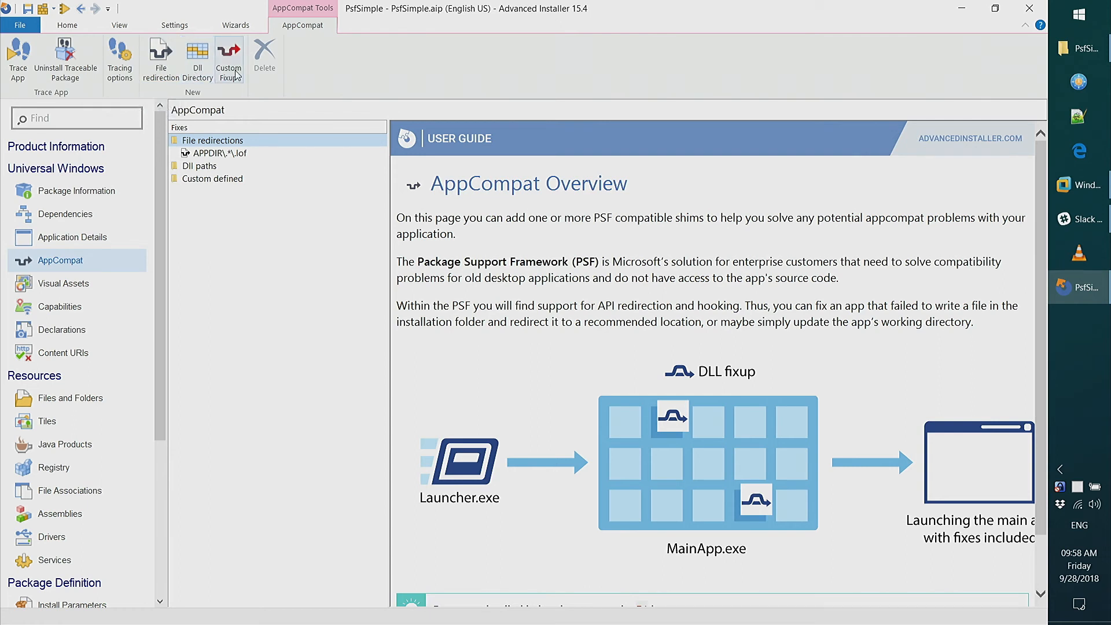
mouse_move(228, 57)
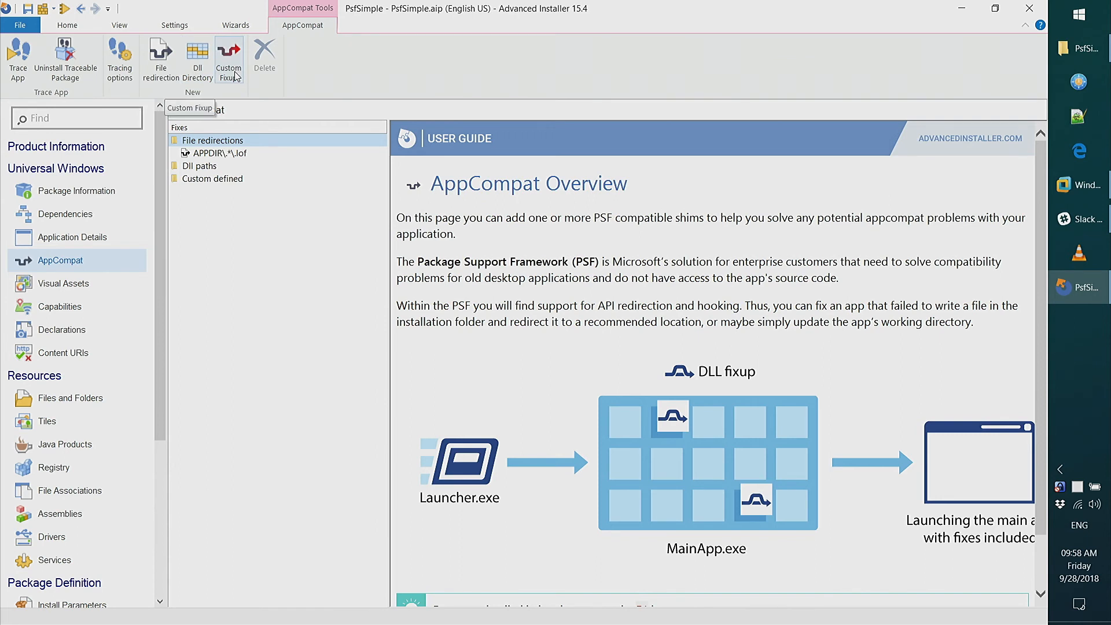
mouse_move(197, 58)
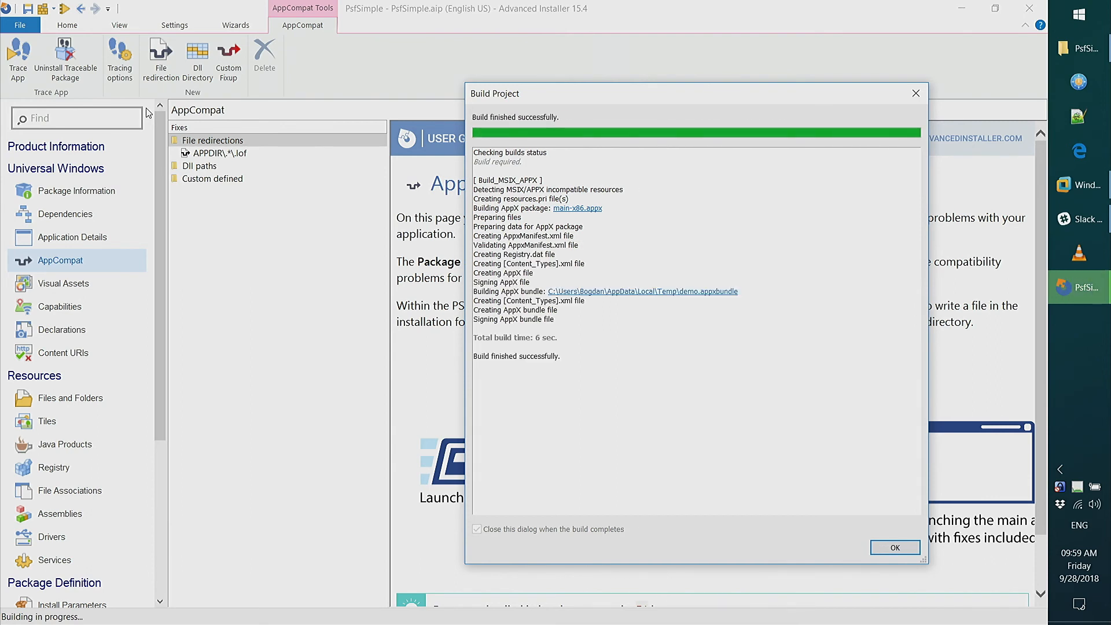
- Trace the app, have PSF Sample write its log beside the exe, and dismiss the access-denied error
left_click(895, 547)
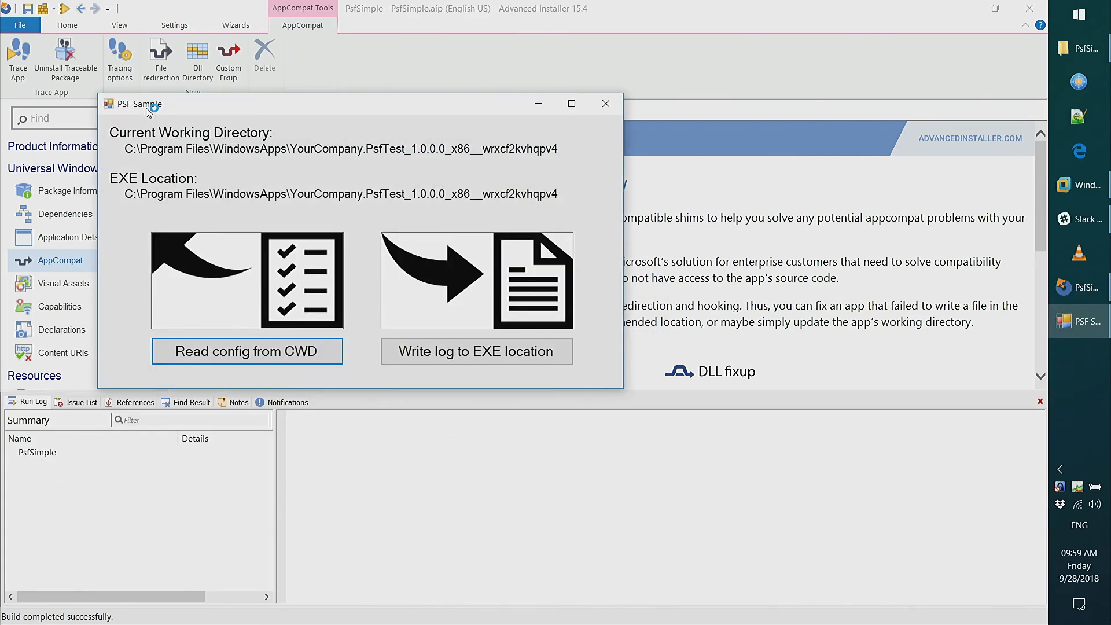
left_click(476, 352)
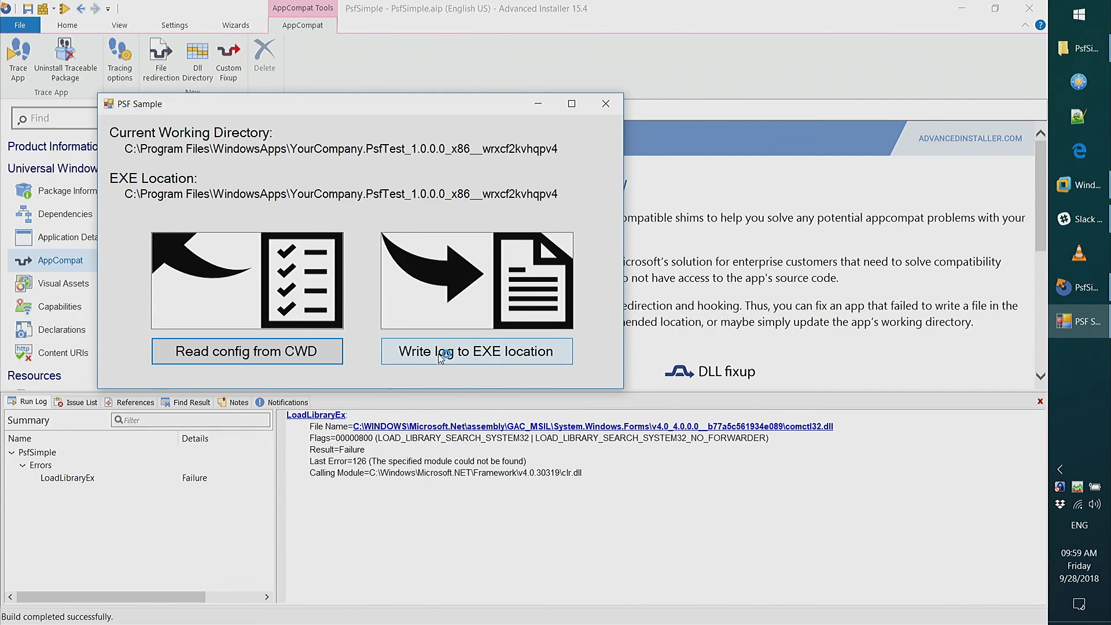
left_click(476, 351)
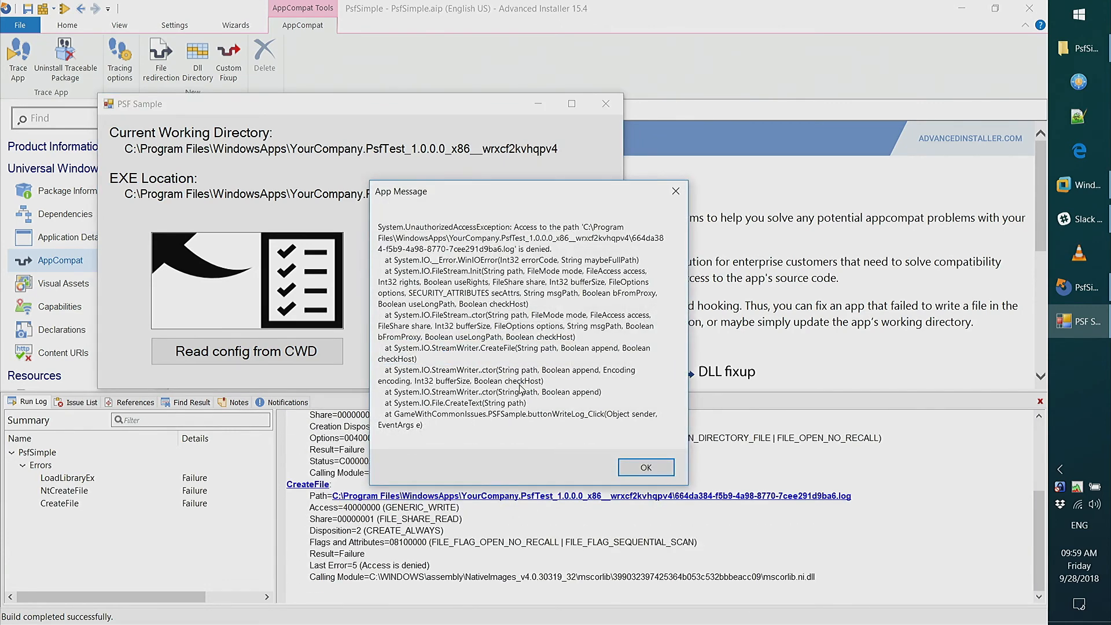
mouse_move(622, 192)
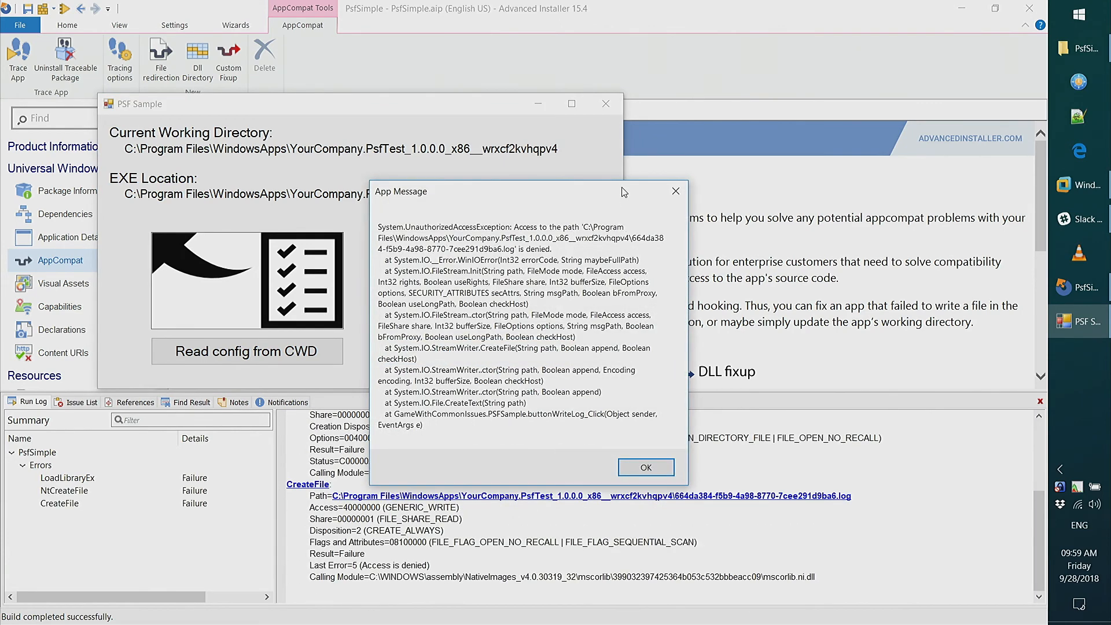
left_click(645, 466)
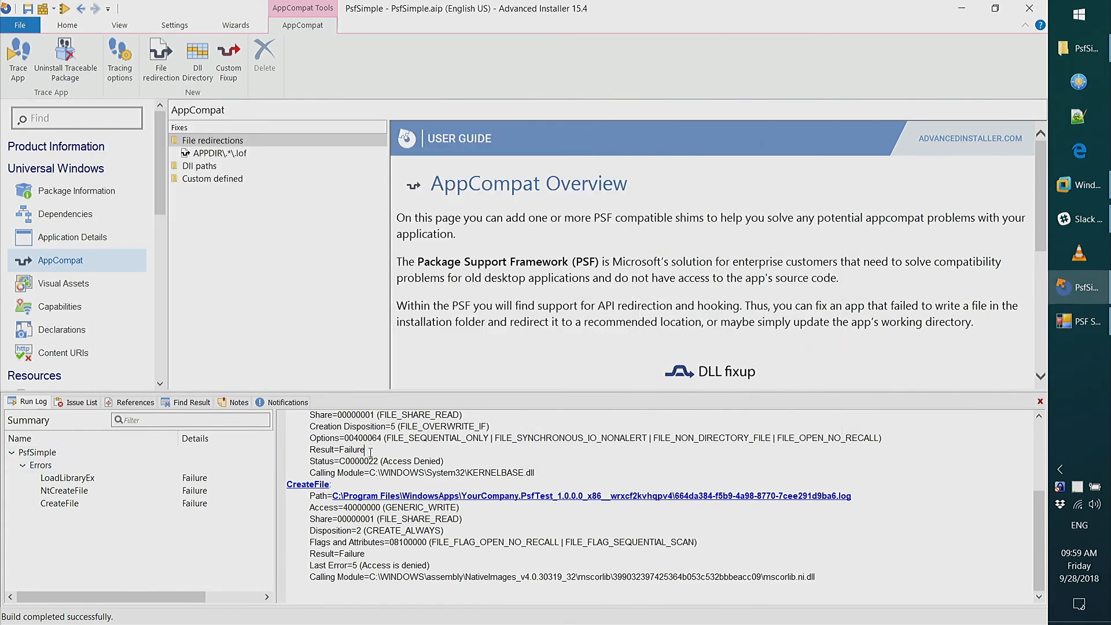
- From the CreateFile failure in the Run Log, add a file redirection for .log files in APPDIR
scroll("up", 3)
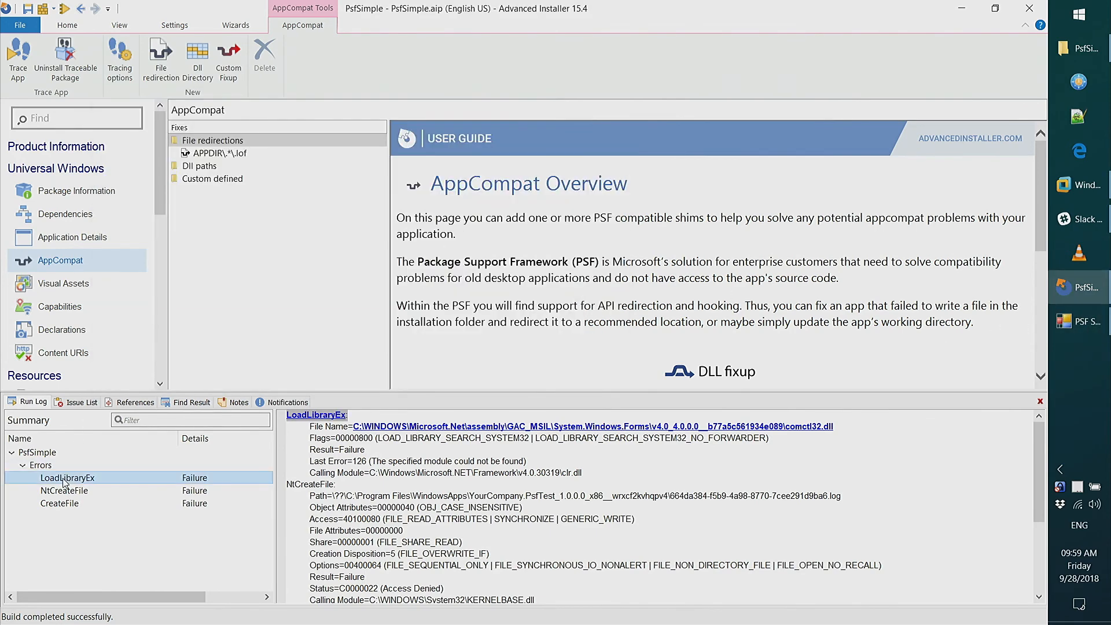
left_click(59, 503)
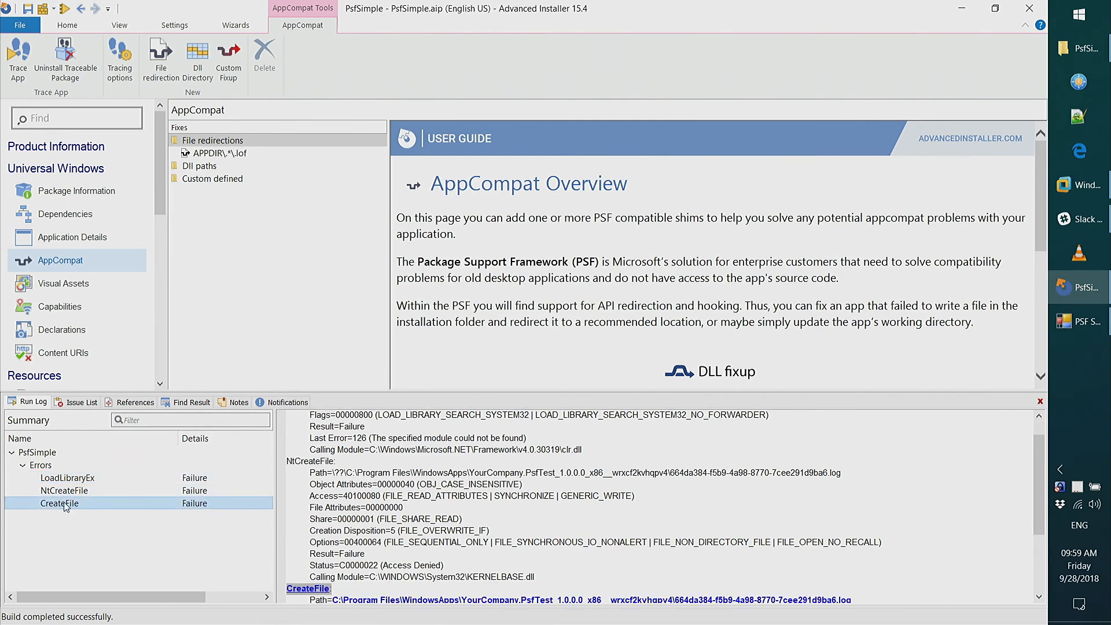
scroll("down", 3)
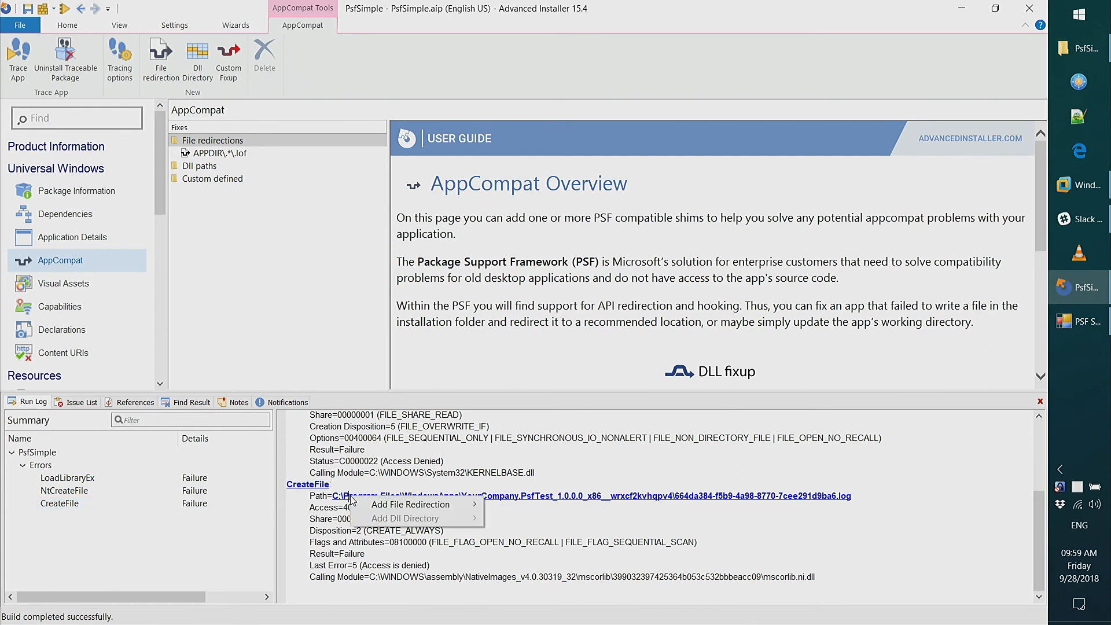
mouse_move(410, 504)
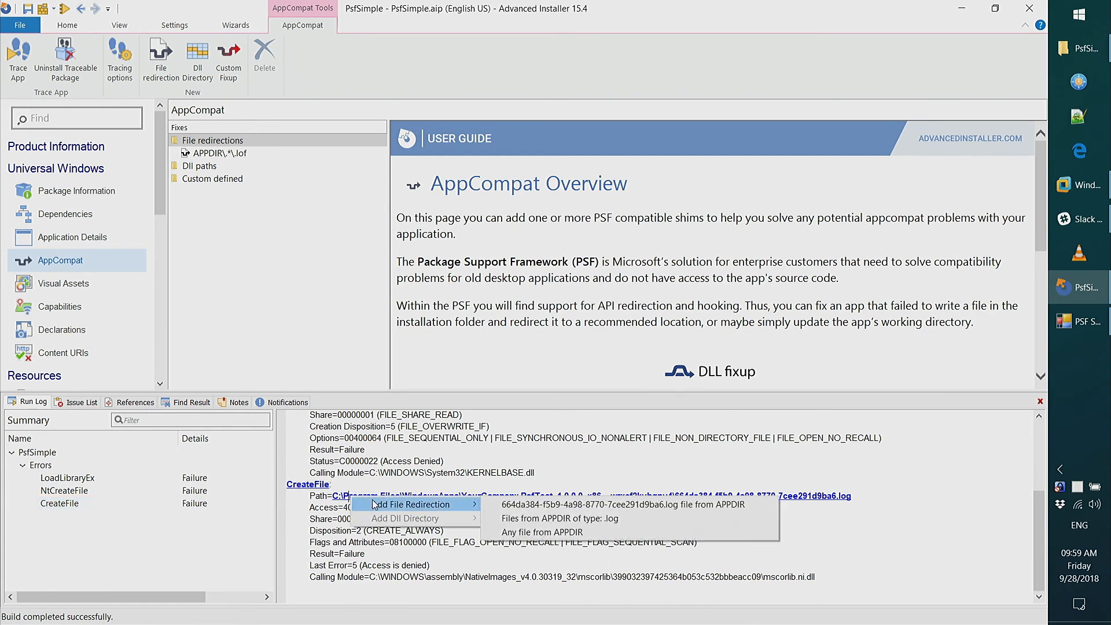
mouse_move(560, 519)
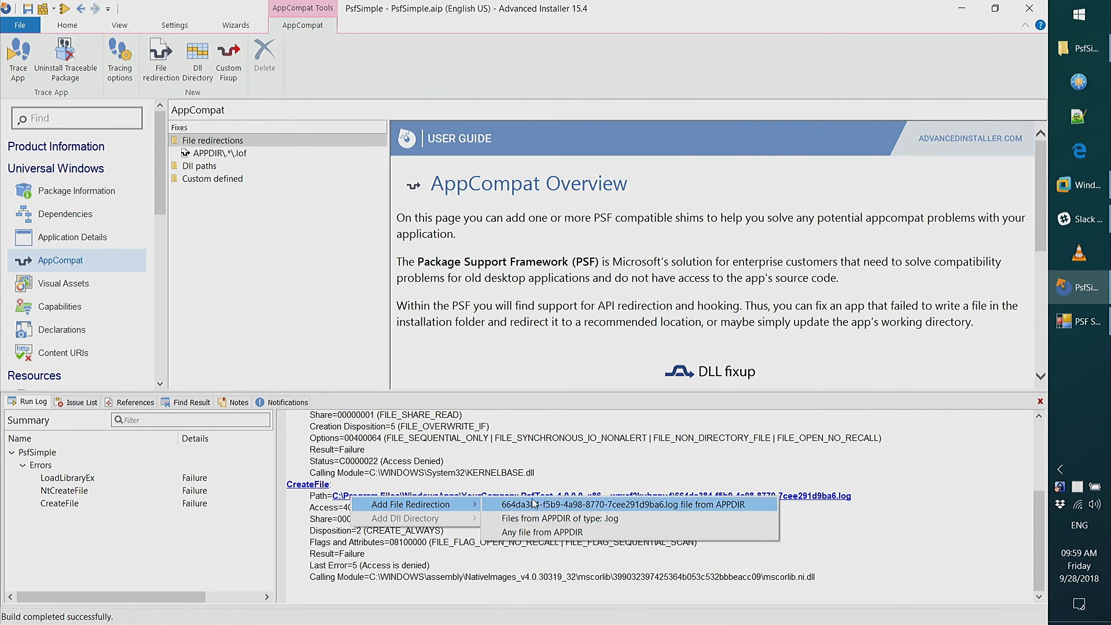
mouse_move(535, 510)
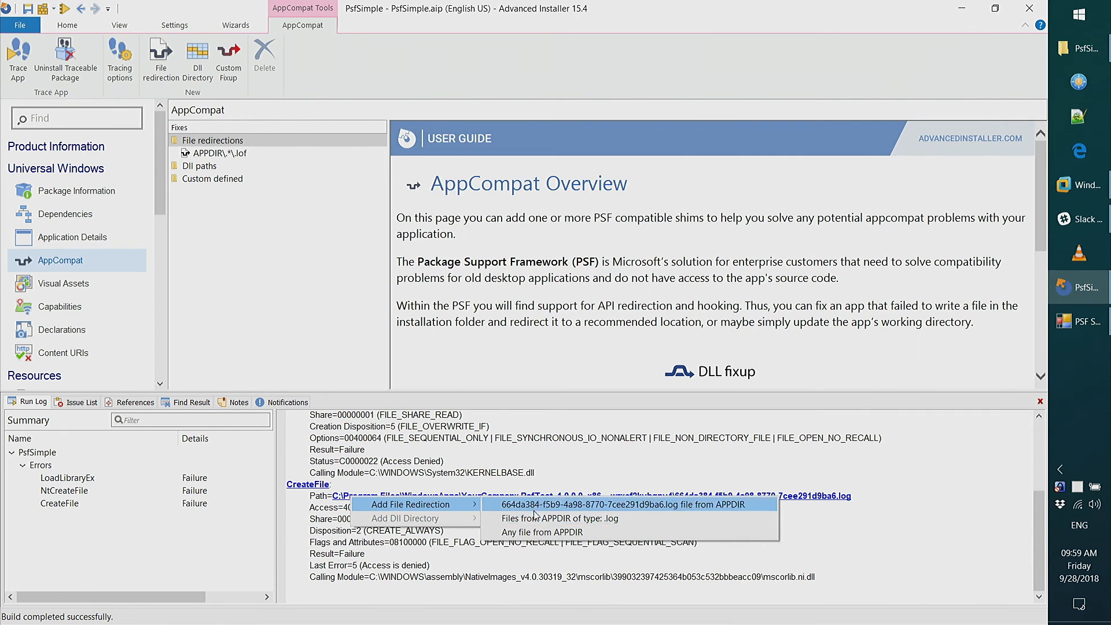
mouse_move(560, 519)
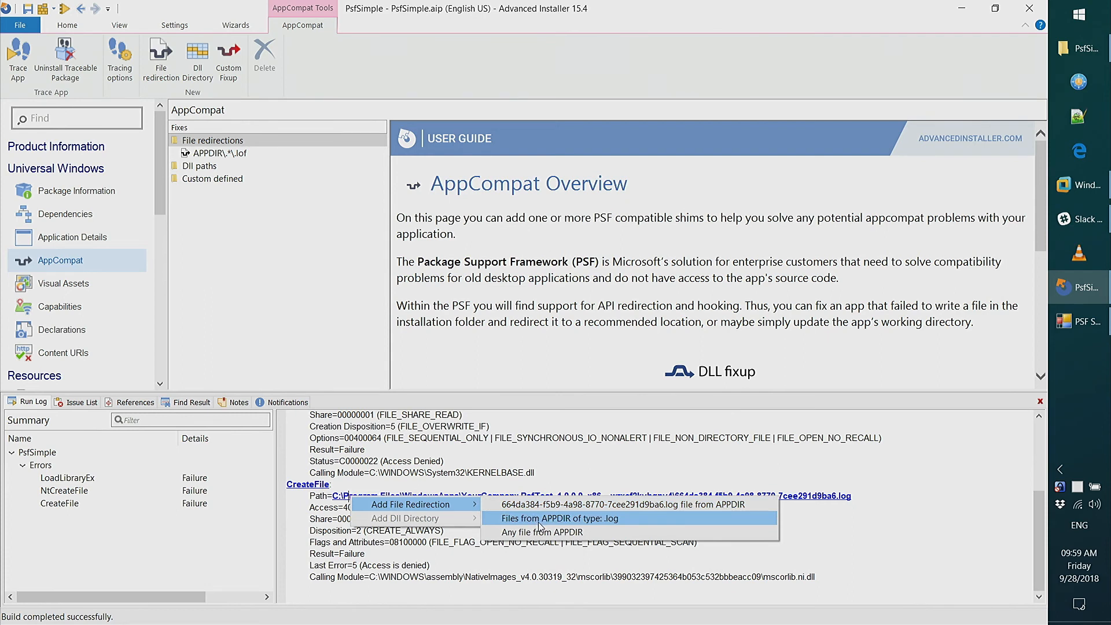
left_click(560, 518)
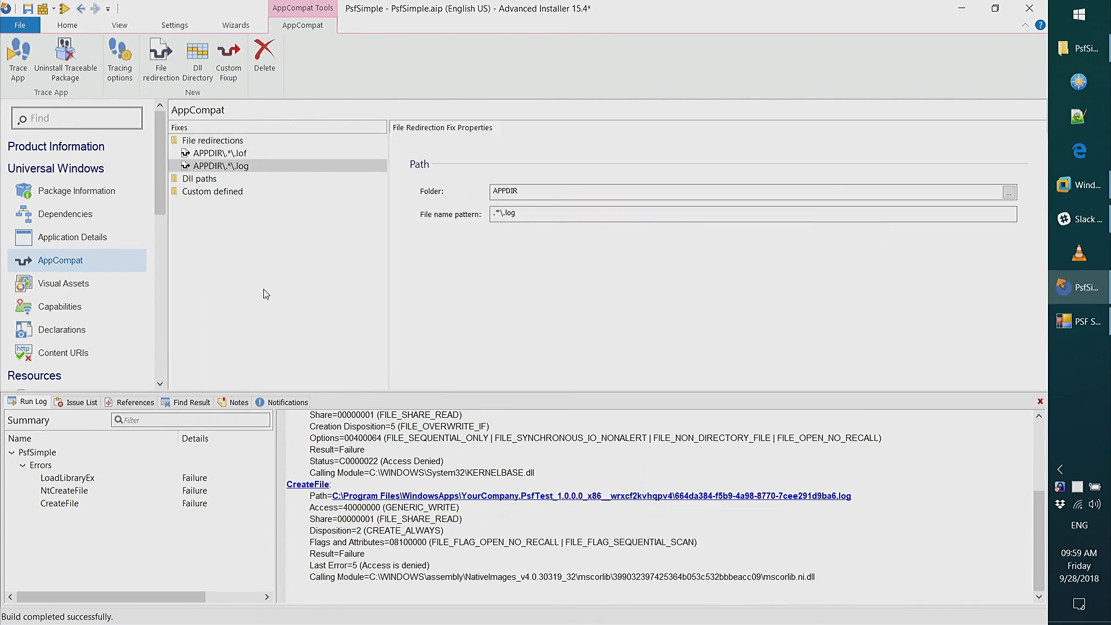
left_click(219, 152)
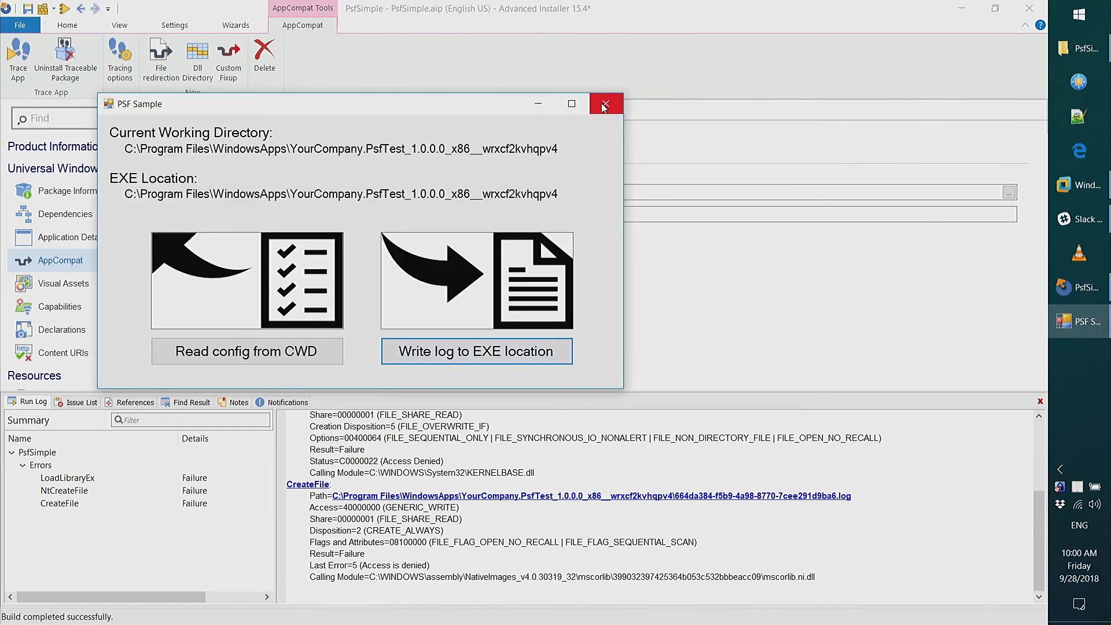
- Close PSF Sample, rebuild and relaunch via Trace App, write the log again and acknowledge SUCCESS
left_click(605, 103)
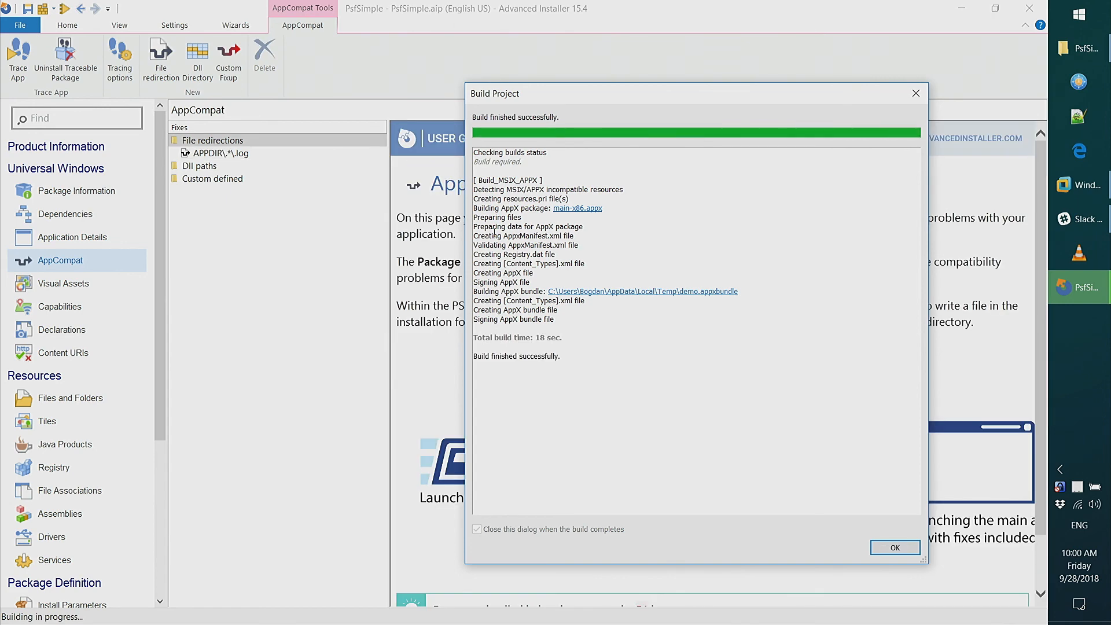
left_click(895, 547)
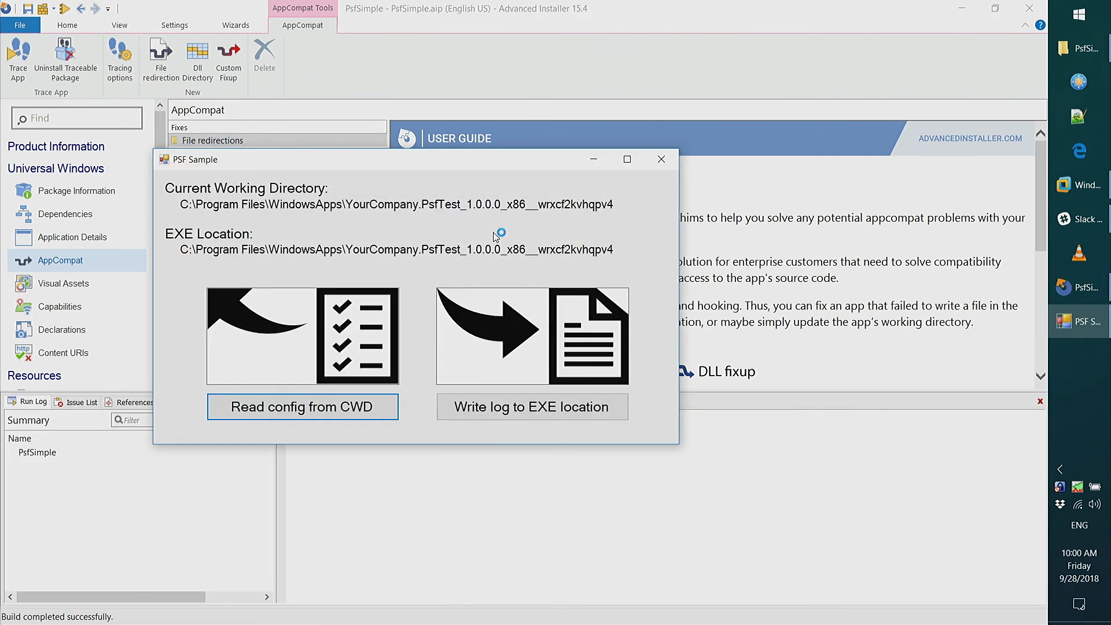
mouse_move(532, 406)
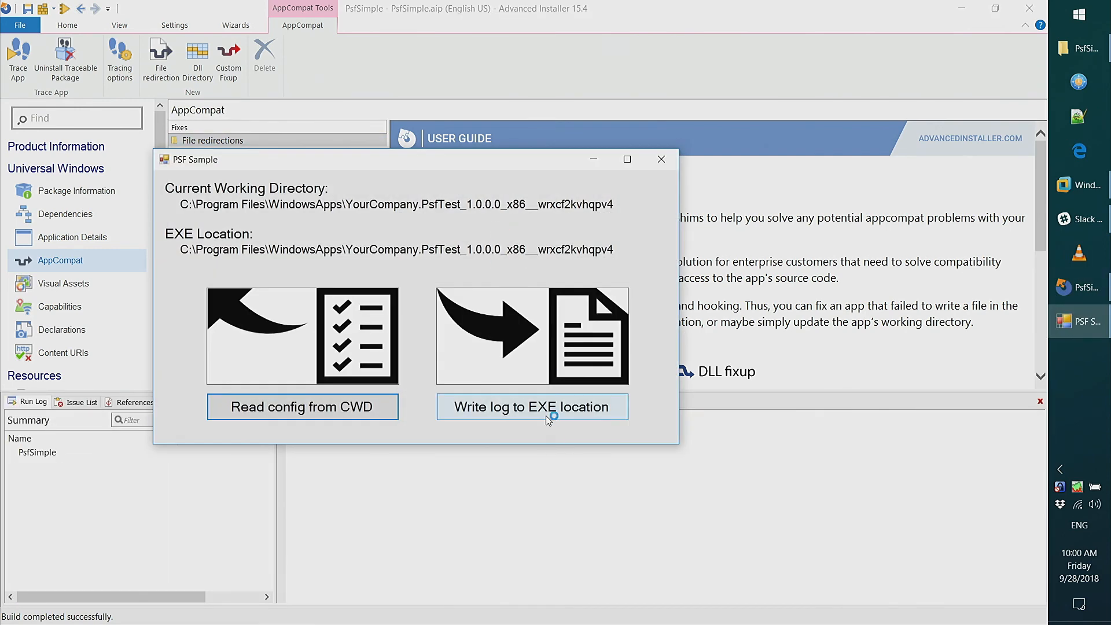
left_click(532, 406)
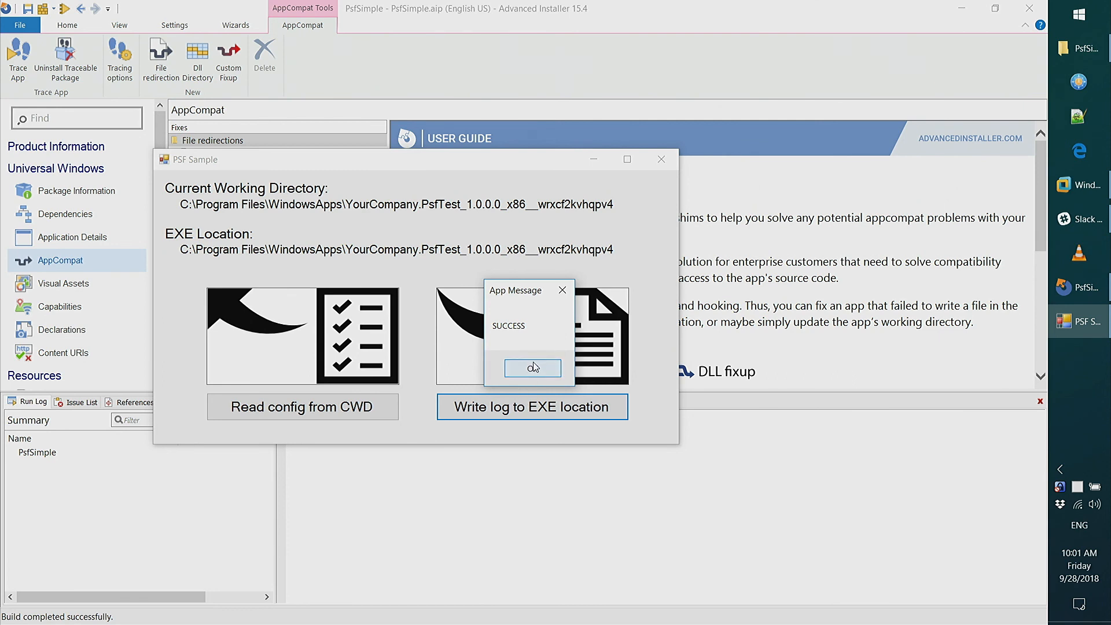
left_click(531, 368)
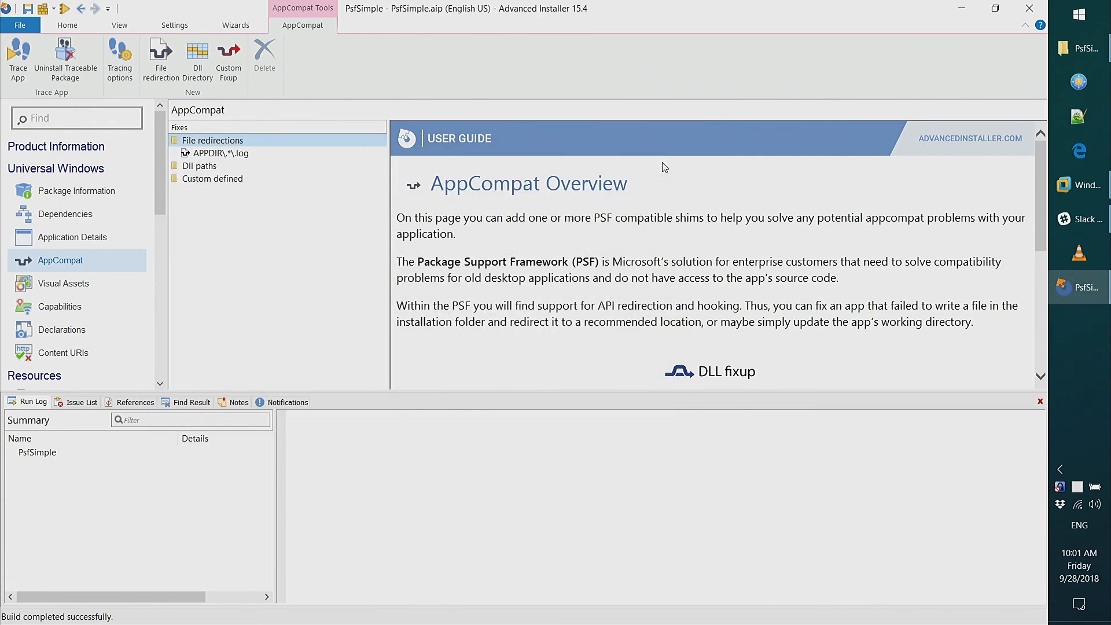
mouse_move(342, 169)
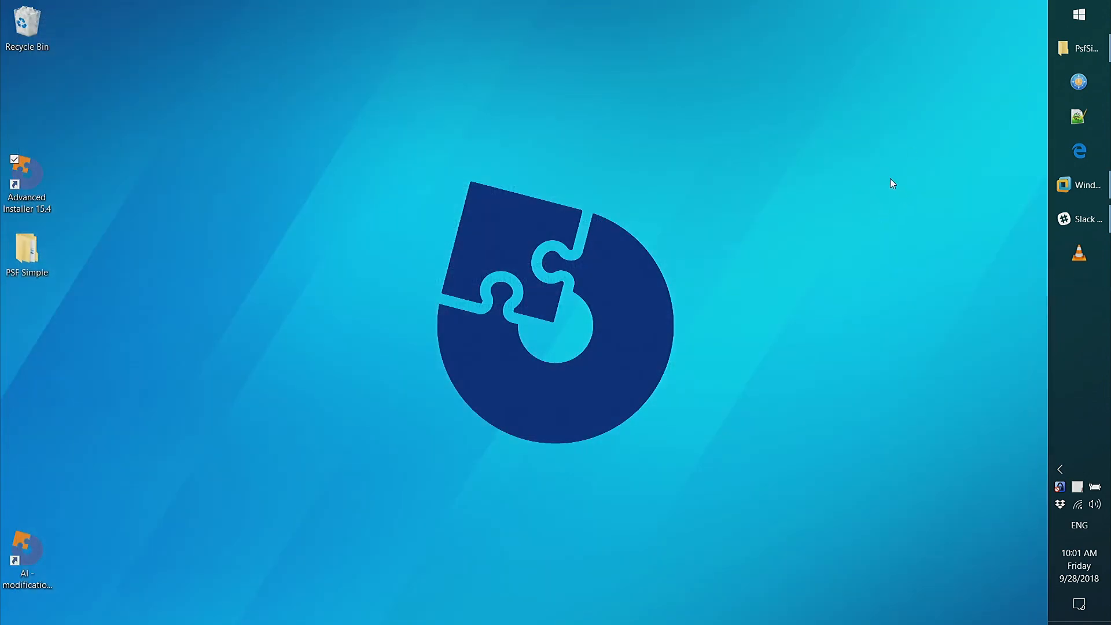
mouse_move(877, 6)
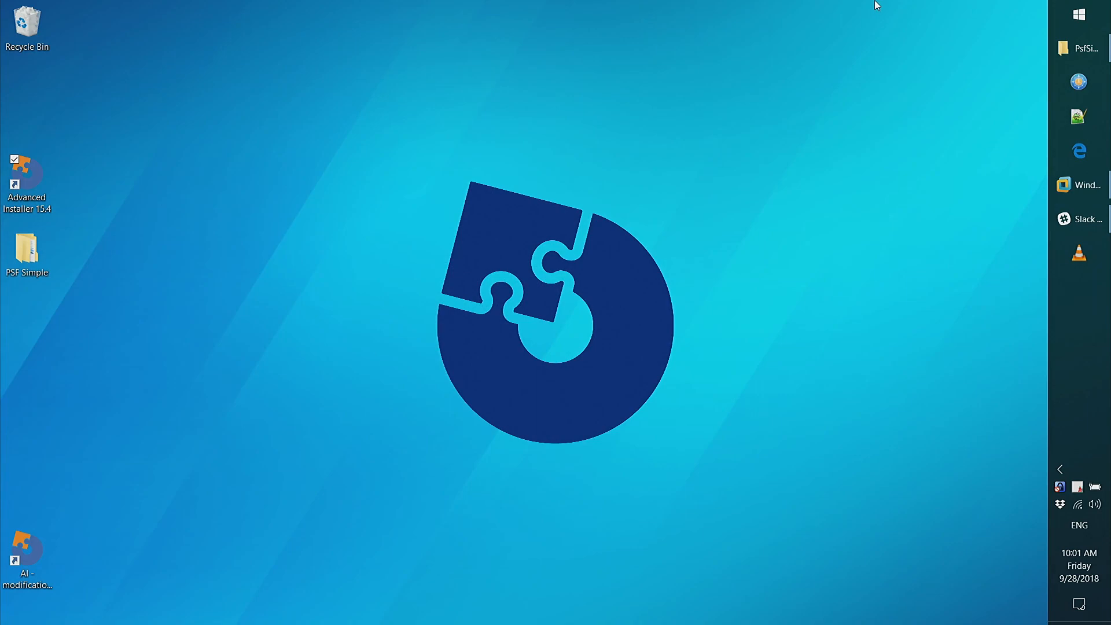